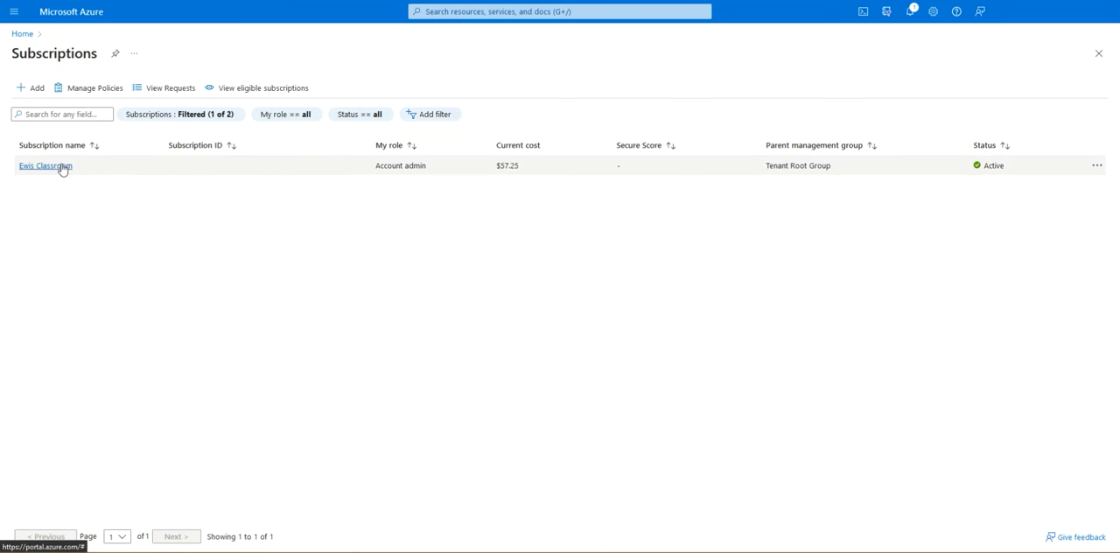
# Step: Go to the Resource groups page of the Ewis Classroom subscription
pyautogui.click(46, 164)
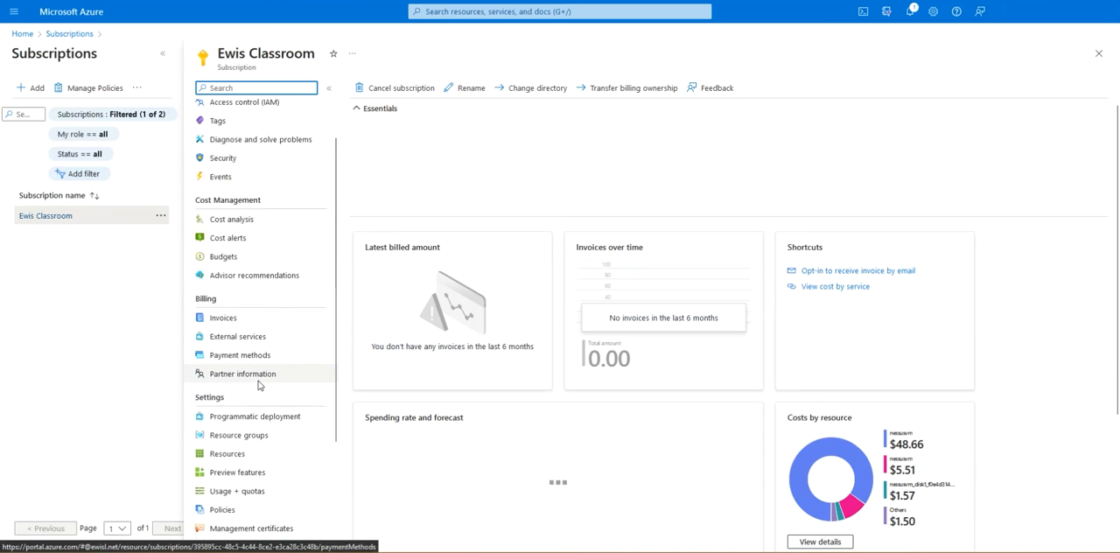
pyautogui.scroll(-3)
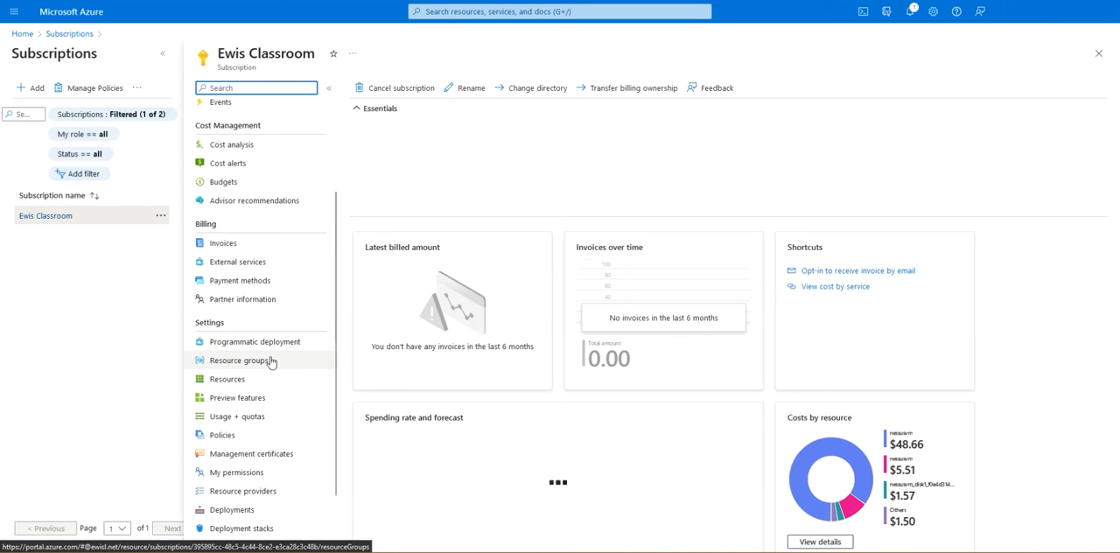
pyautogui.click(238, 360)
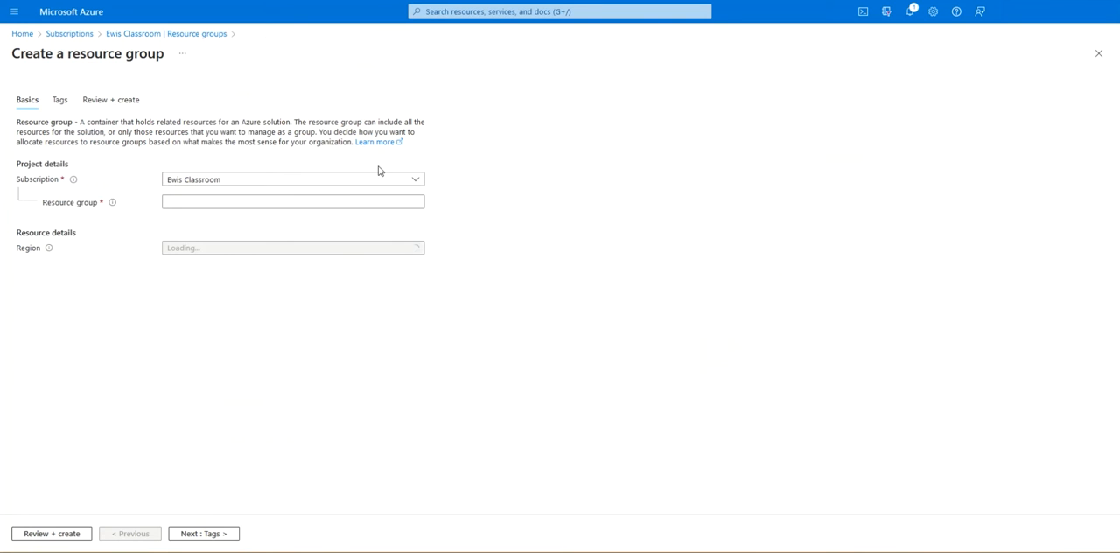
# Step: Begin naming the new resource group Open-VPN
pyautogui.click(292, 201)
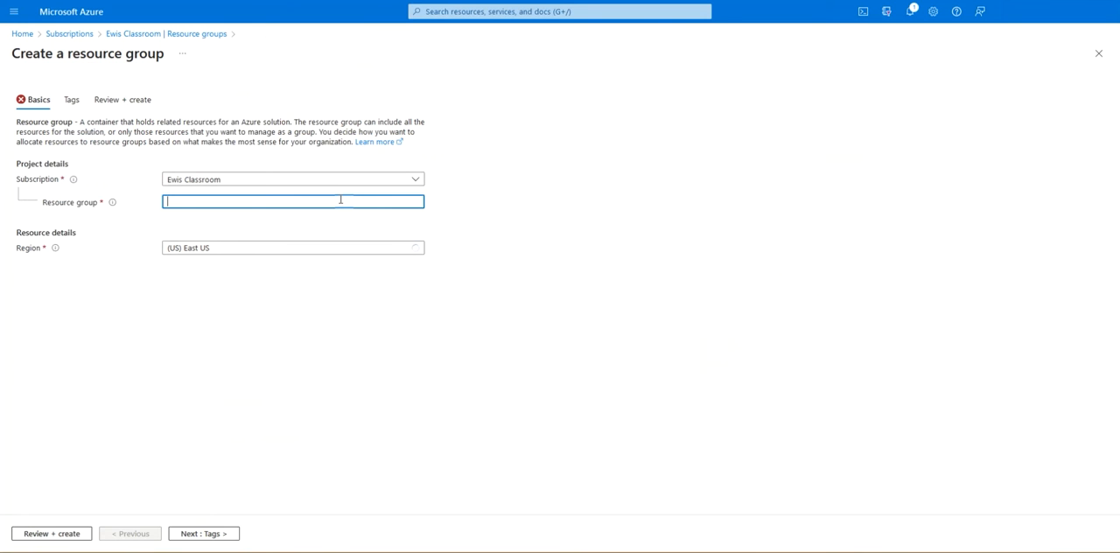
pyautogui.write('Open-VPN')
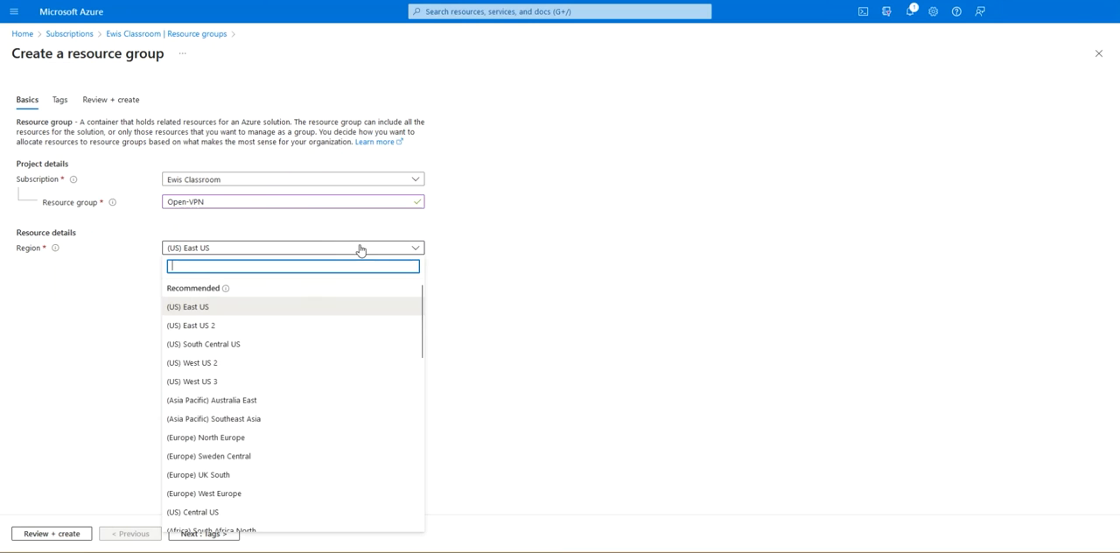
pyautogui.moveTo(217, 266)
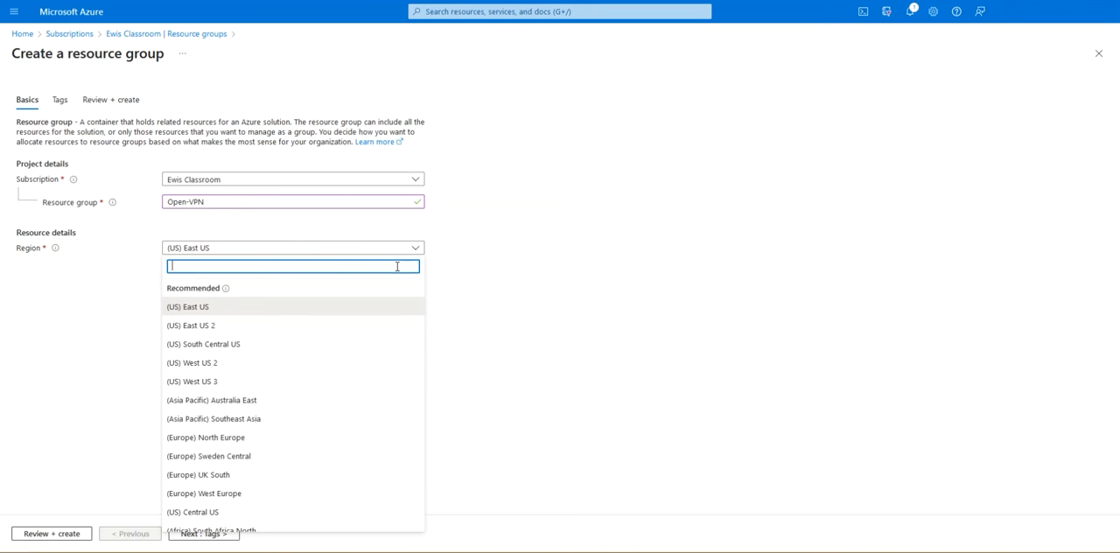
pyautogui.moveTo(313, 269)
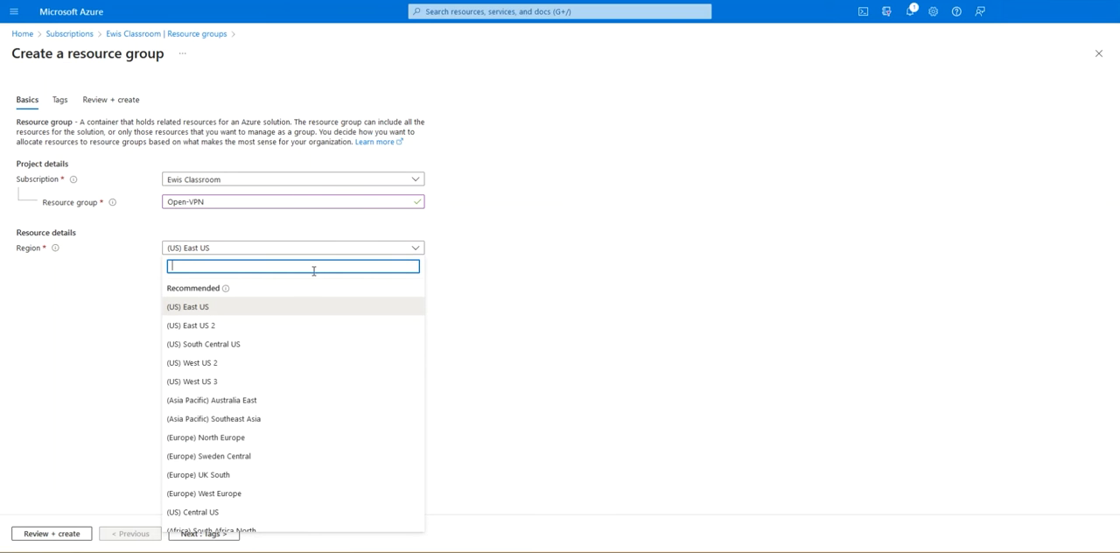
pyautogui.moveTo(225, 325)
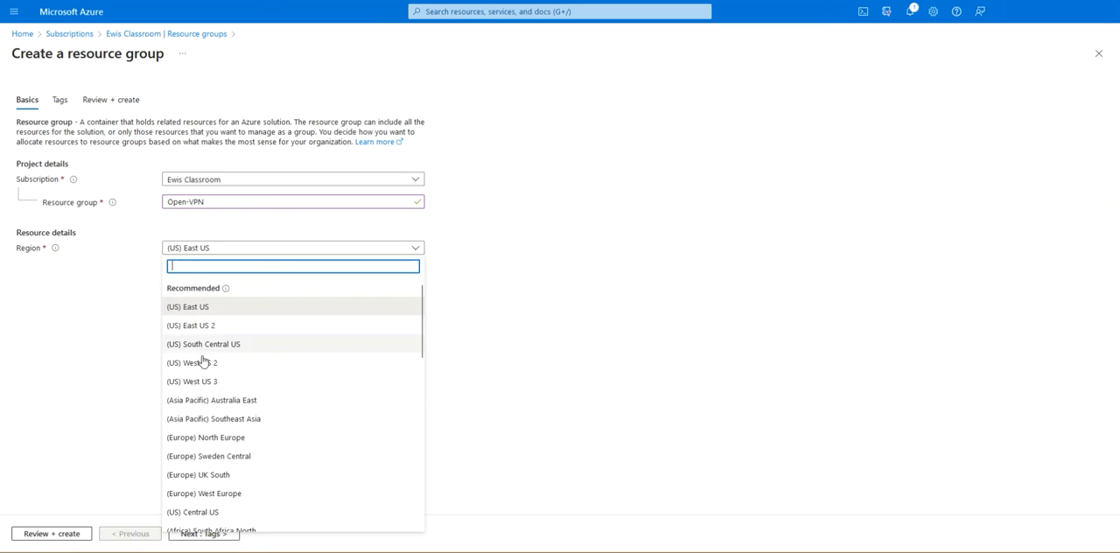
pyautogui.moveTo(230, 379)
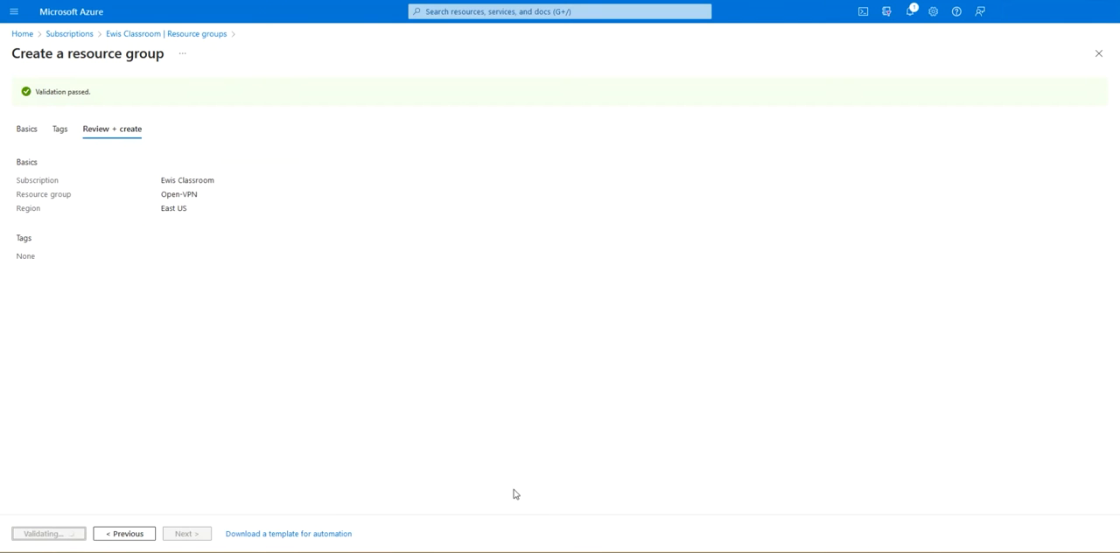
pyautogui.moveTo(44, 517)
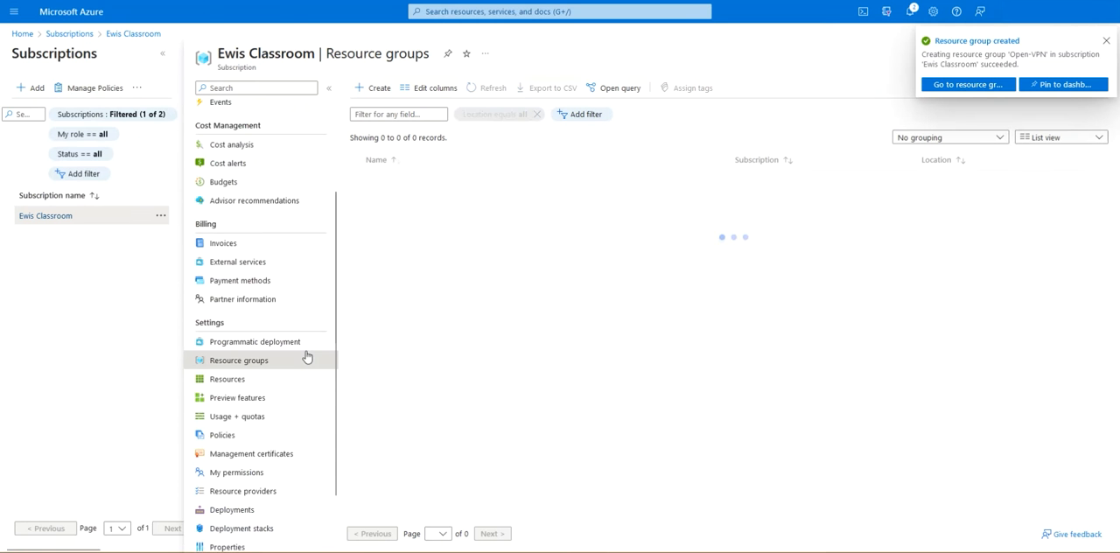
# Step: Enter the new Open-VPN resource group and start adding a resource from the Marketplace
pyautogui.click(487, 88)
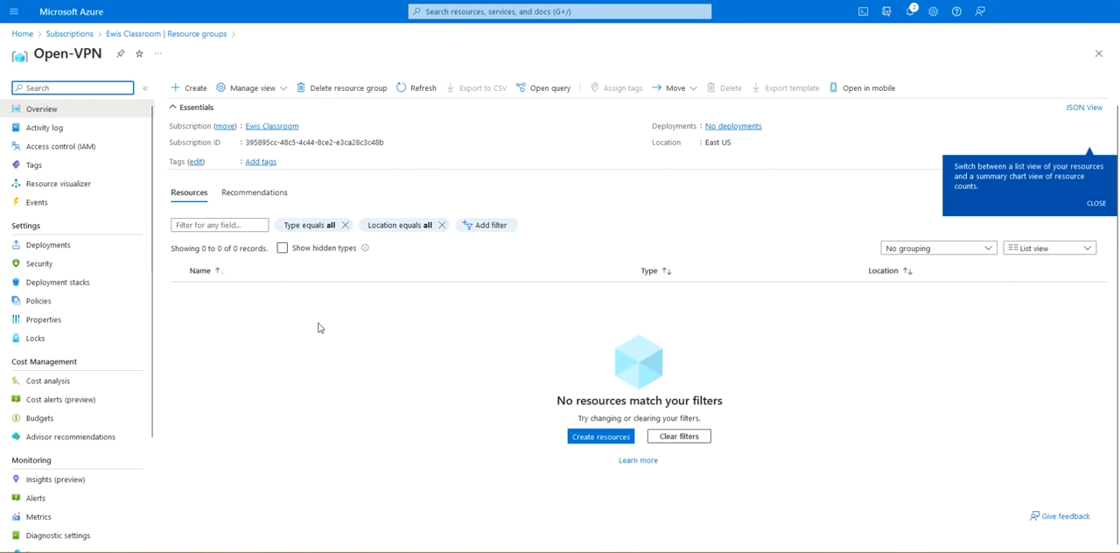
pyautogui.click(600, 436)
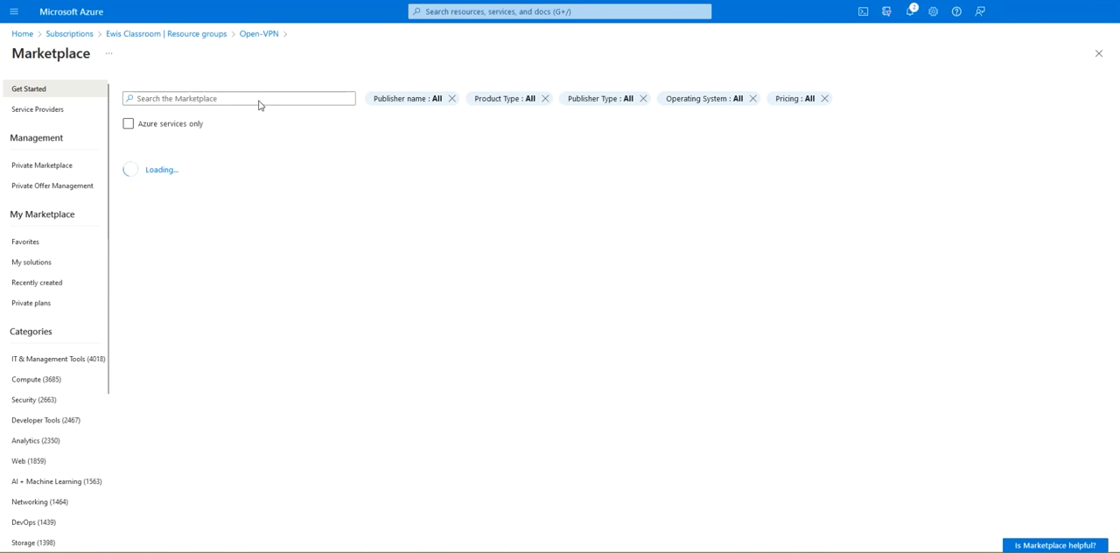
# Step: Search the Marketplace for OpenVPN and dismiss the AI suggestions prompt
pyautogui.write('Open')
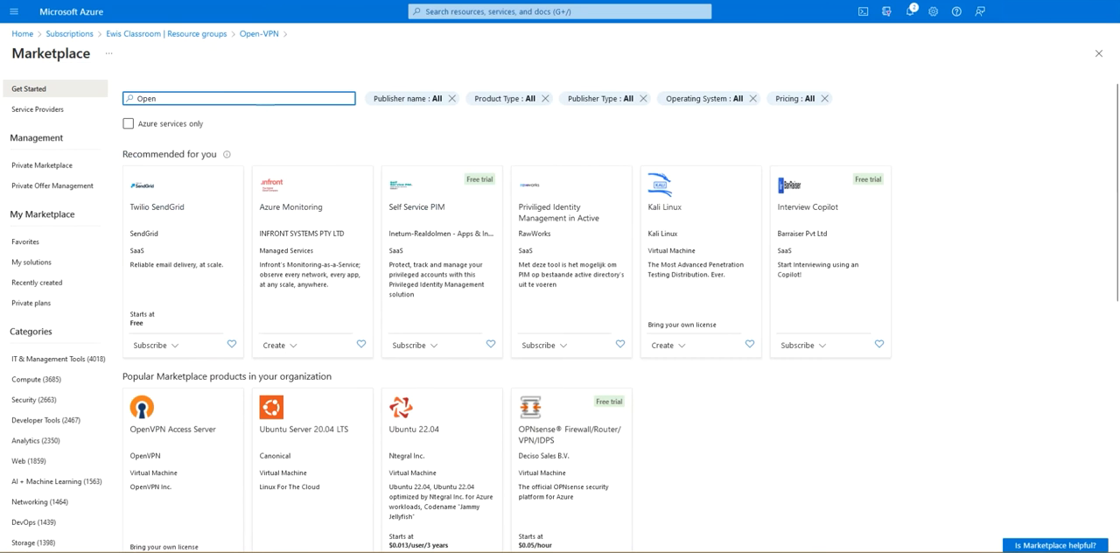
pyautogui.write('OpenVPN')
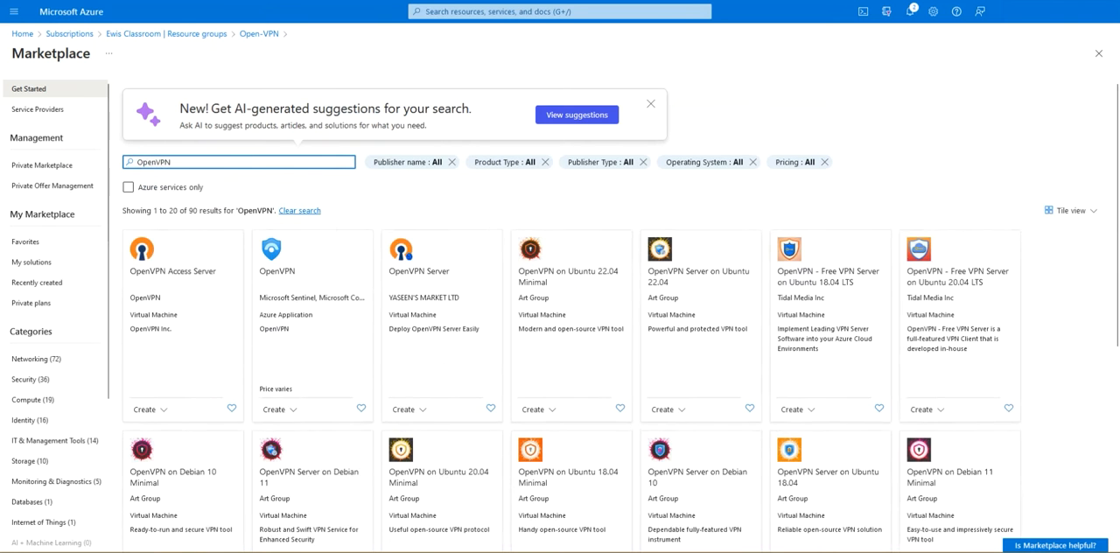
pyautogui.click(651, 104)
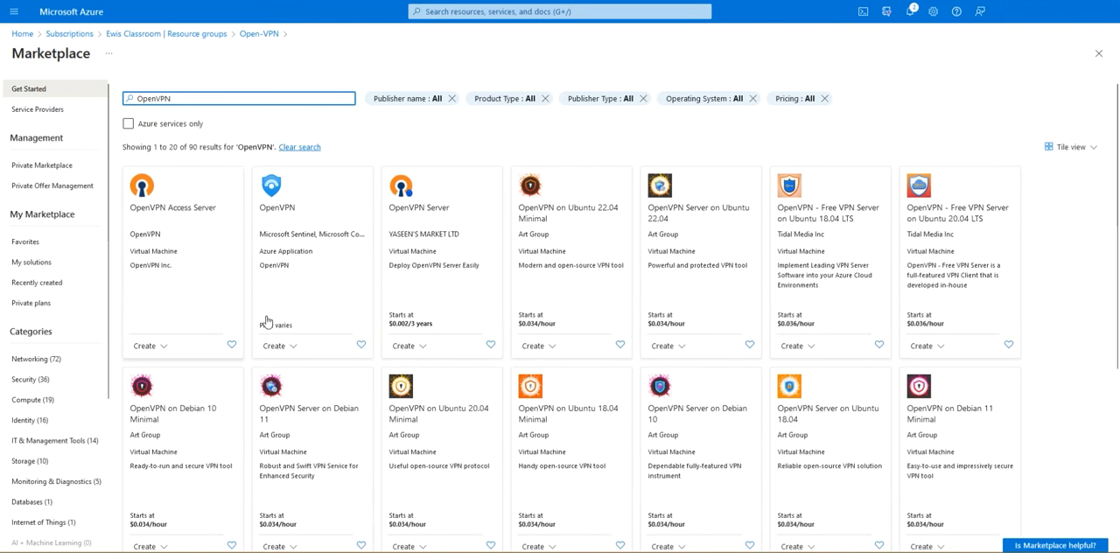
pyautogui.moveTo(138, 273)
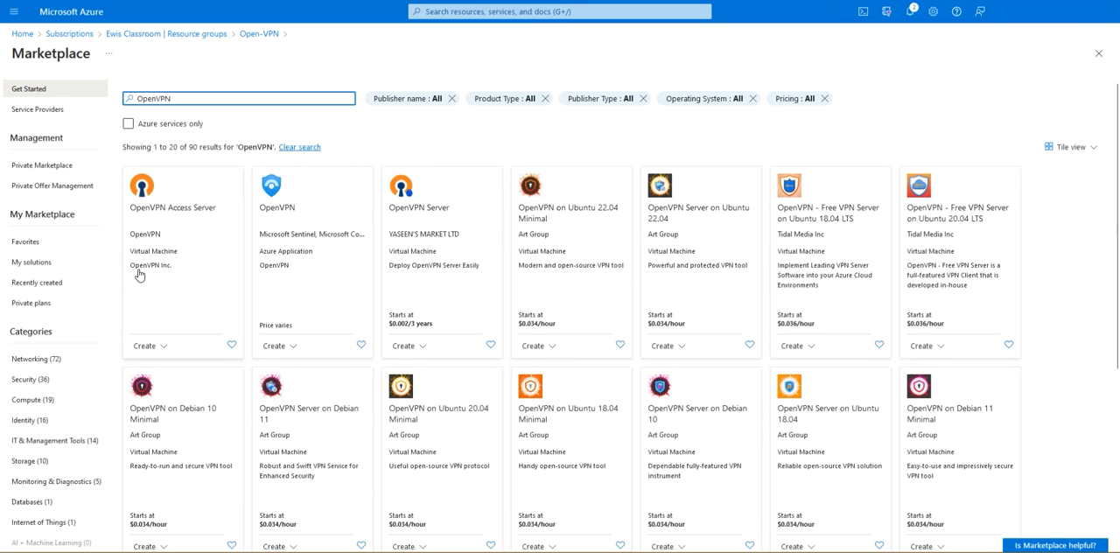
pyautogui.moveTo(466, 287)
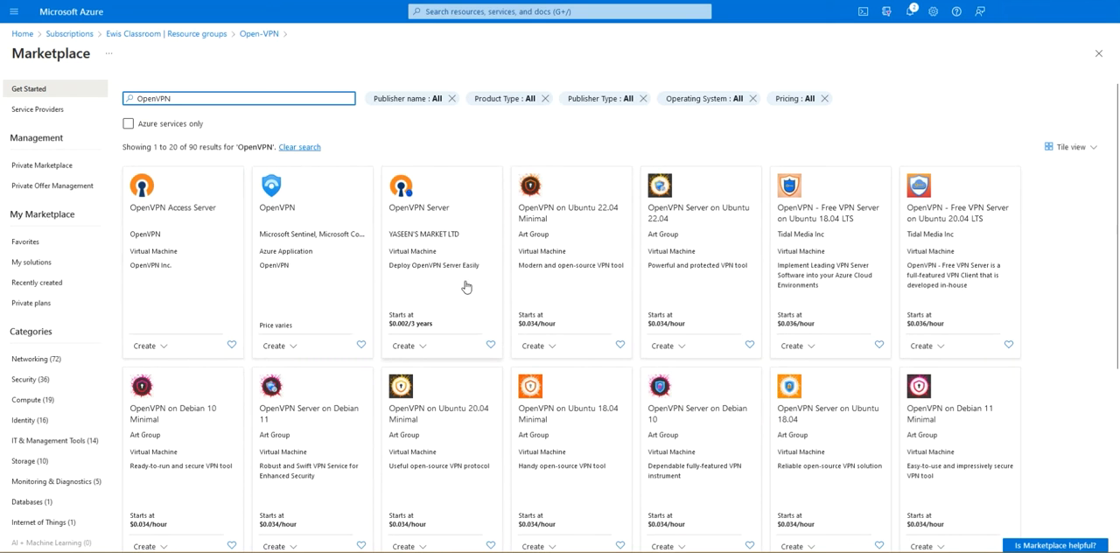
pyautogui.moveTo(189, 245)
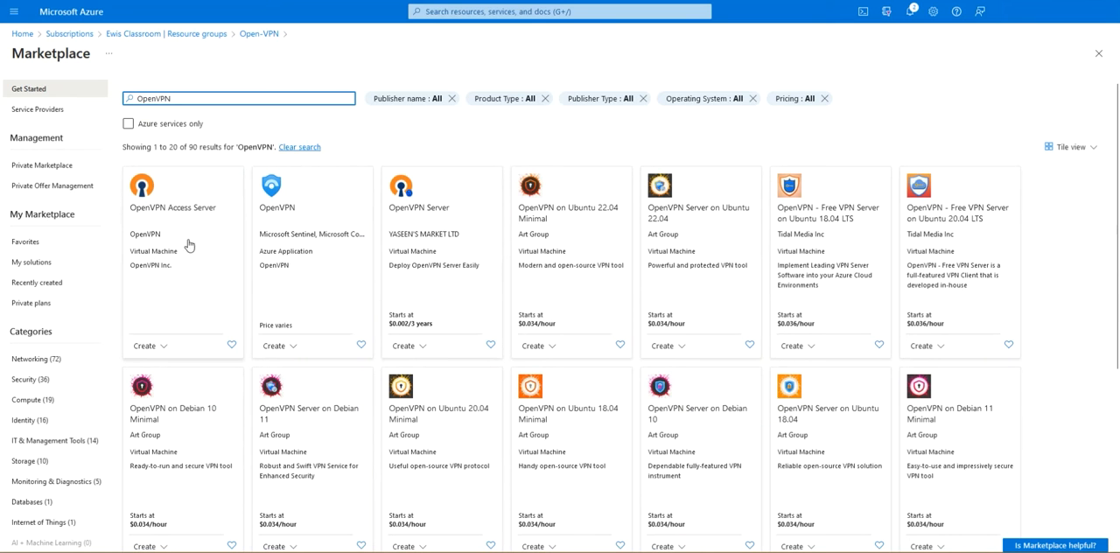
pyautogui.moveTo(174, 351)
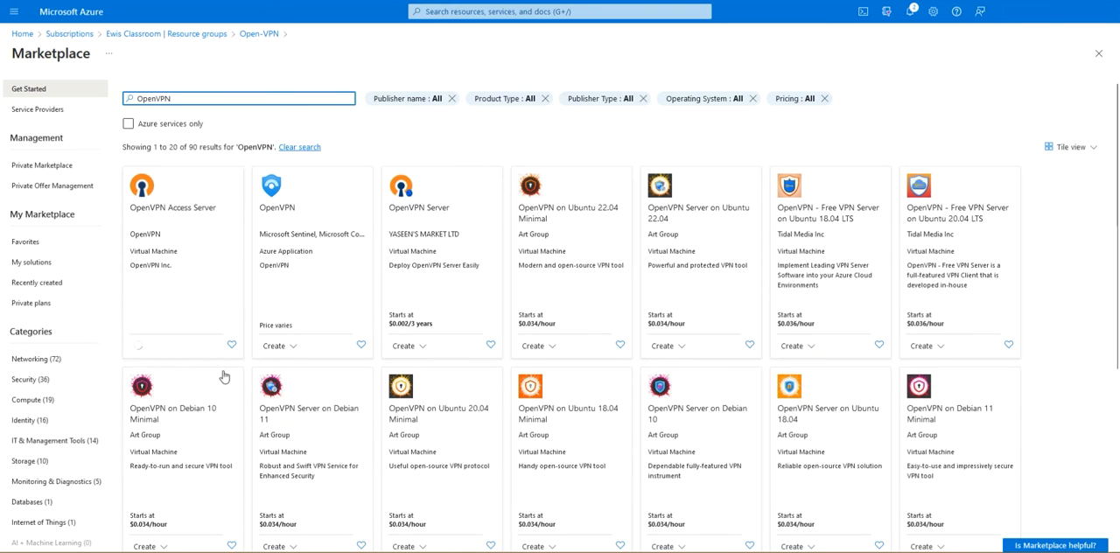
pyautogui.moveTo(224, 348)
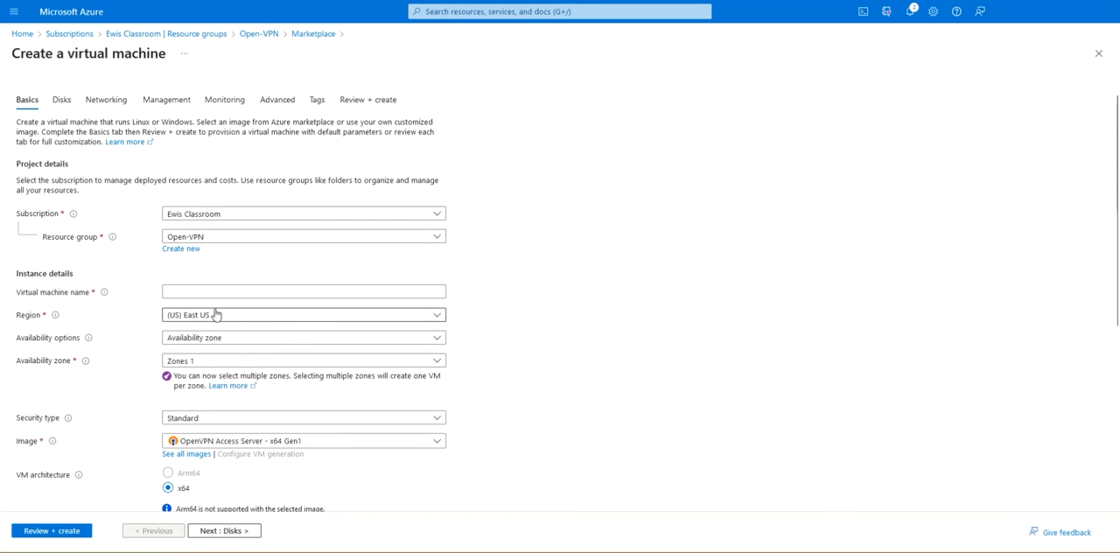
# Step: Name the VM OpenVPN-EAST-US with no infrastructure redundancy and the OpenVPN Access Server image
pyautogui.click(302, 290)
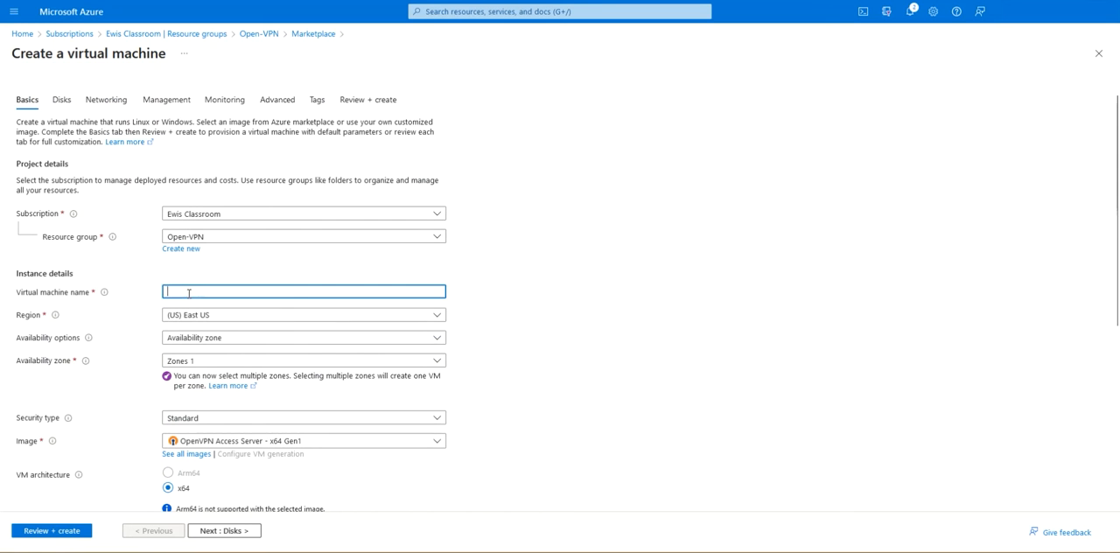
pyautogui.write('Open')
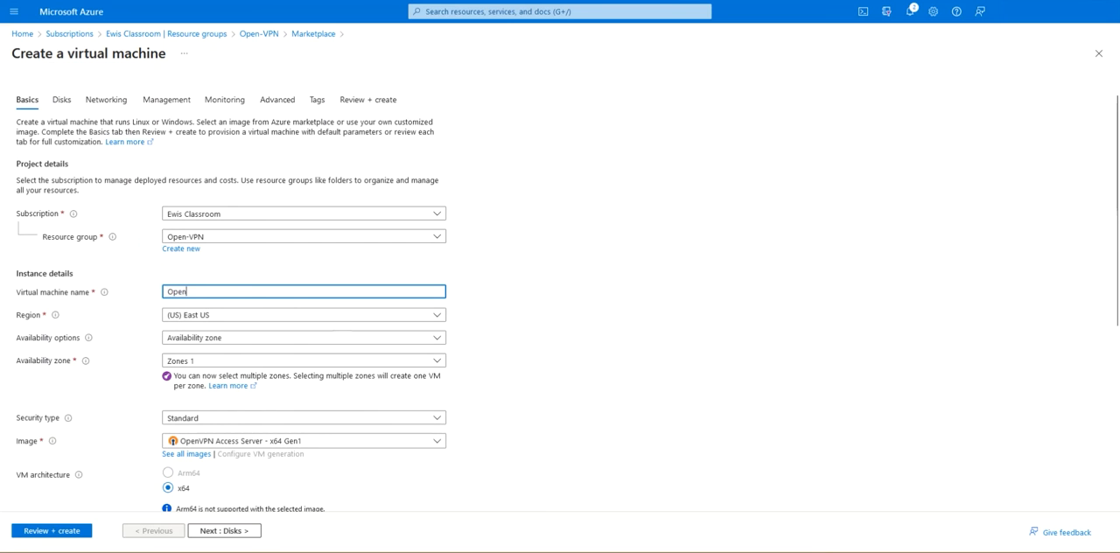
pyautogui.write('VPN-EAST-US')
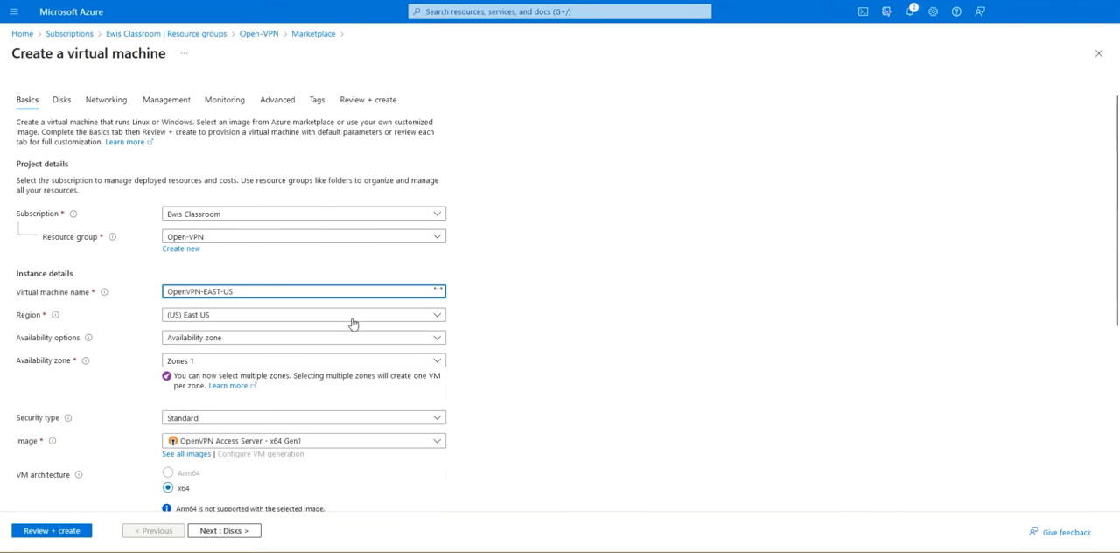
pyautogui.click(305, 217)
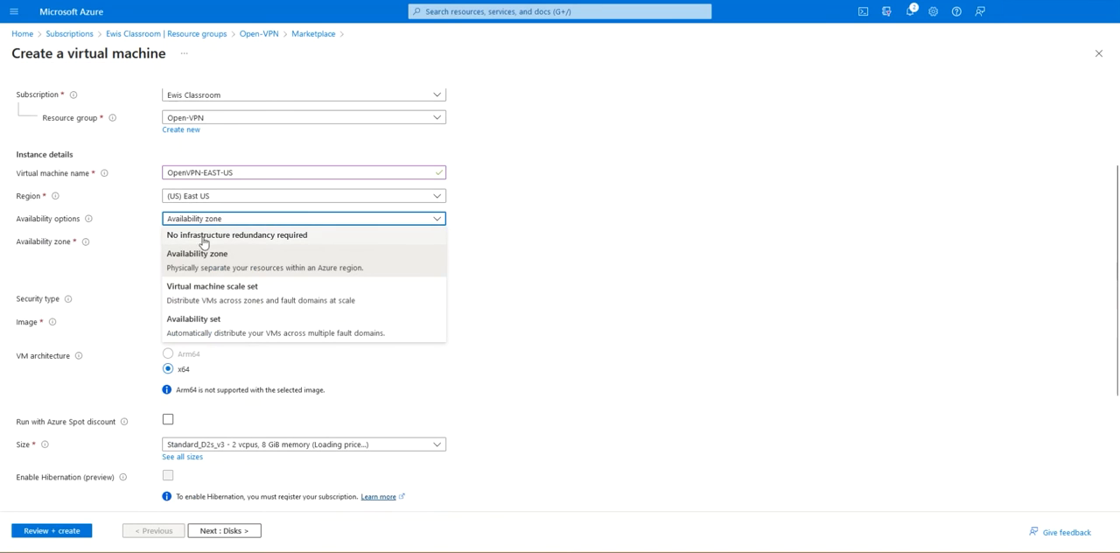
pyautogui.click(236, 234)
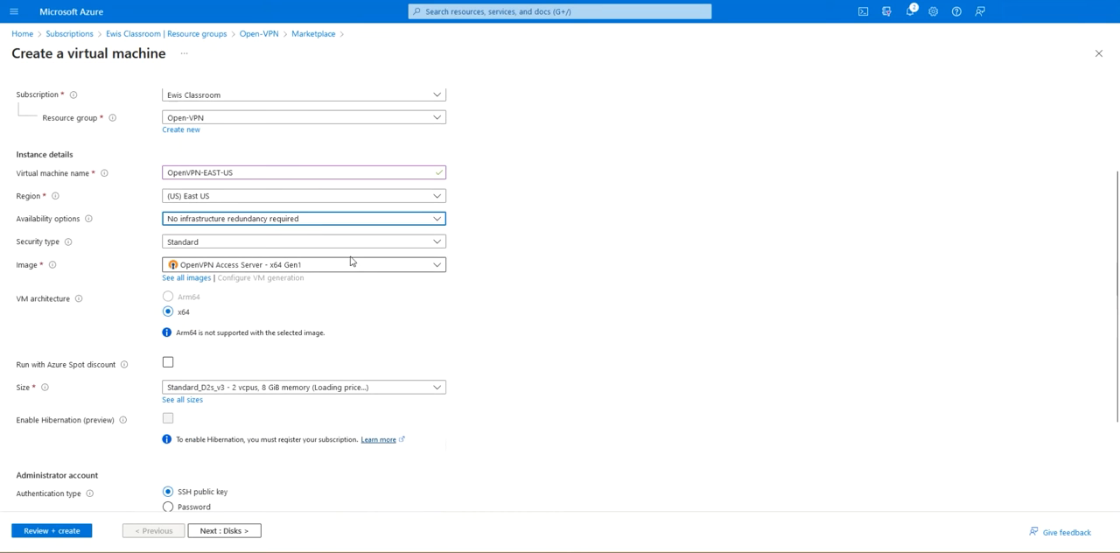
pyautogui.click(304, 242)
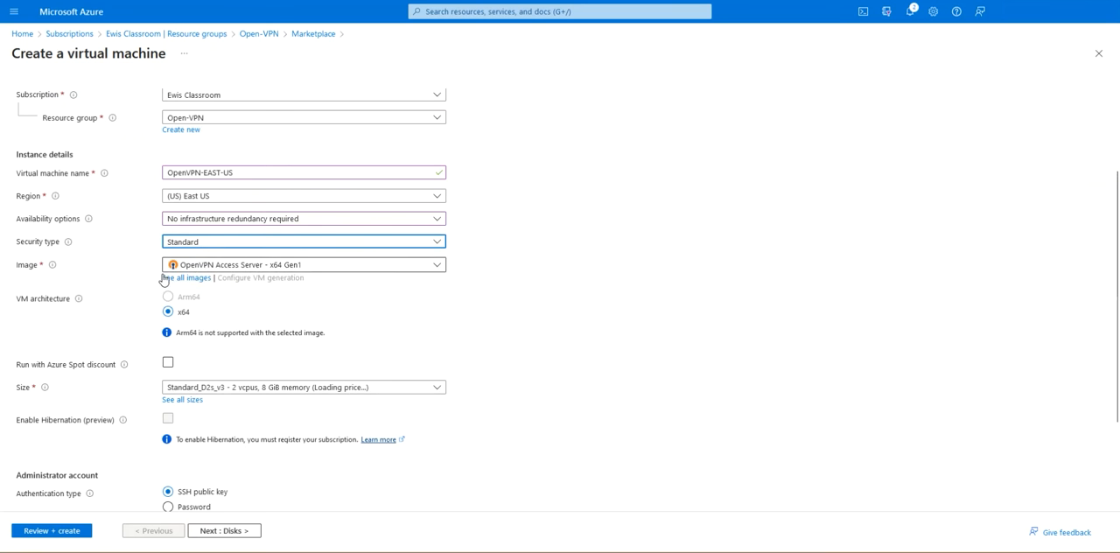
pyautogui.scroll(-3)
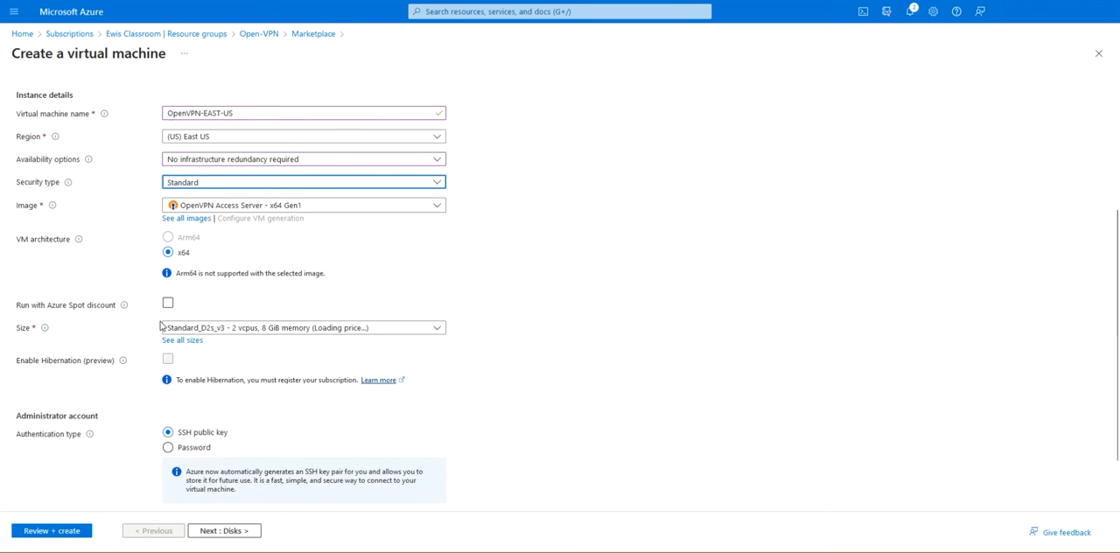
pyautogui.click(168, 301)
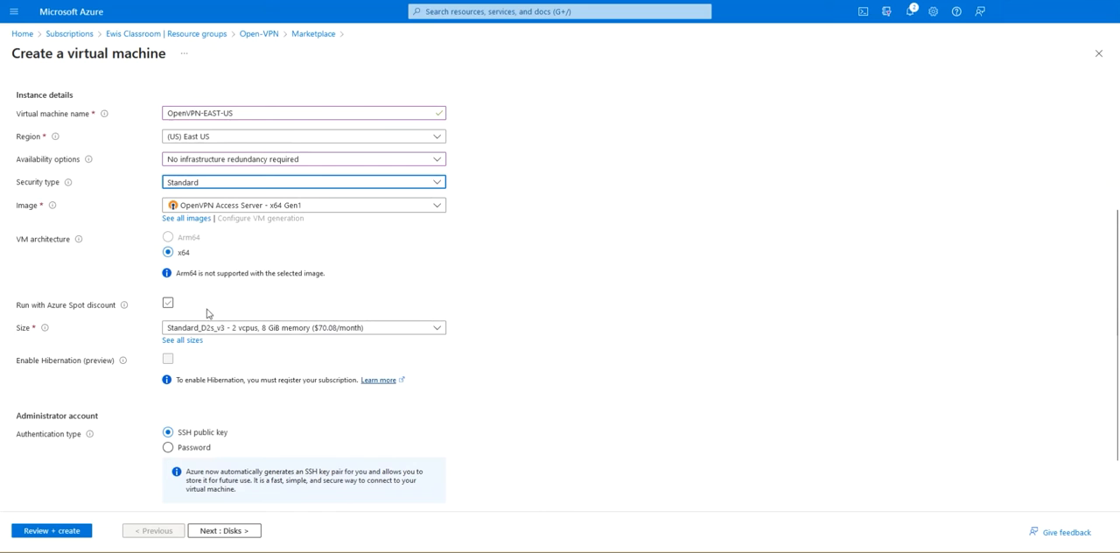
# Step: Choose the Standard_B1s size with 1 vCPU and 1 GiB memory
pyautogui.click(304, 259)
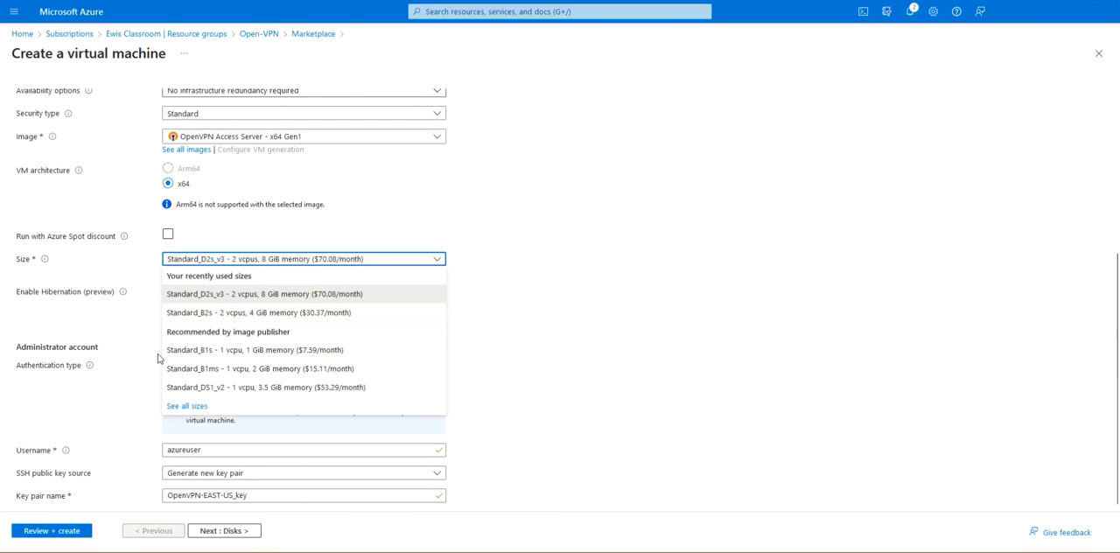
pyautogui.moveTo(254, 350)
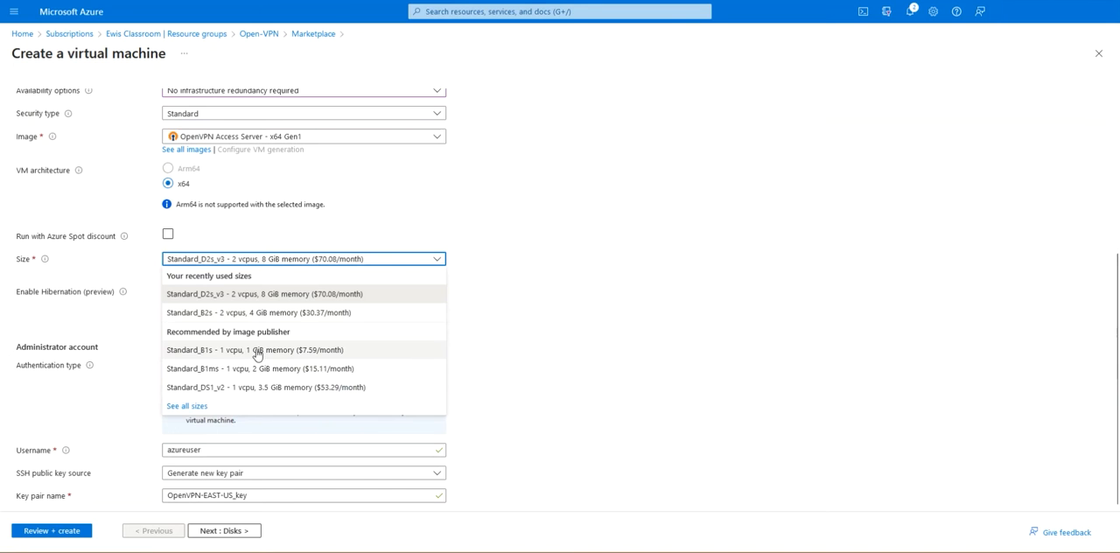
pyautogui.click(254, 350)
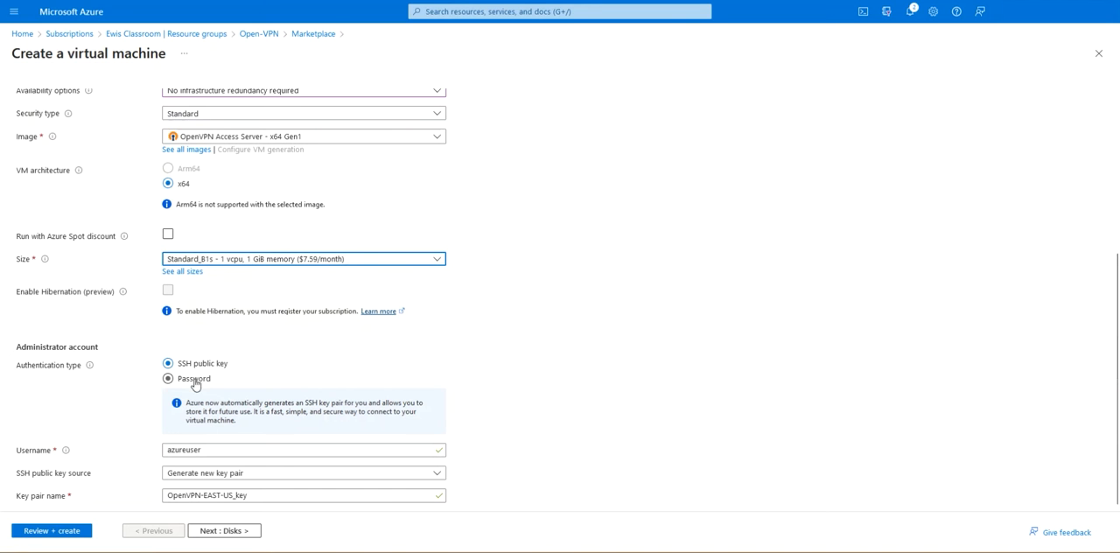
# Step: Switch to password authentication with administrator username ewisdclassroom
pyautogui.click(168, 362)
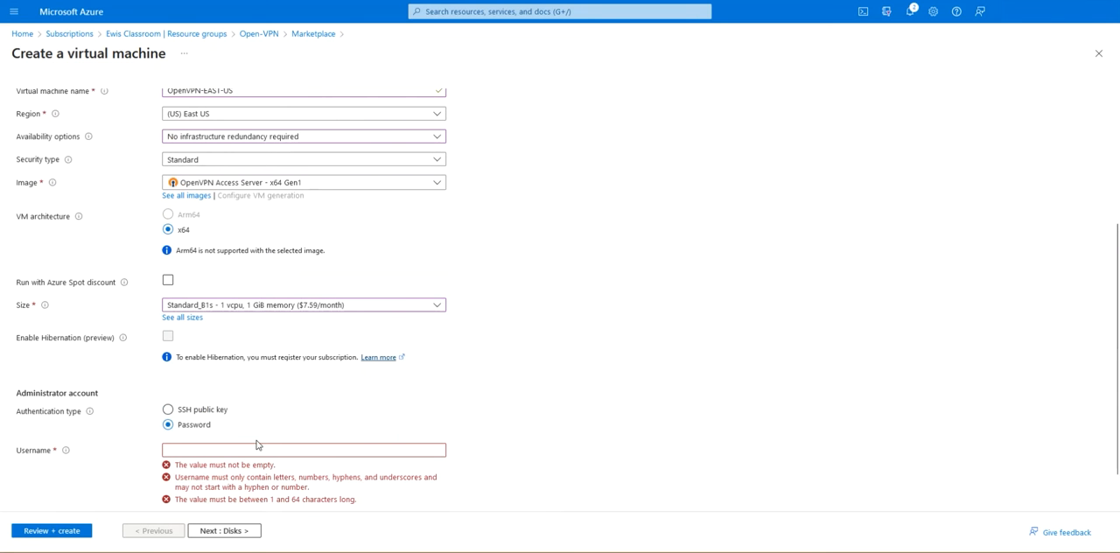
pyautogui.click(304, 450)
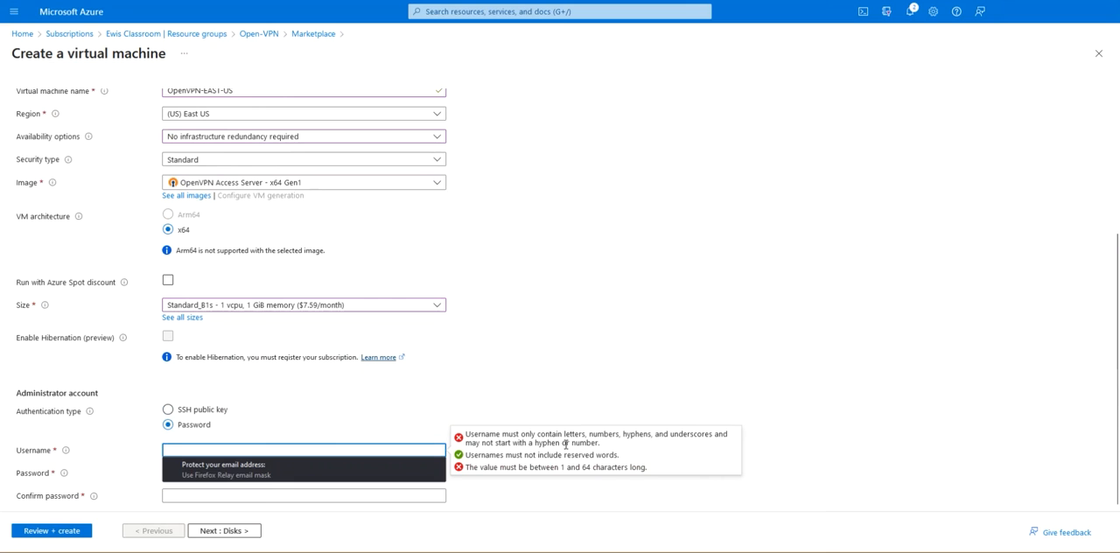
pyautogui.click(305, 450)
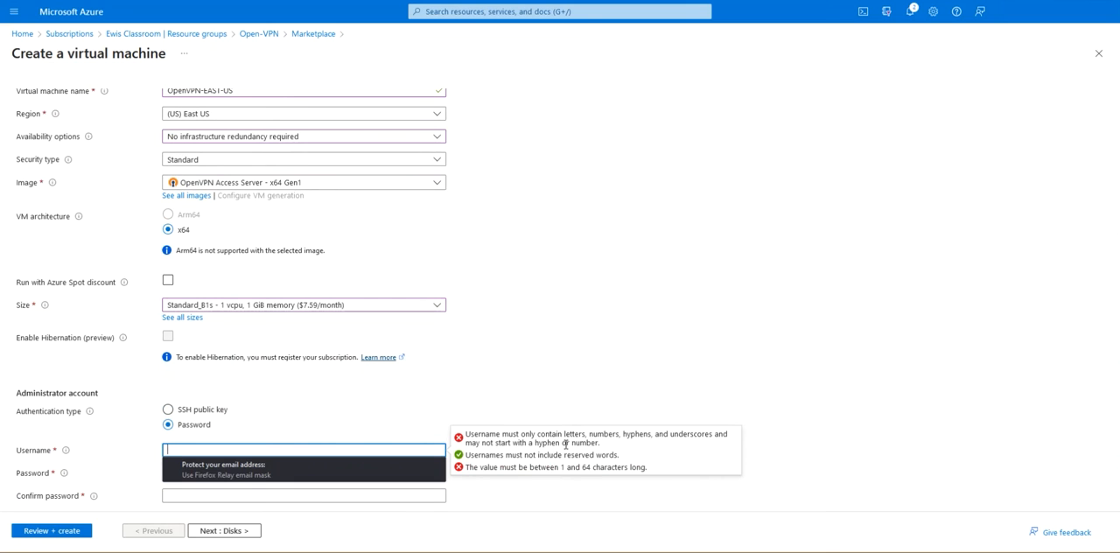
pyautogui.write('ewisd')
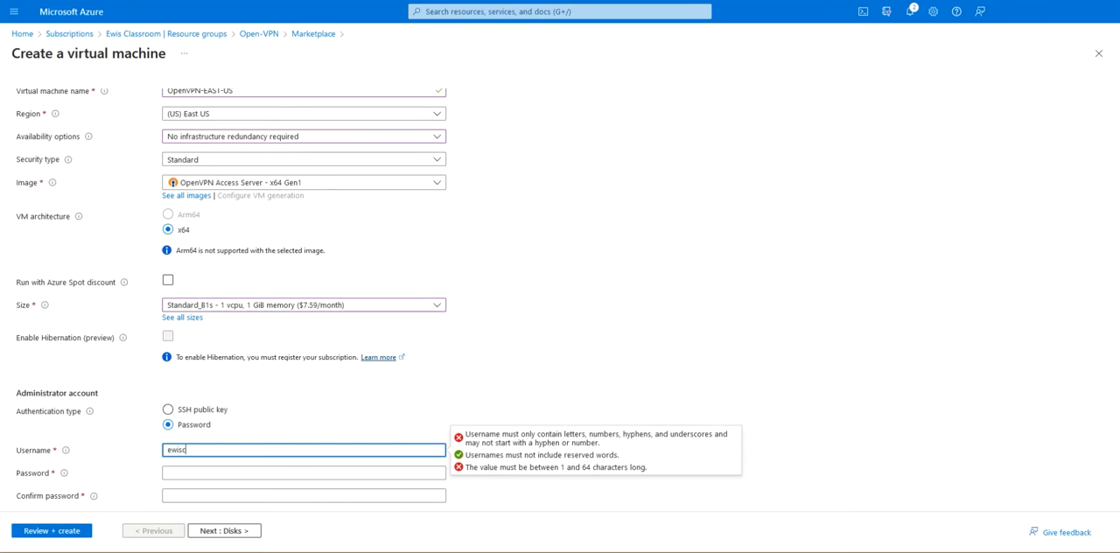
pyautogui.write('classroo')
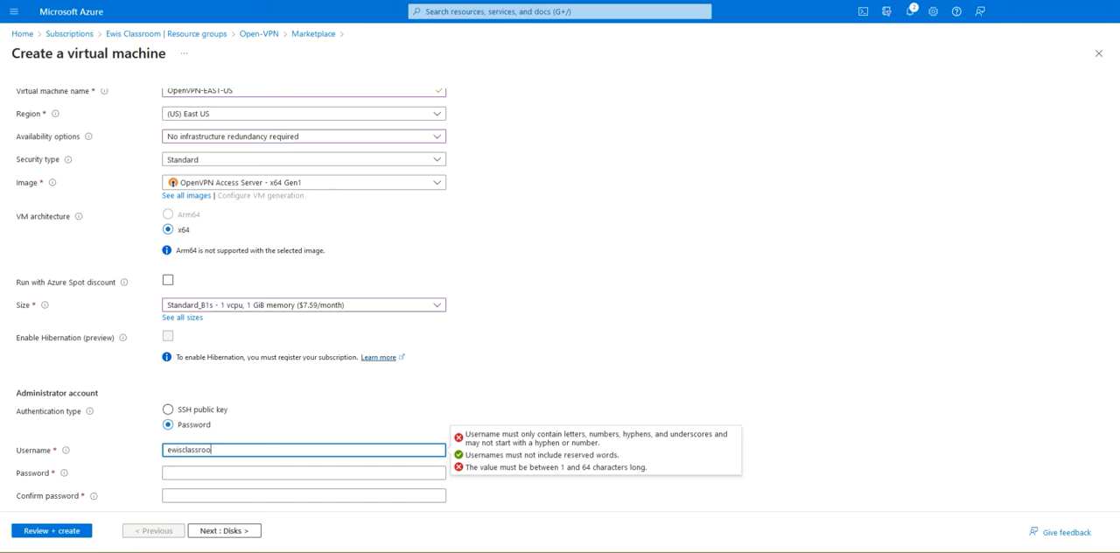
# Step: Enter and confirm the administrator password
pyautogui.click(305, 473)
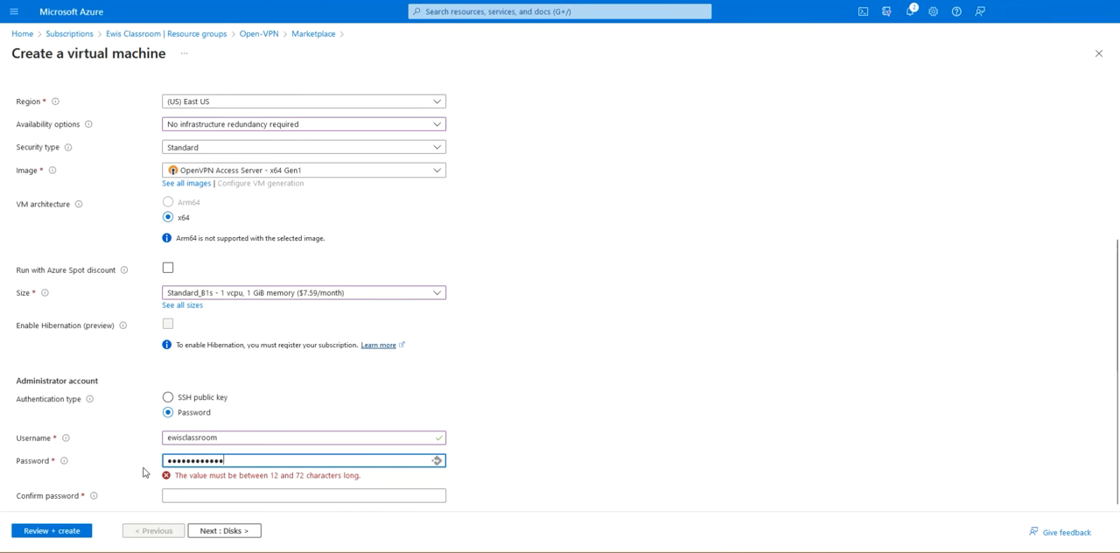
pyautogui.click(300, 495)
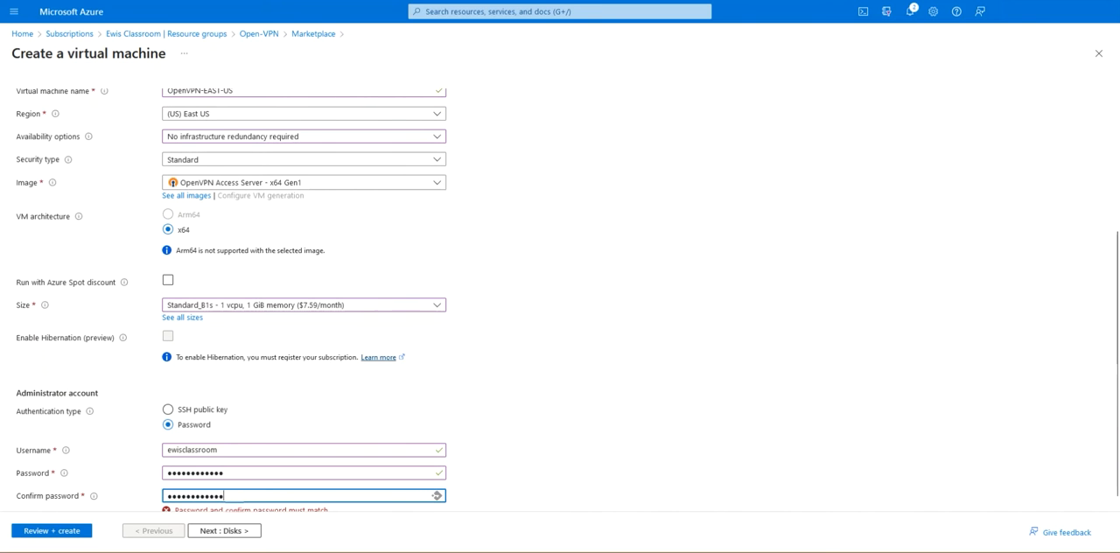
pyautogui.scroll(3)
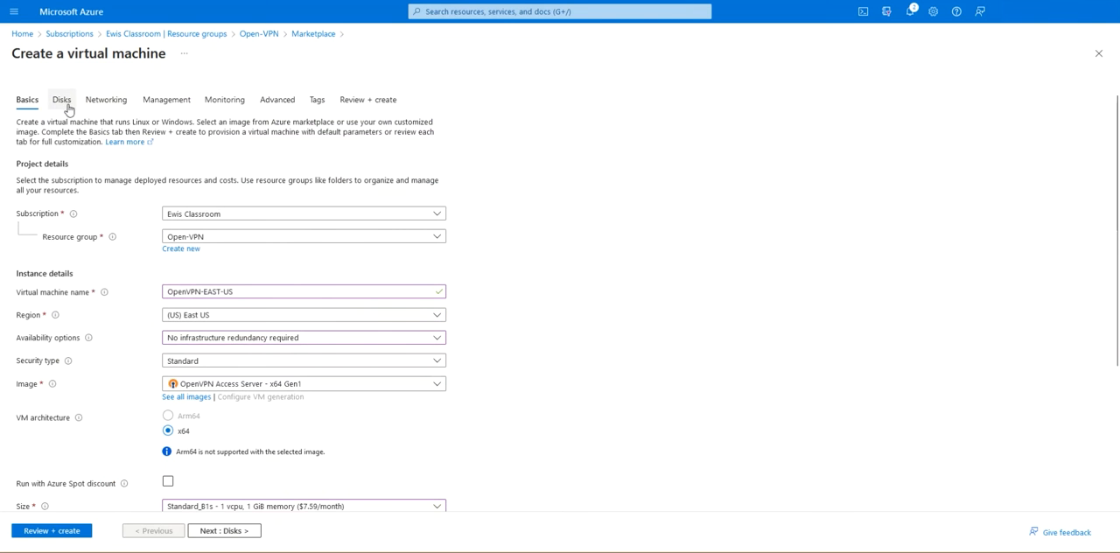
# Step: Set the OS disk type to Standard SSD with locally redundant storage on the Disks step
pyautogui.click(61, 98)
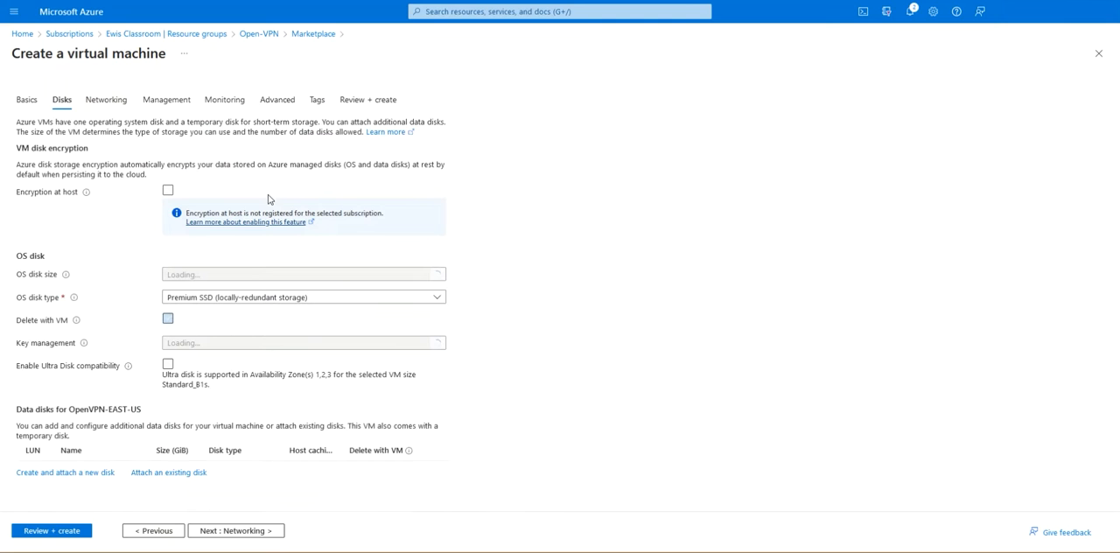
pyautogui.click(301, 297)
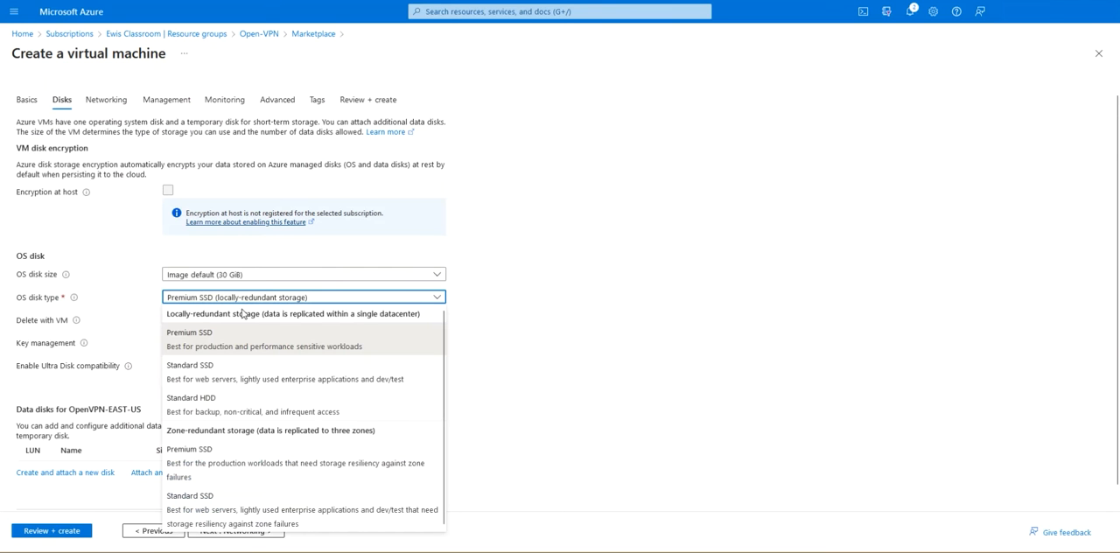
pyautogui.moveTo(217, 402)
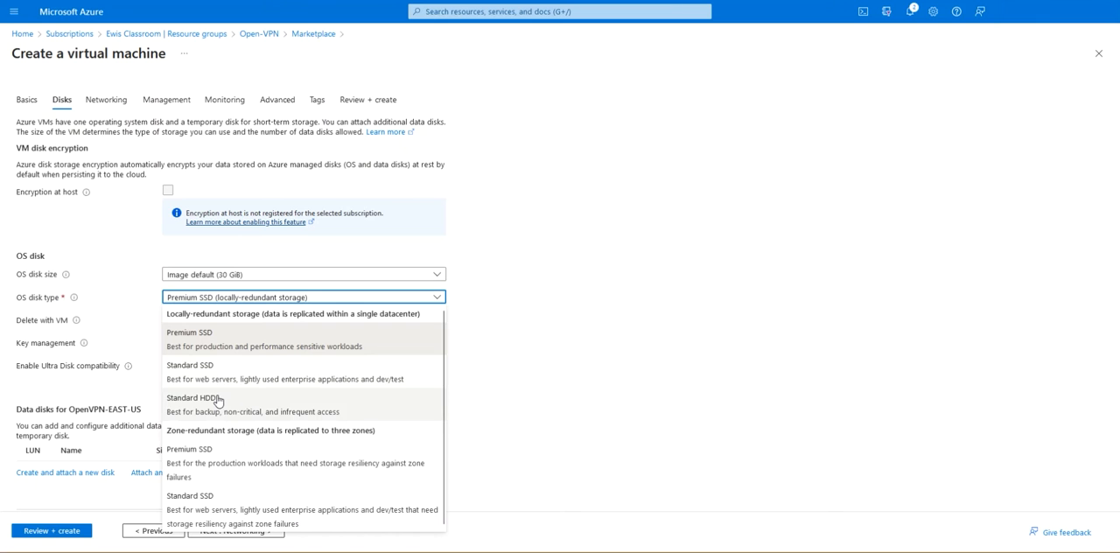
pyautogui.moveTo(220, 427)
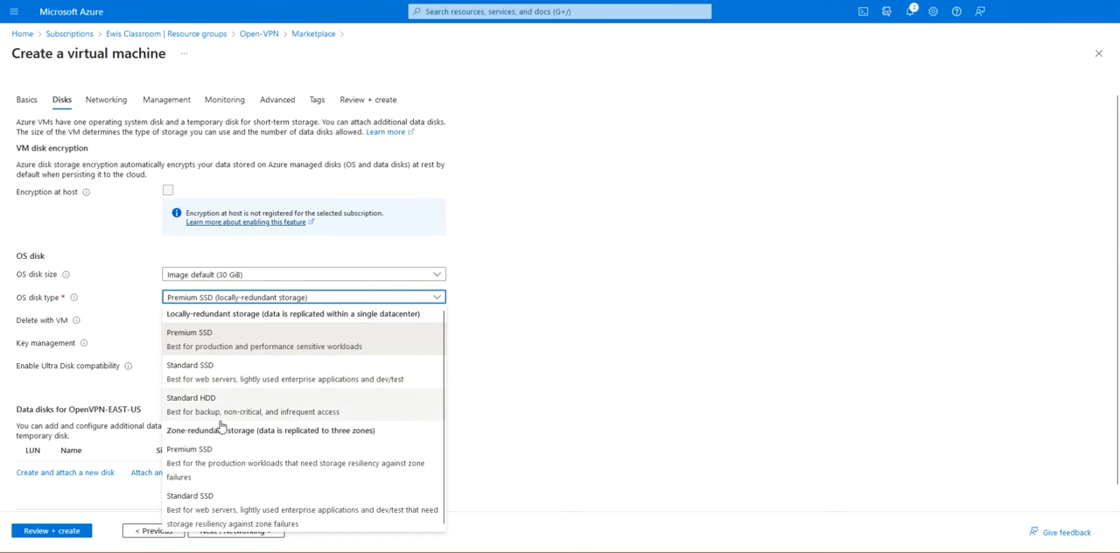
pyautogui.moveTo(280, 395)
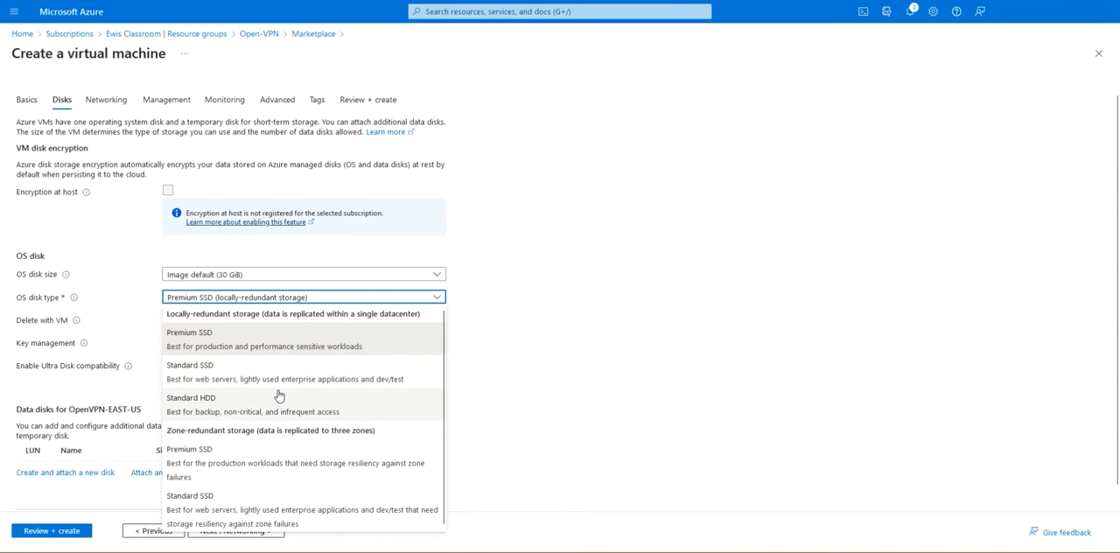
pyautogui.moveTo(213, 387)
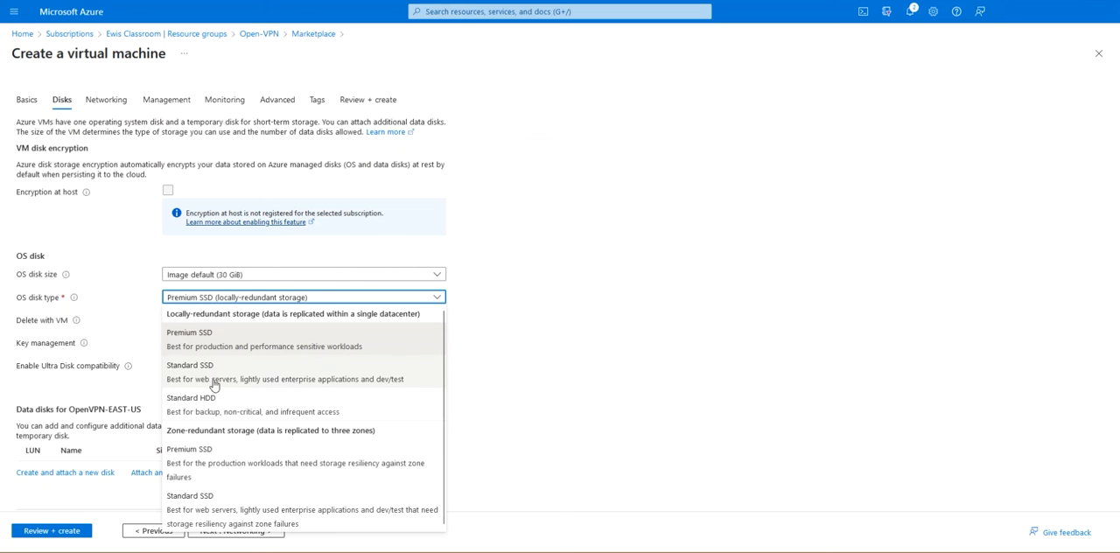
pyautogui.click(189, 371)
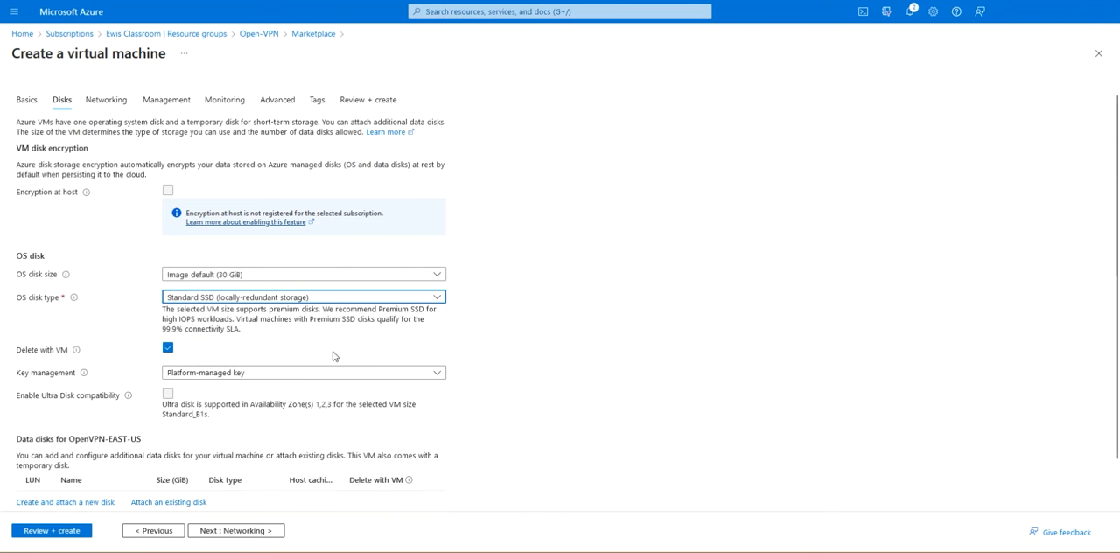
pyautogui.click(301, 297)
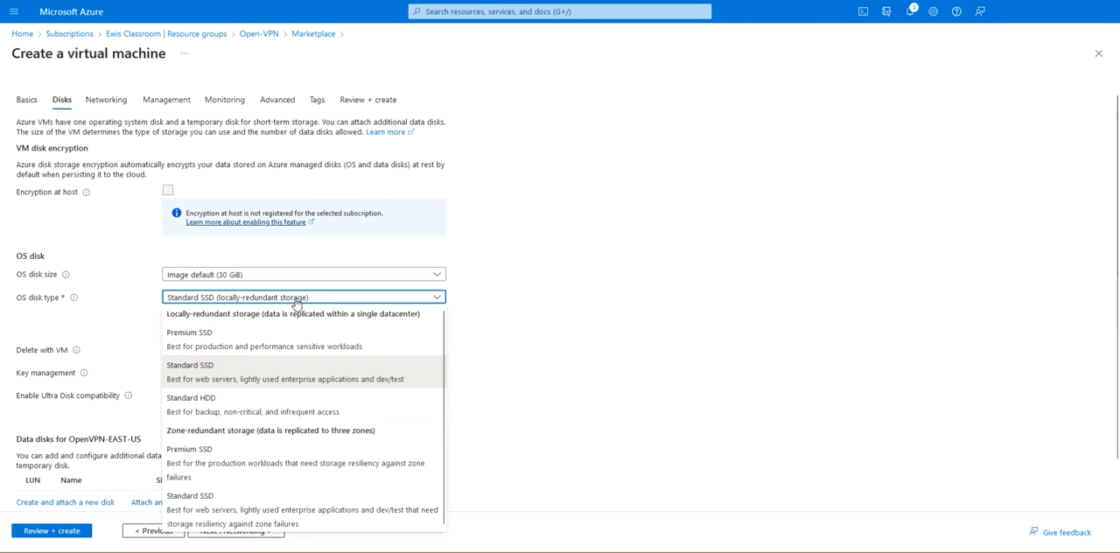
pyautogui.moveTo(234, 404)
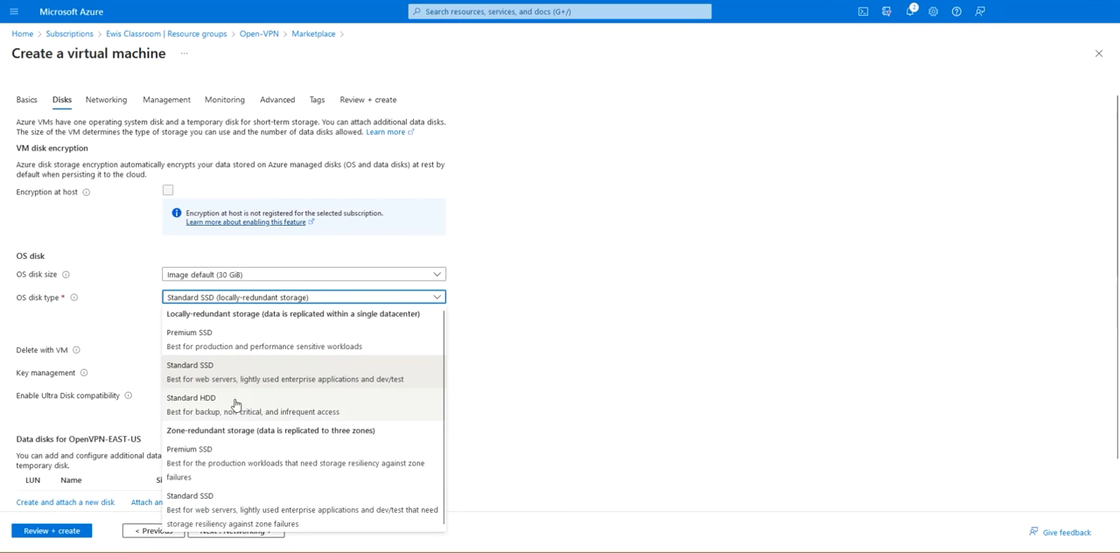
pyautogui.click(189, 364)
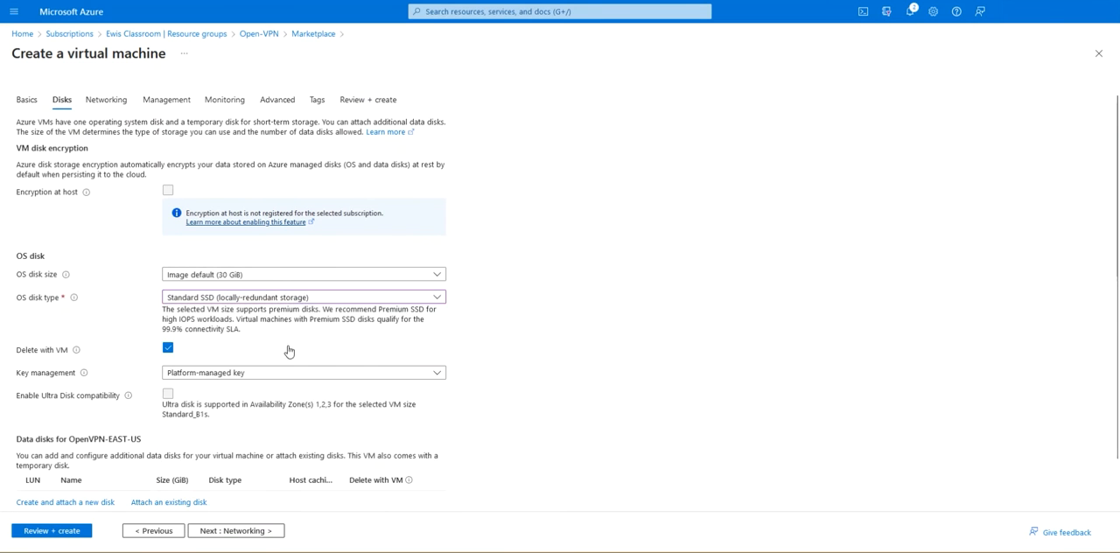
pyautogui.scroll(-3)
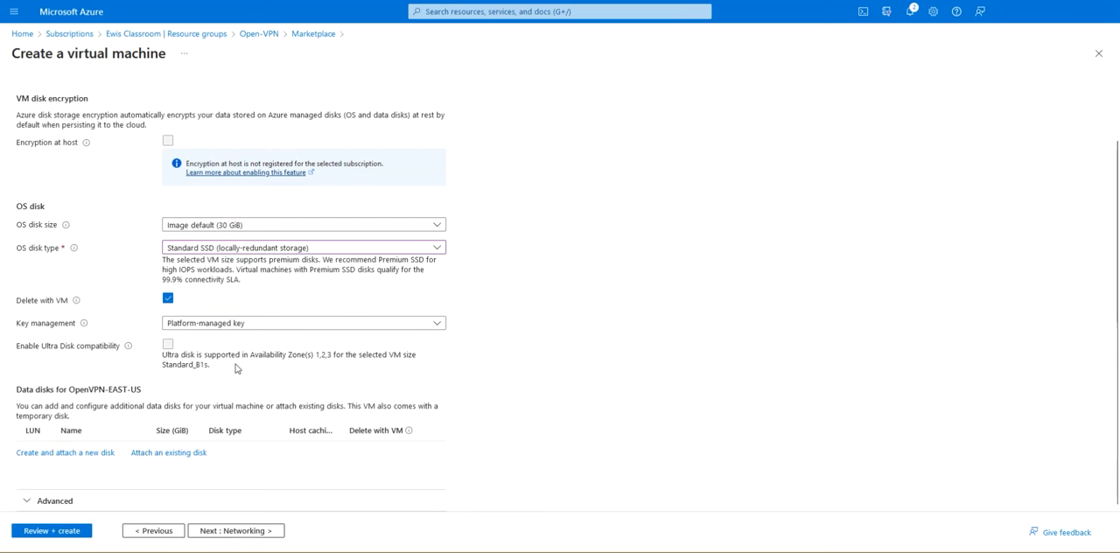
# Step: On Networking, enable deleting the public IP and NIC with the VM, then continue to Management
pyautogui.click(234, 530)
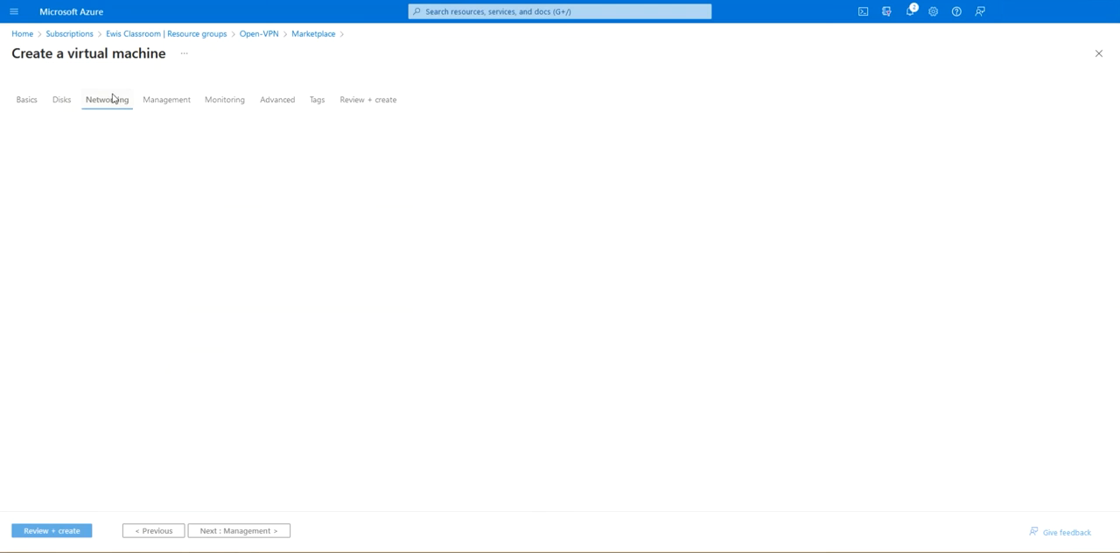
pyautogui.click(107, 98)
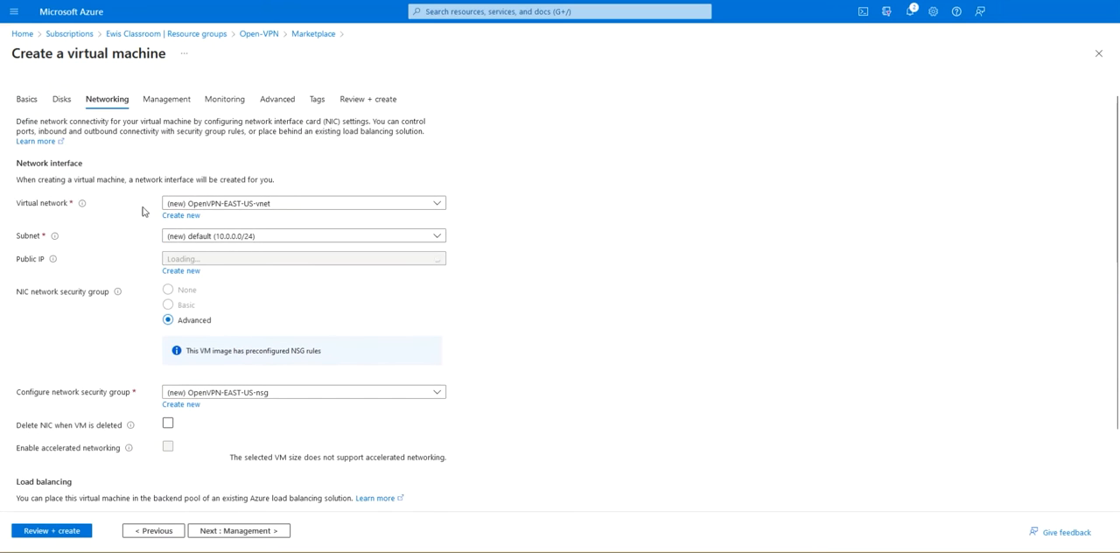
pyautogui.scroll(-3)
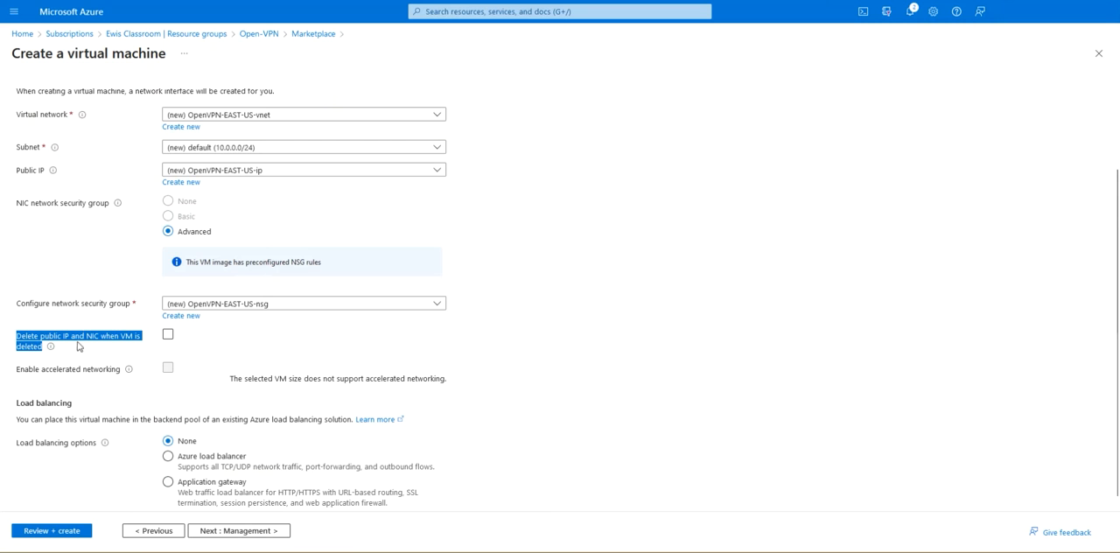
pyautogui.moveTo(74, 355)
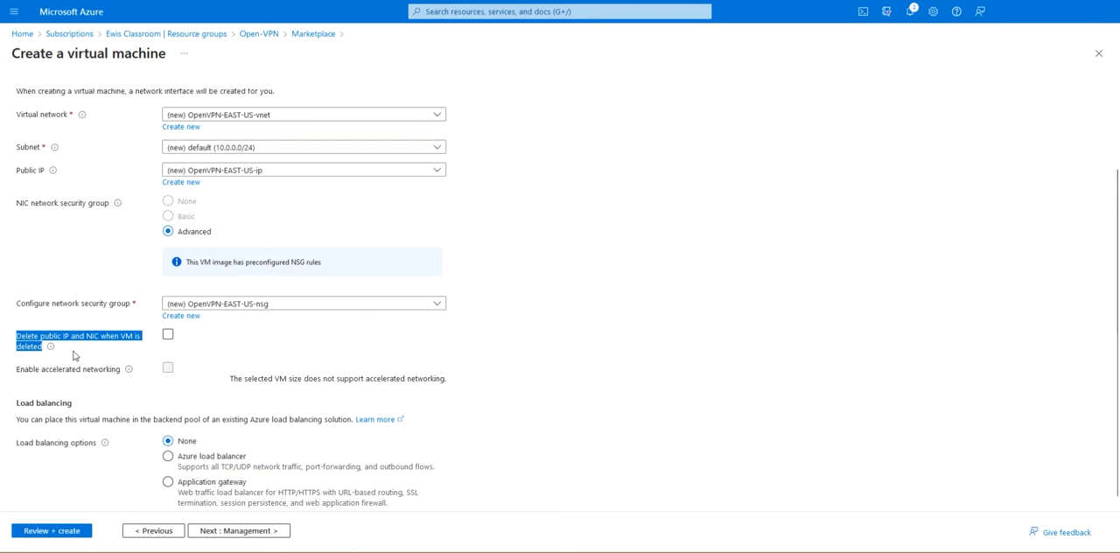
pyautogui.click(168, 334)
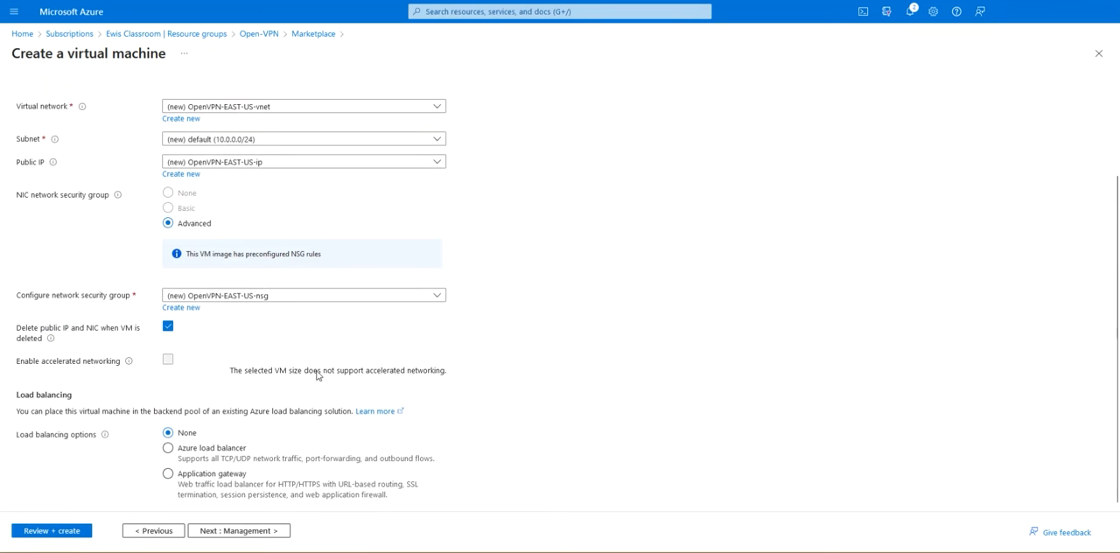
pyautogui.click(237, 530)
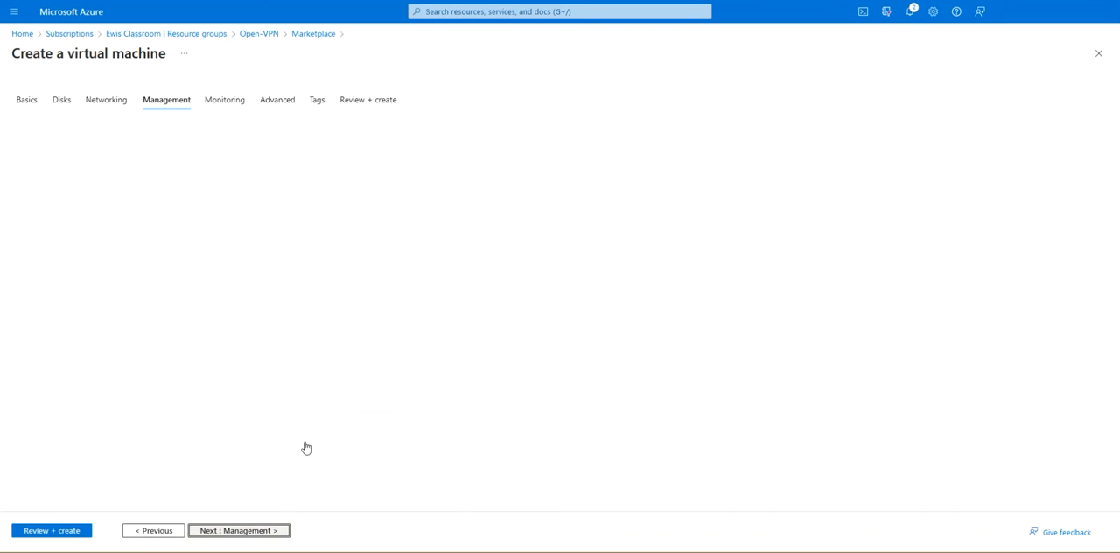
# Step: Turn off automatic shutdown on the Management step
pyautogui.click(237, 530)
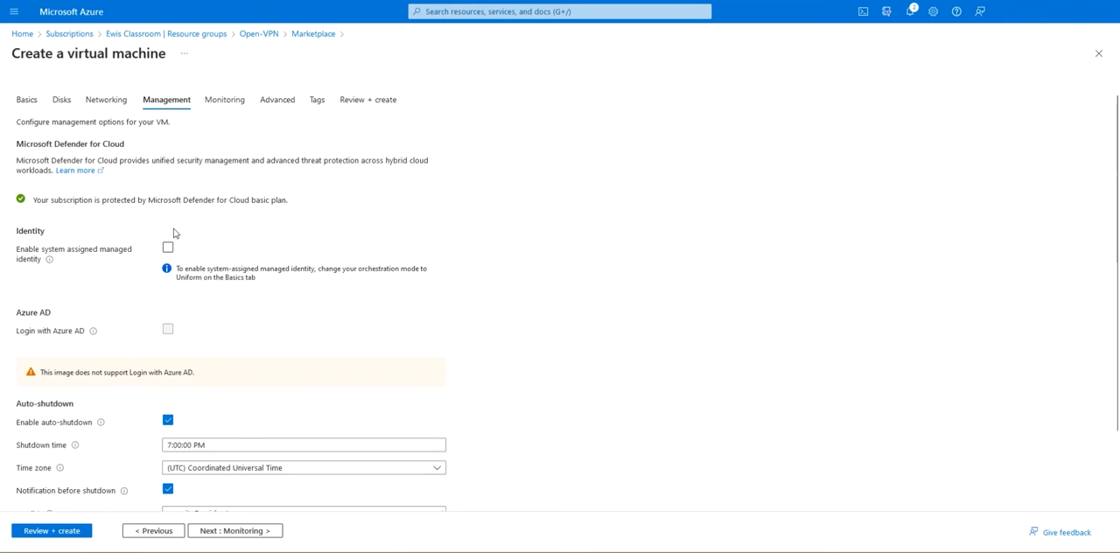
pyautogui.scroll(-3)
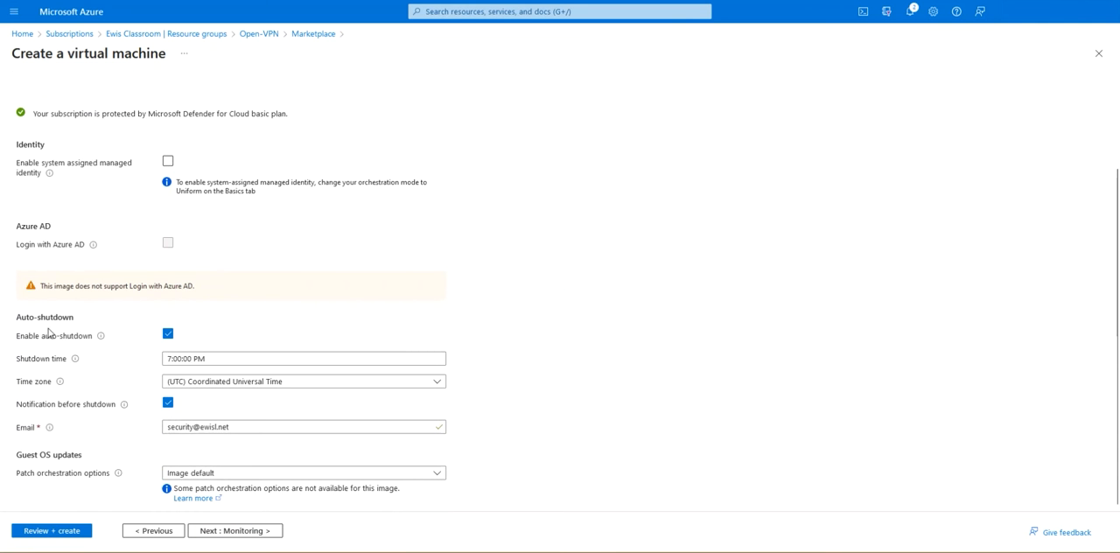
pyautogui.click(167, 333)
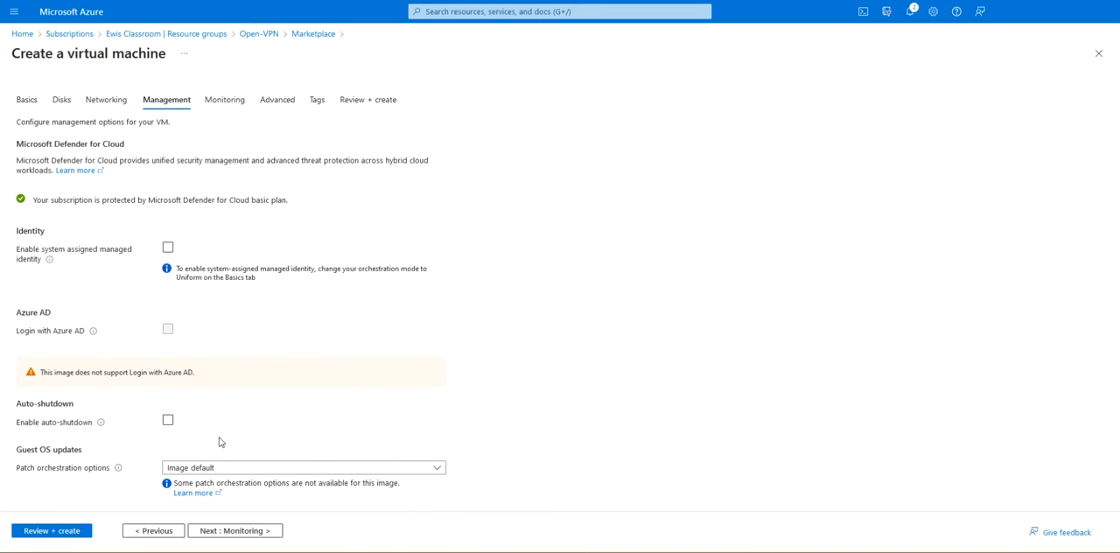
pyautogui.moveTo(242, 377)
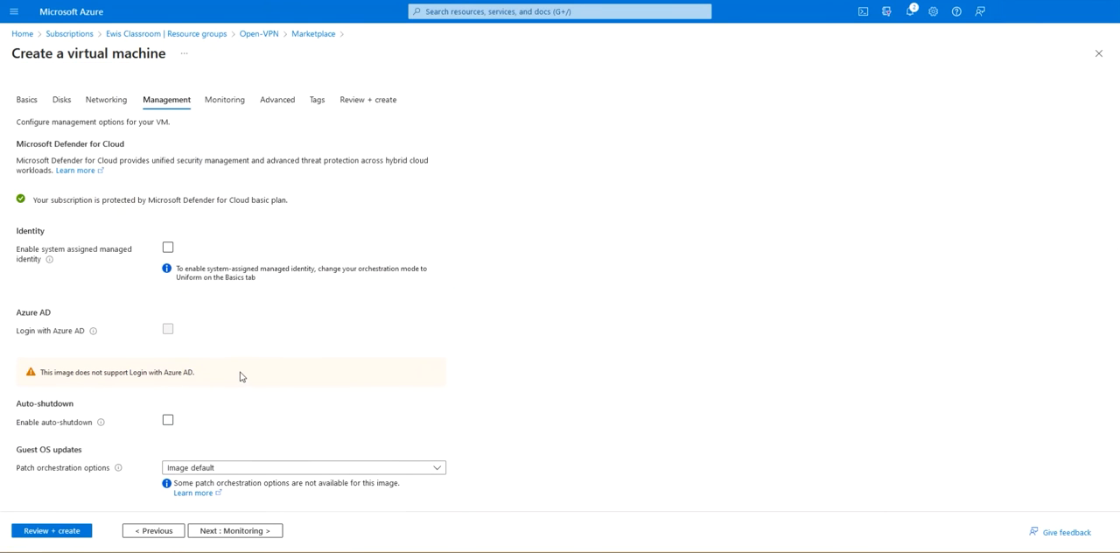
pyautogui.moveTo(224, 98)
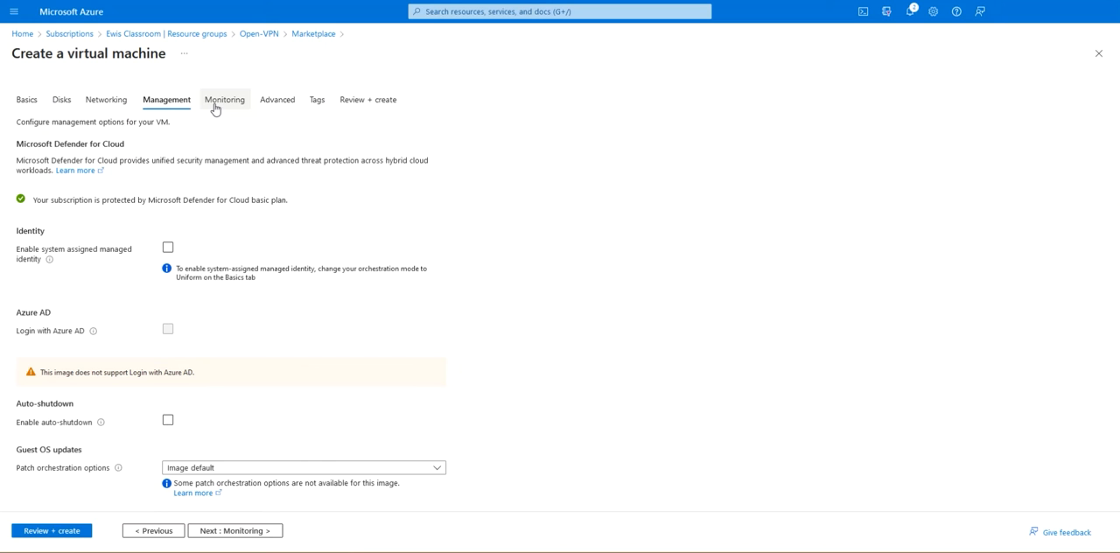
pyautogui.moveTo(244, 105)
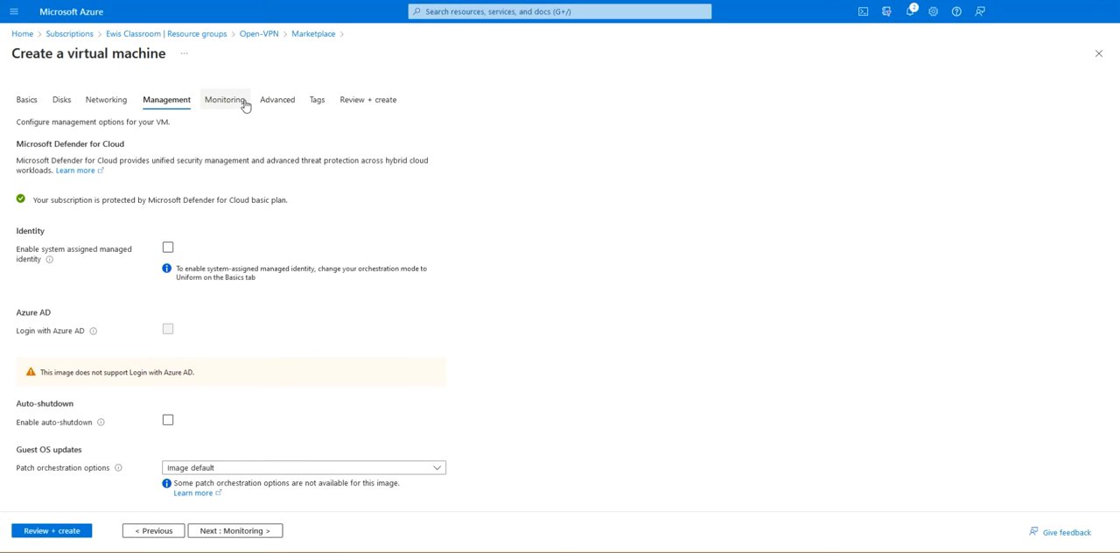
pyautogui.moveTo(241, 106)
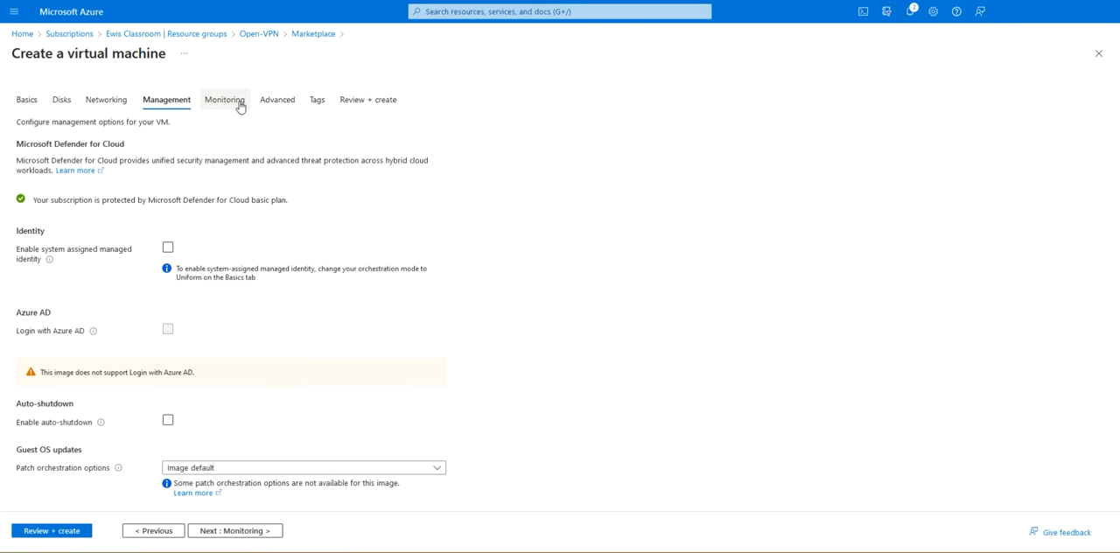
pyautogui.moveTo(241, 98)
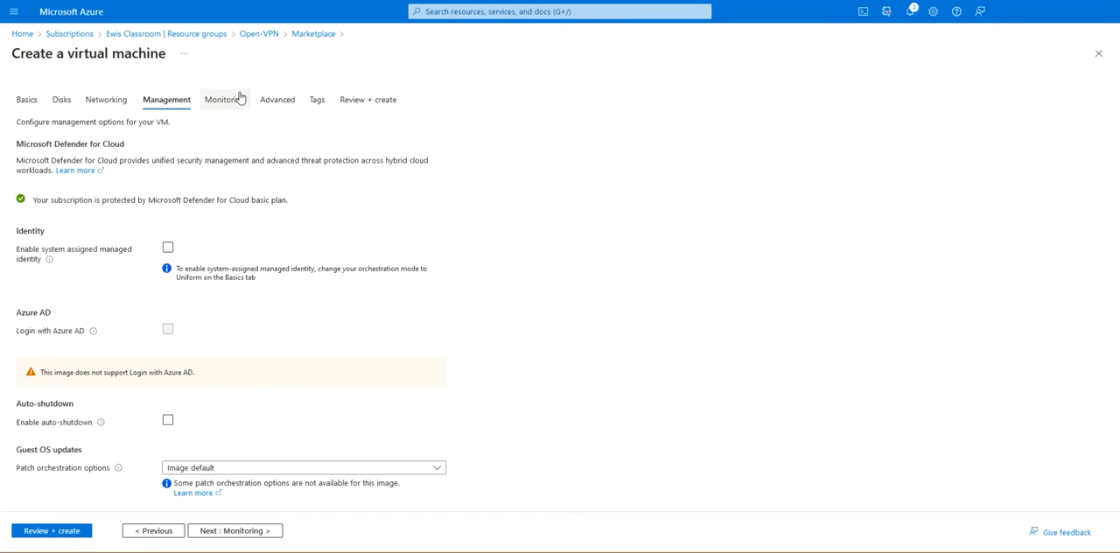
pyautogui.moveTo(236, 101)
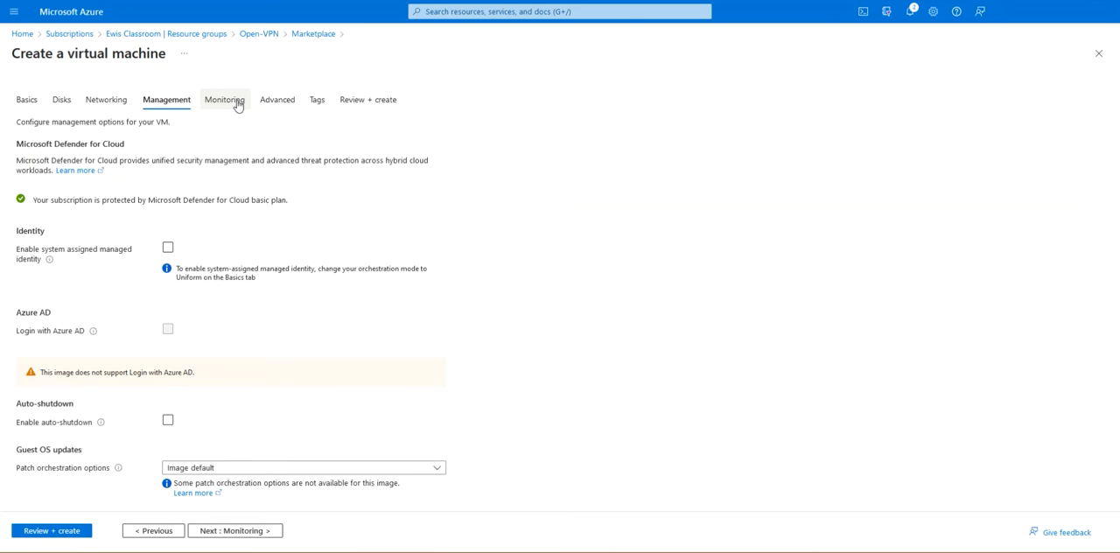
# Step: Disable boot diagnostics, pass through Advanced to the review, and select the 0.0104 USD/hr price
pyautogui.click(223, 98)
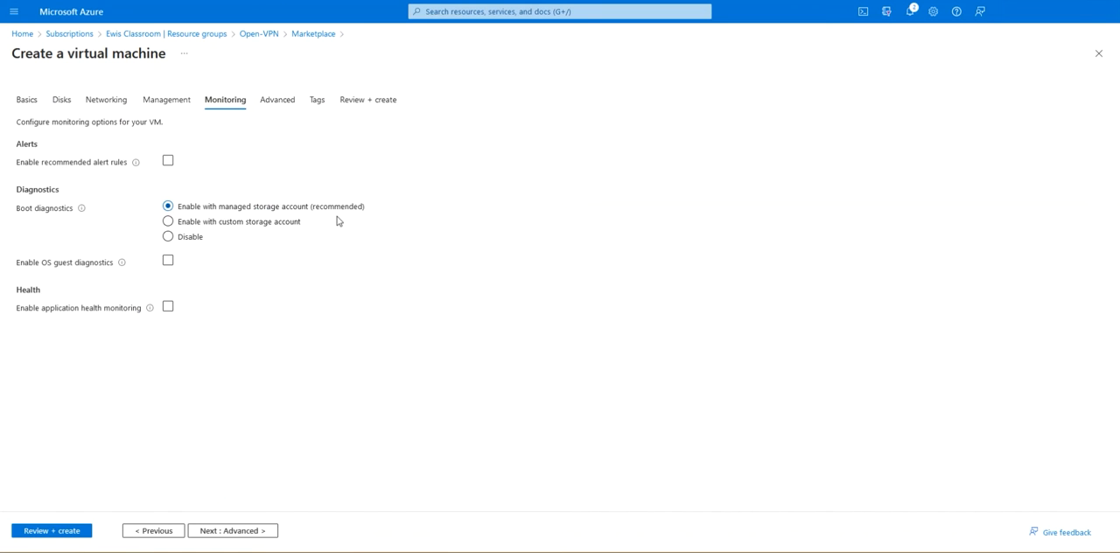
pyautogui.click(168, 236)
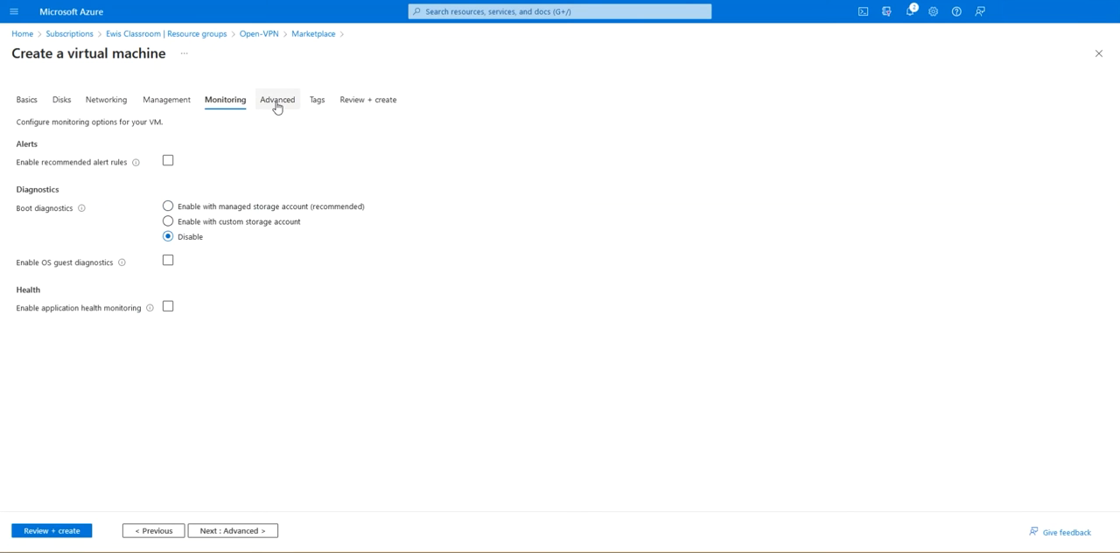
pyautogui.click(276, 98)
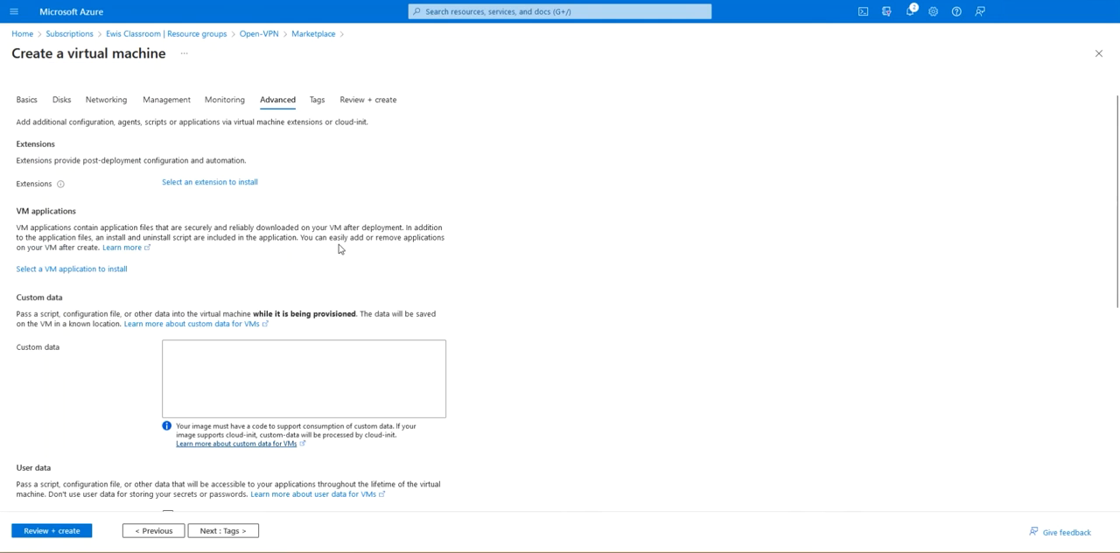
pyautogui.moveTo(317, 159)
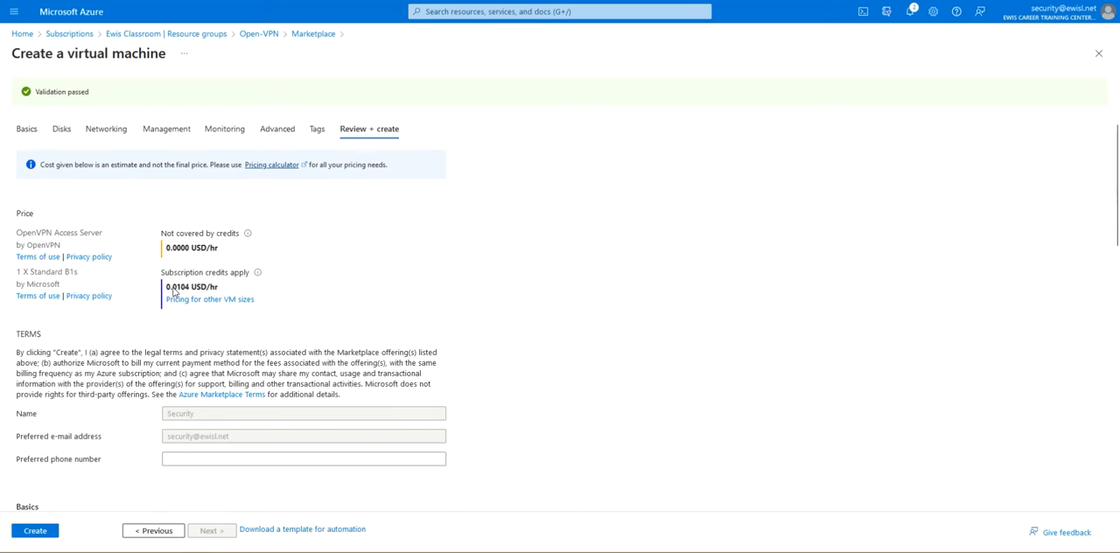
pyautogui.doubleClick(175, 287)
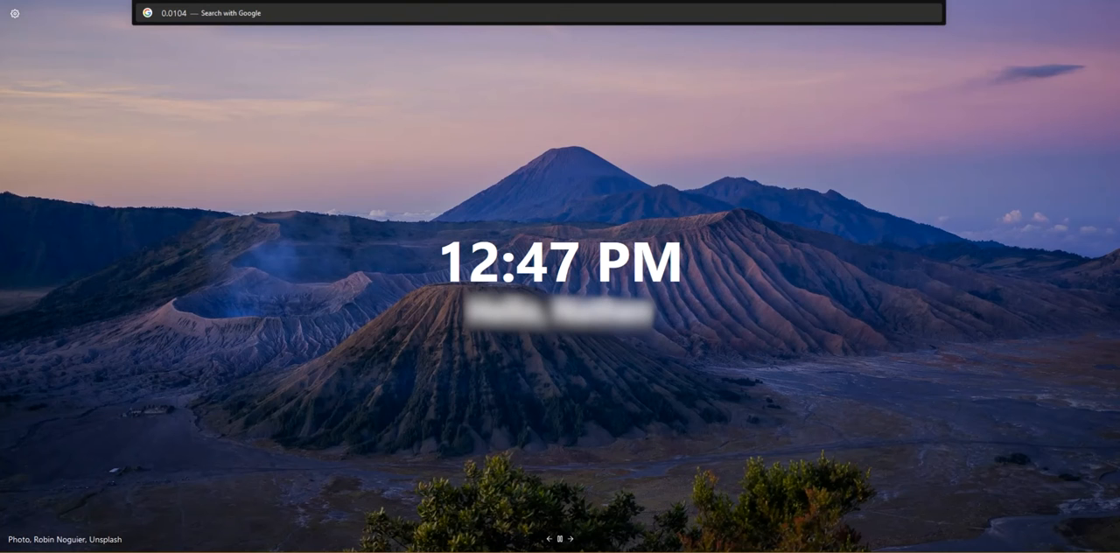
pyautogui.moveTo(380, 172)
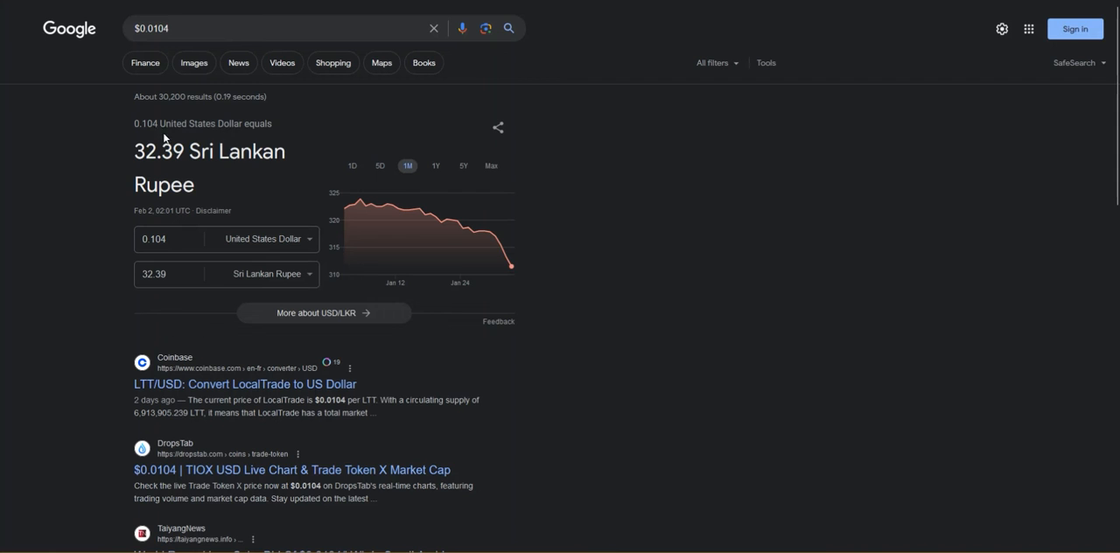
# Step: Select the converted amount, 32.39 Sri Lankan Rupees, from the Google result
pyautogui.moveTo(134, 151); pyautogui.dragTo(208, 150)
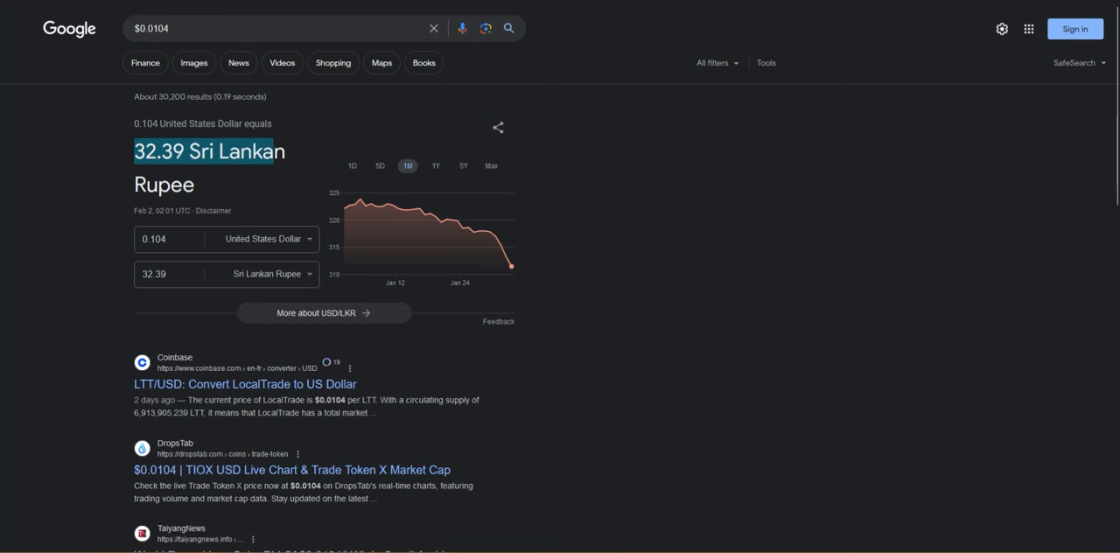
pyautogui.moveTo(282, 63)
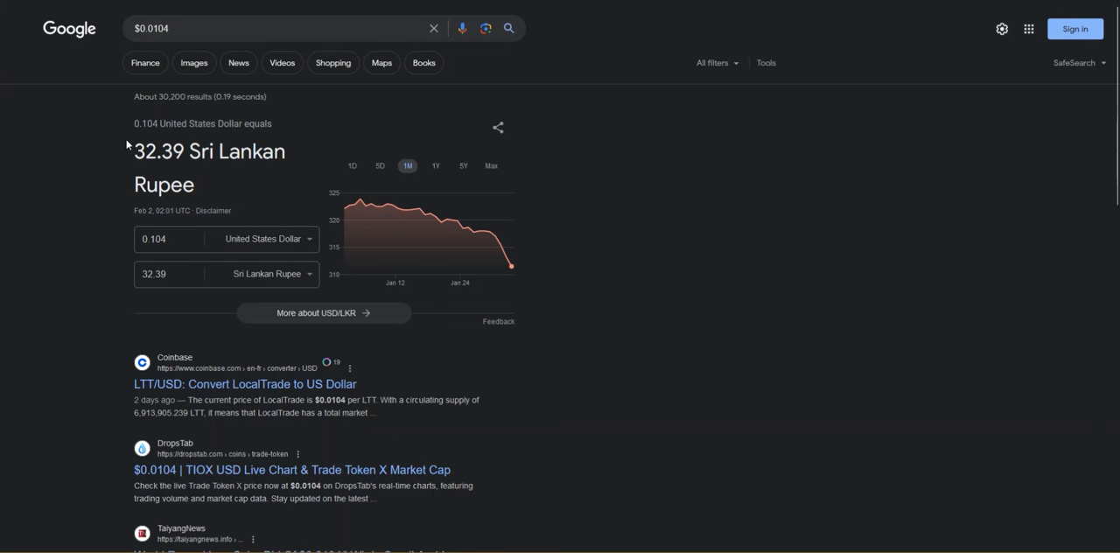
pyautogui.tripleClick(210, 150)
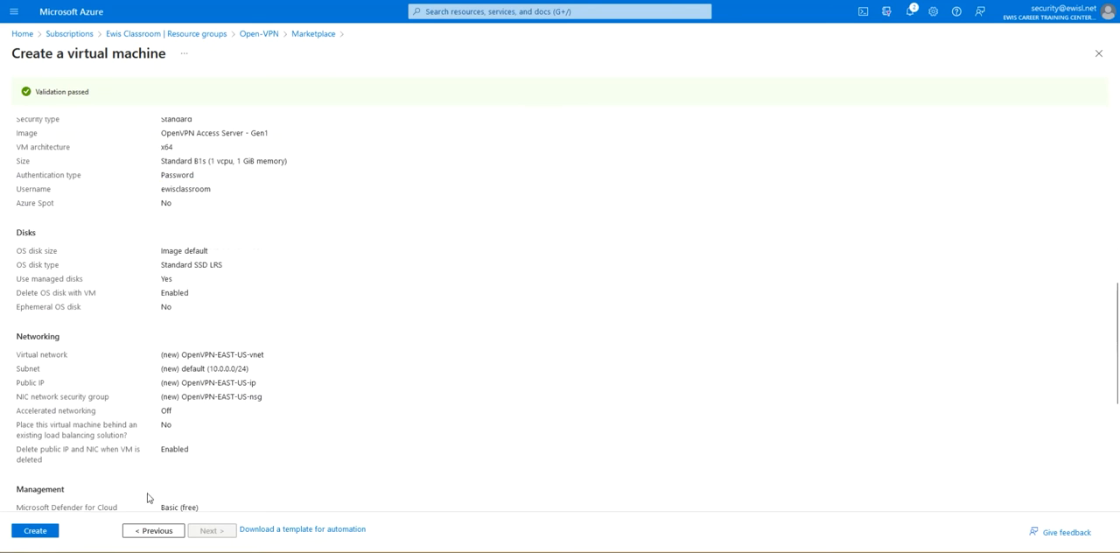
# Step: Start creating the validated OpenVPN Access Server virtual machine from the review summary
pyautogui.click(35, 530)
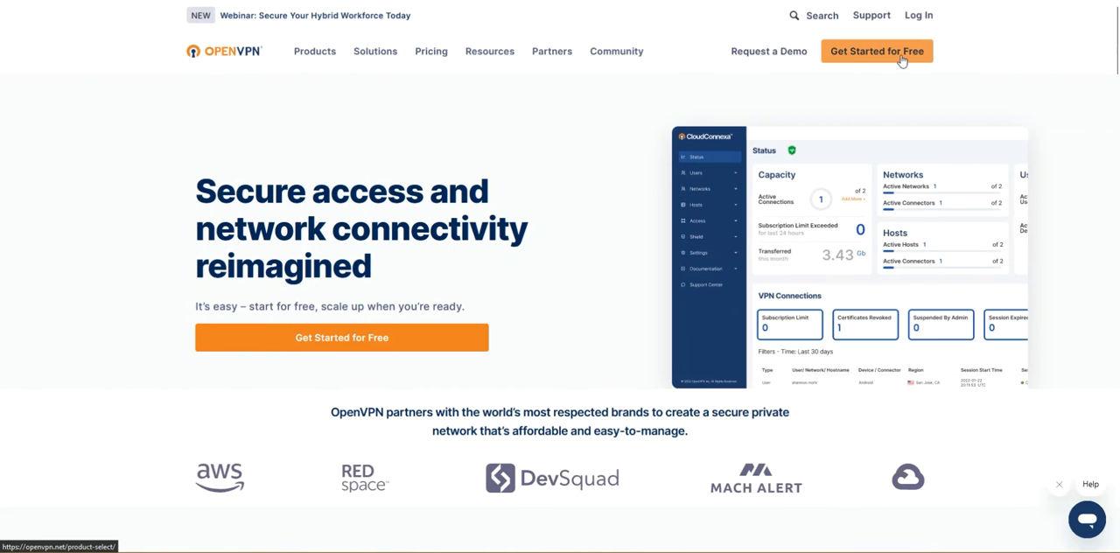
# Step: Begin free sign-up for Access Server, filling in the saved work email address
pyautogui.click(877, 51)
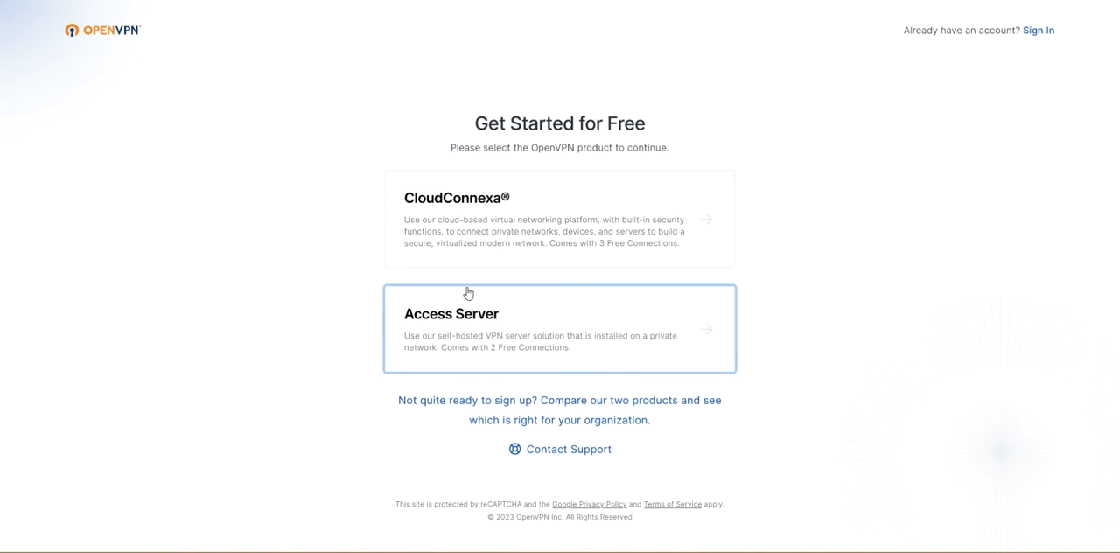
pyautogui.click(560, 329)
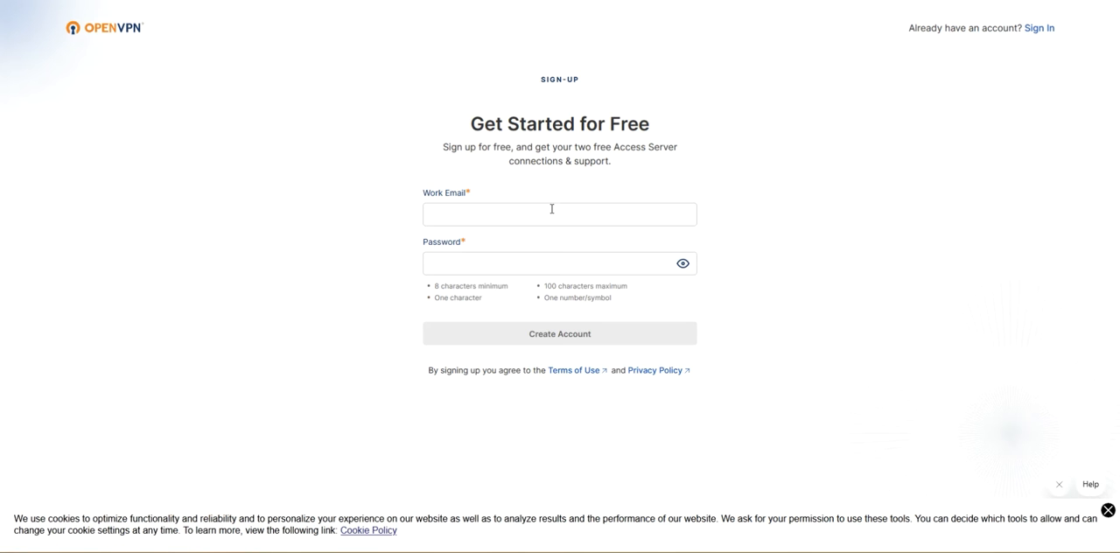
pyautogui.click(560, 213)
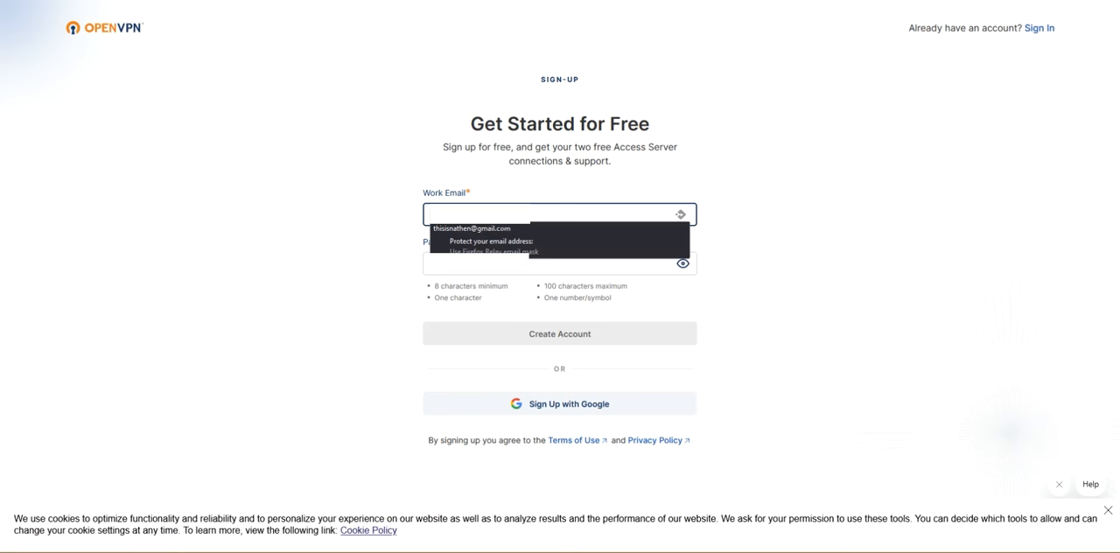
pyautogui.click(560, 332)
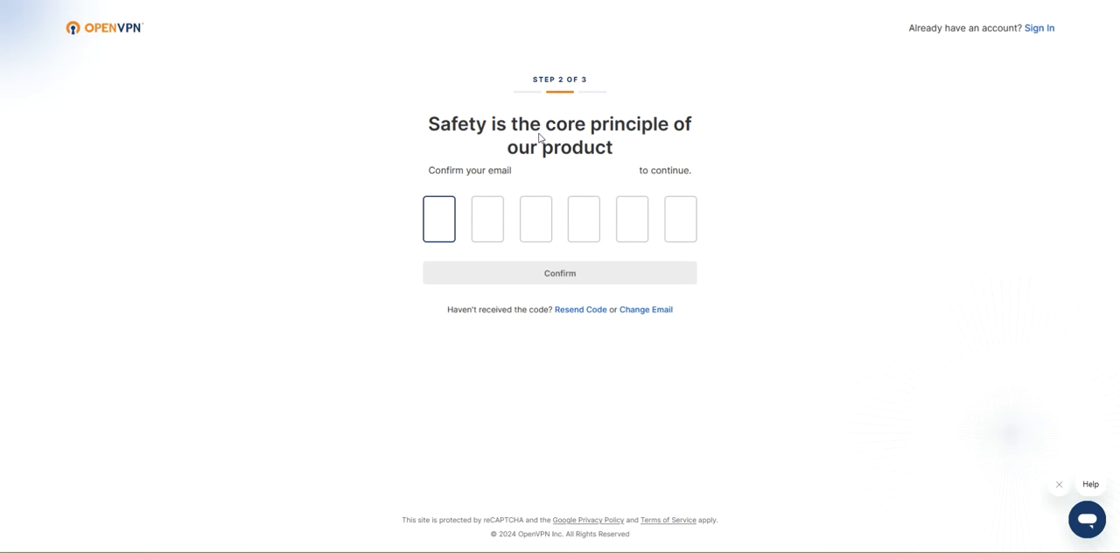
# Step: Submit the six-digit email confirmation code and the remaining account details
pyautogui.click(439, 219)
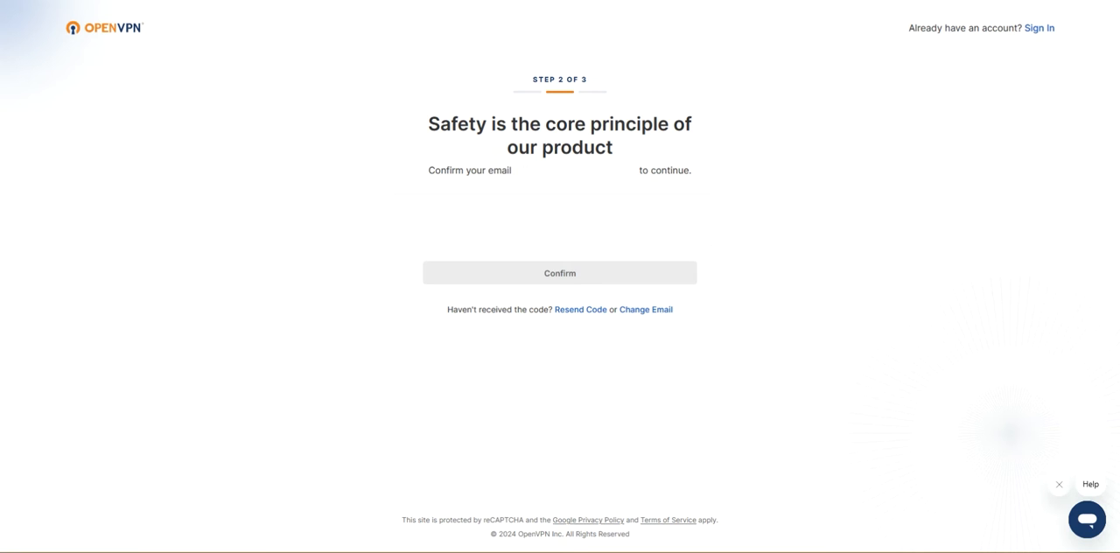
pyautogui.click(560, 273)
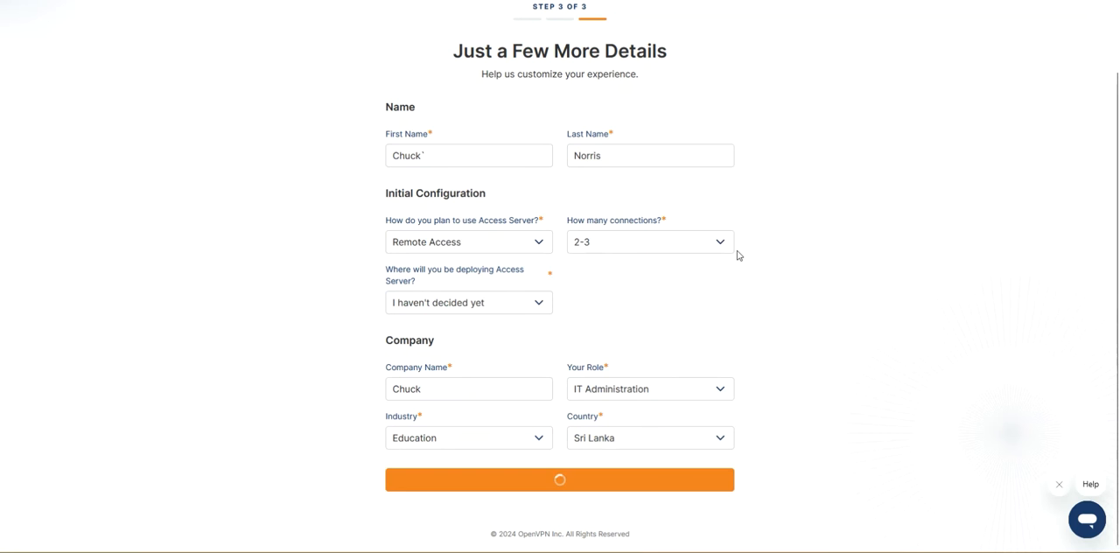
pyautogui.click(560, 480)
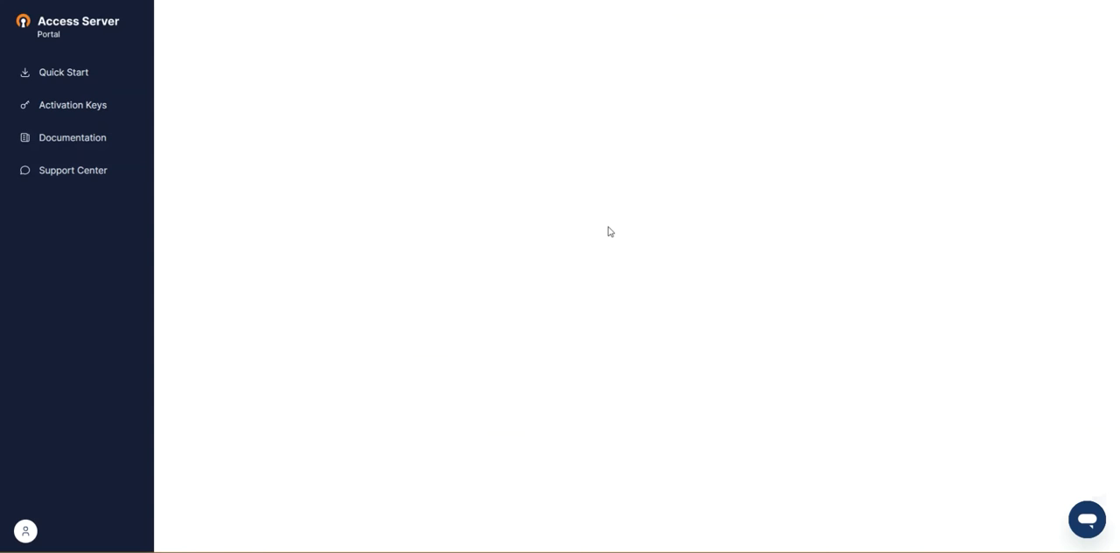
# Step: Go to Activation Keys in the portal and begin getting a new key
pyautogui.click(63, 72)
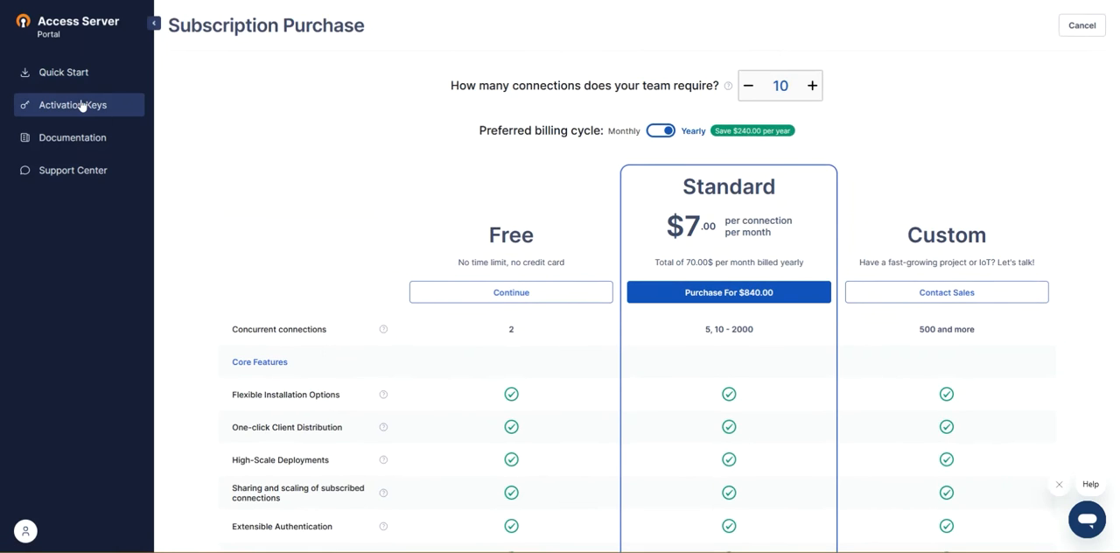
pyautogui.click(1081, 24)
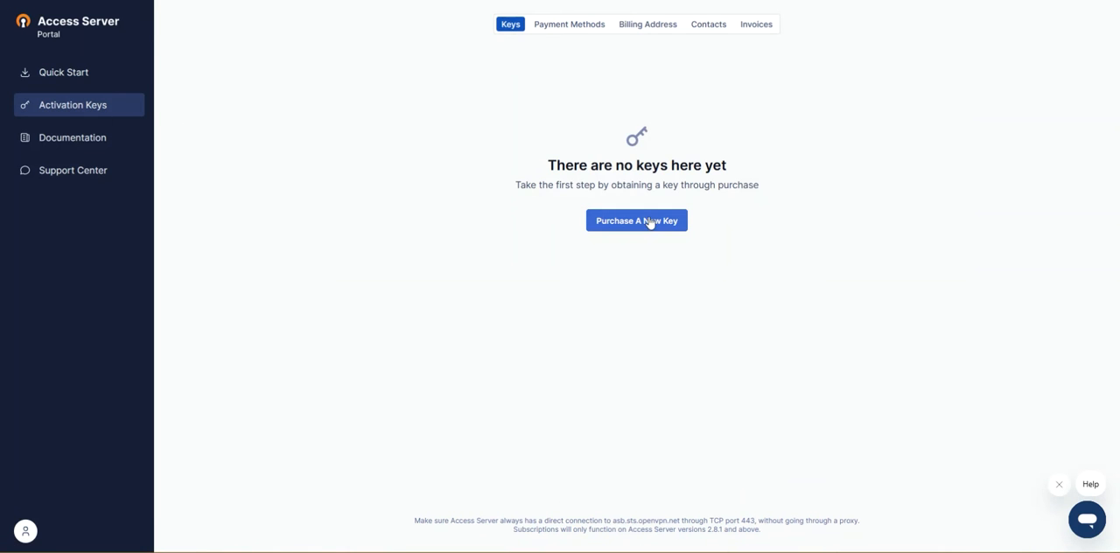
pyautogui.click(636, 220)
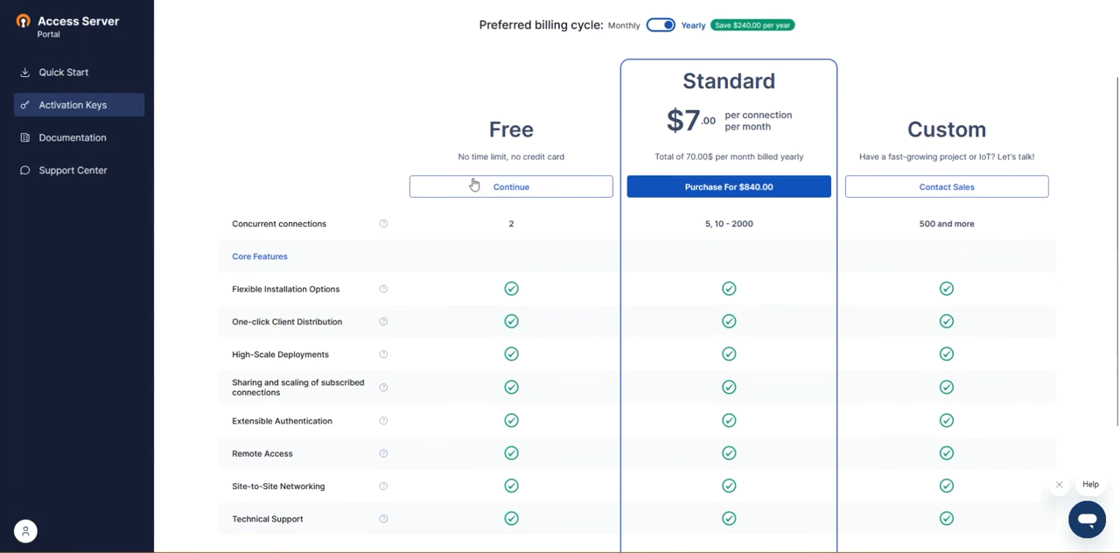
# Step: Choose the Free plan limited to 2 connections and copy its activation key
pyautogui.click(511, 185)
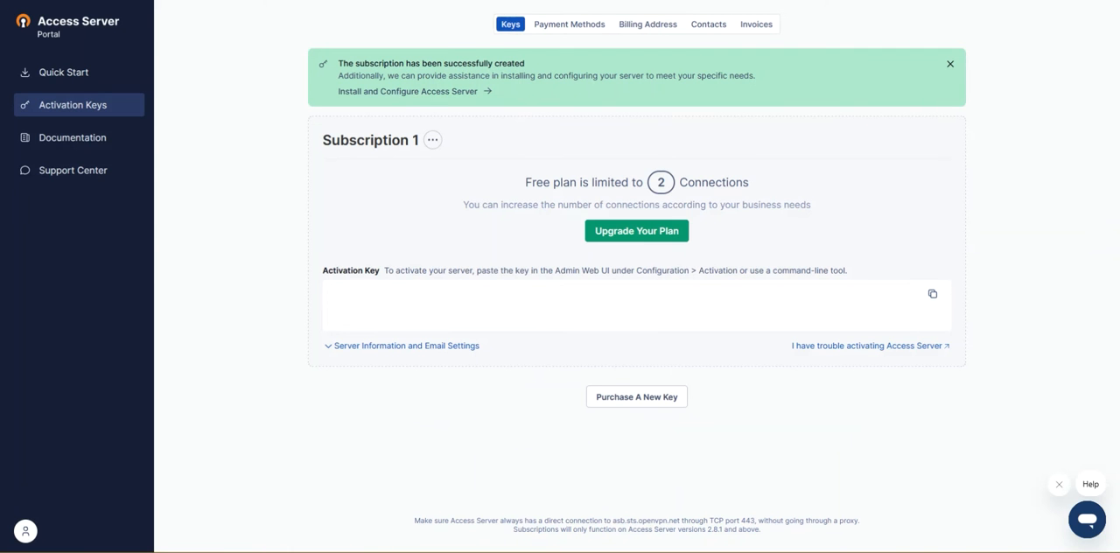
pyautogui.click(63, 71)
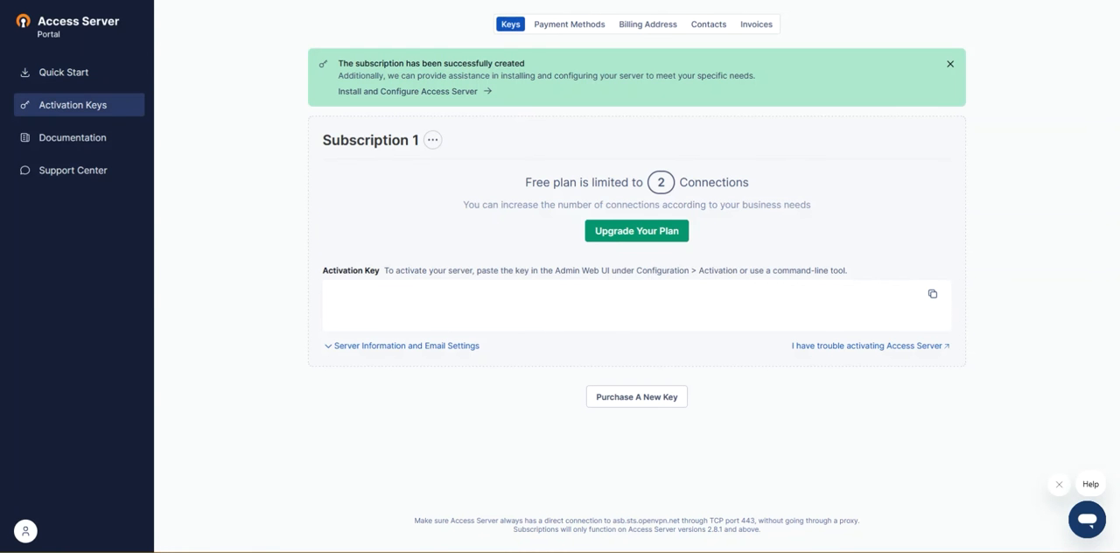
pyautogui.click(948, 63)
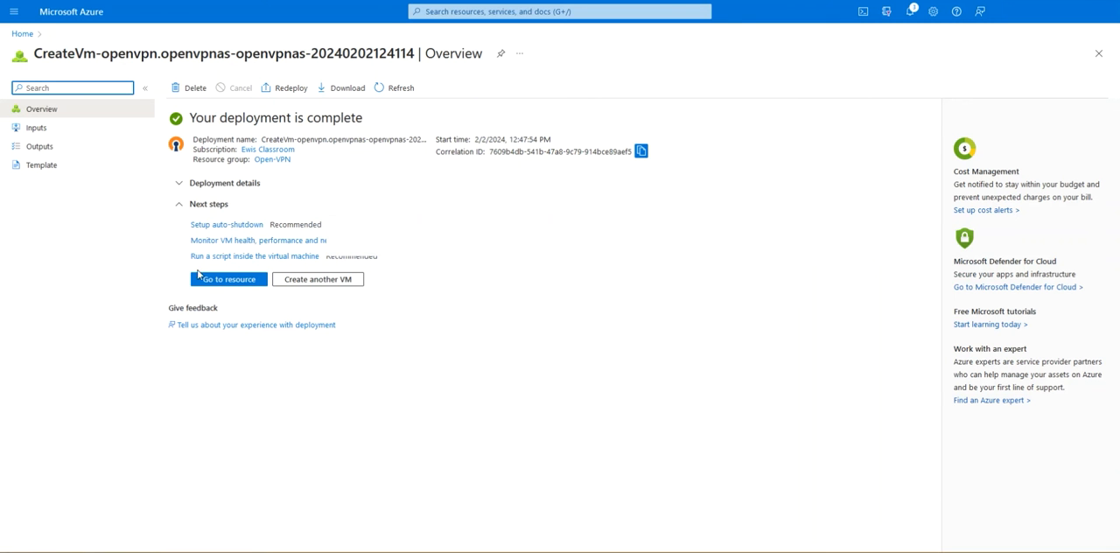
# Step: Go to the deployed OpenVPN-EAST-US VM and copy its public IP 172.191.29.247
pyautogui.click(228, 278)
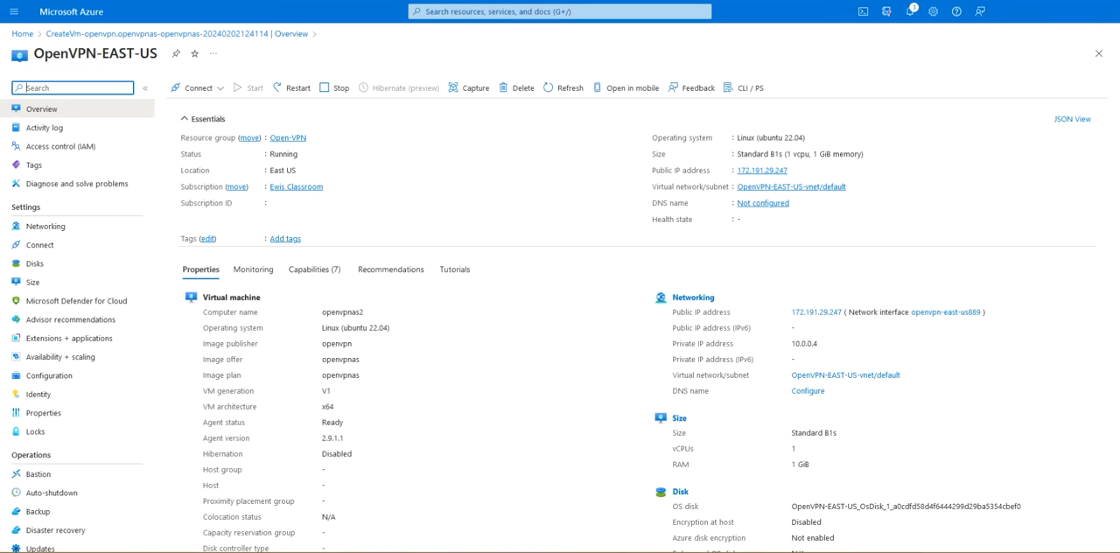
pyautogui.click(794, 171)
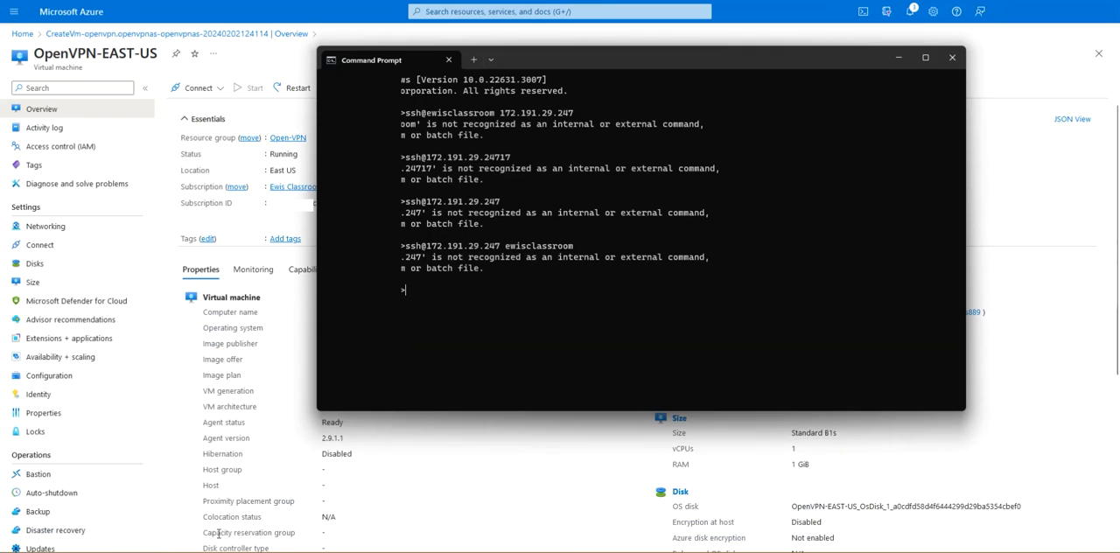
pyautogui.moveTo(570, 292)
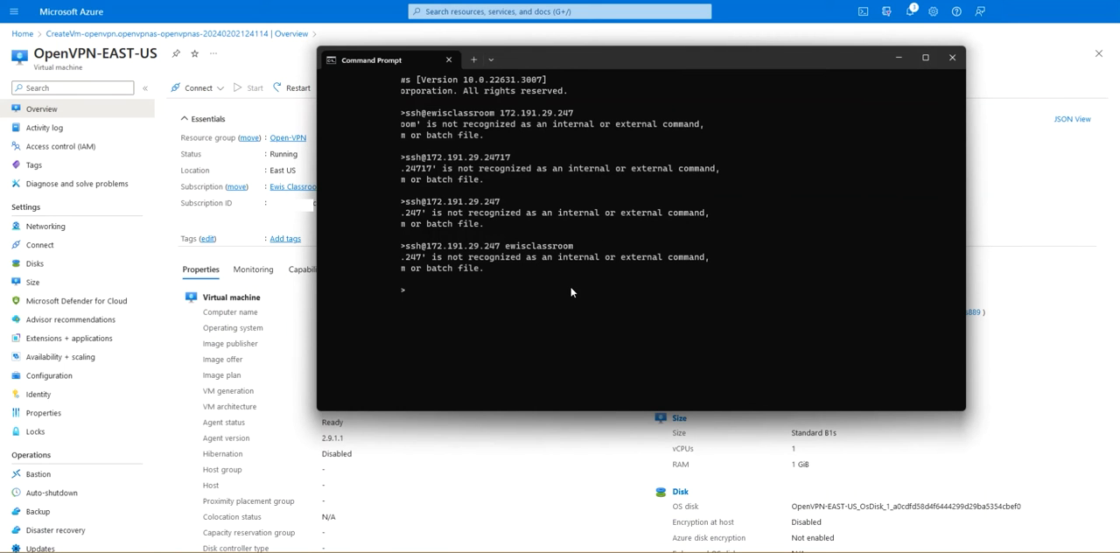
pyautogui.write('ssh')
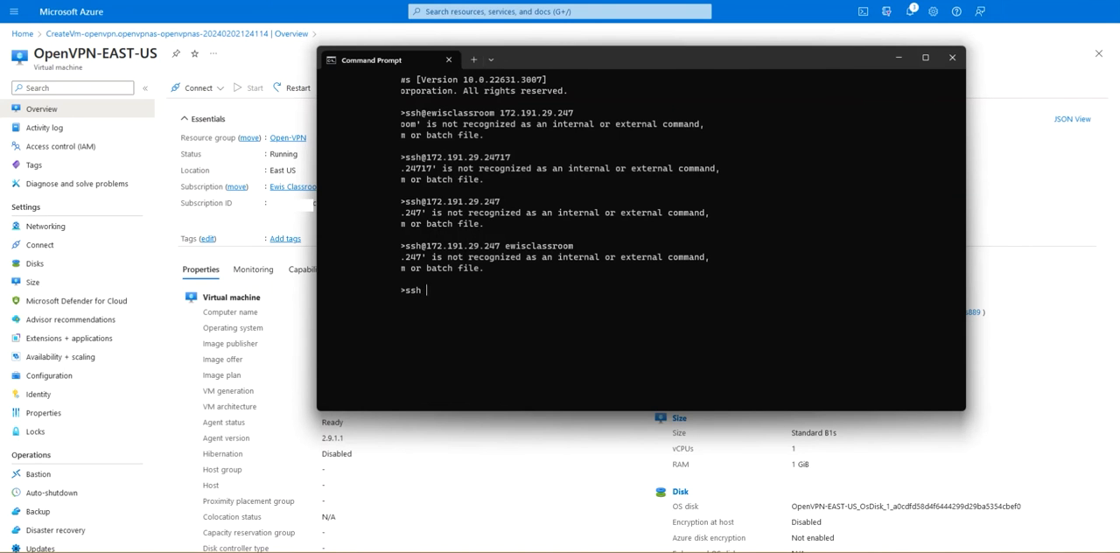
pyautogui.write('ewisclassroo')
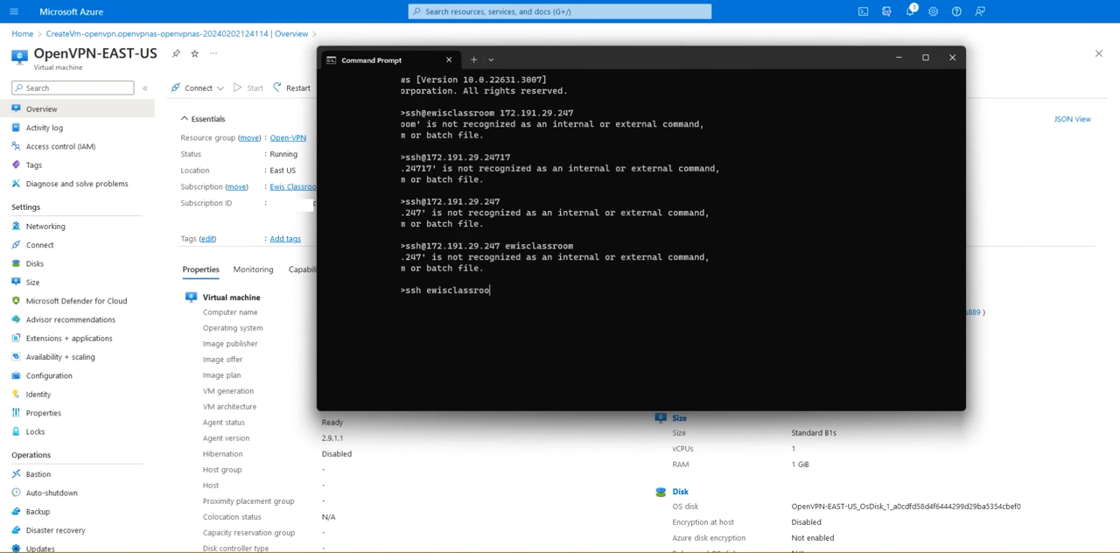
pyautogui.write('m')
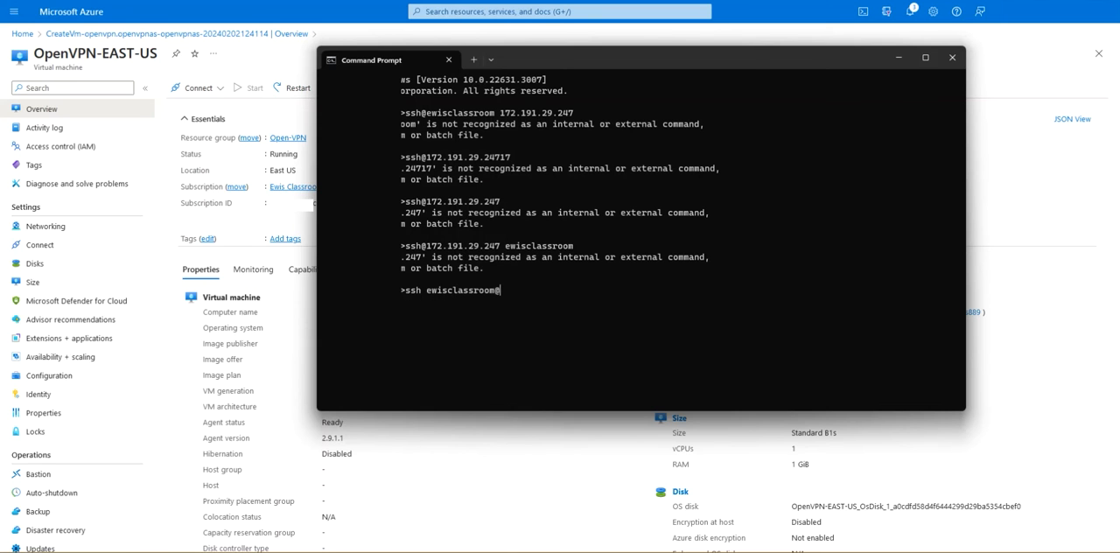
pyautogui.write('@172.191.29.247')
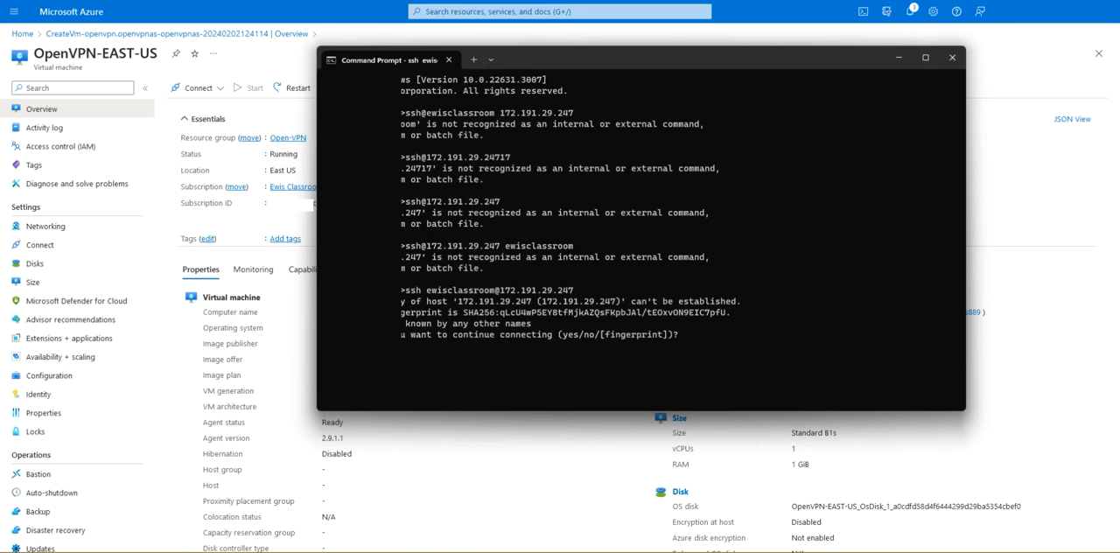
# Step: Answer yes to the host key prompt and yes to accept the license agreement
pyautogui.write('yes')
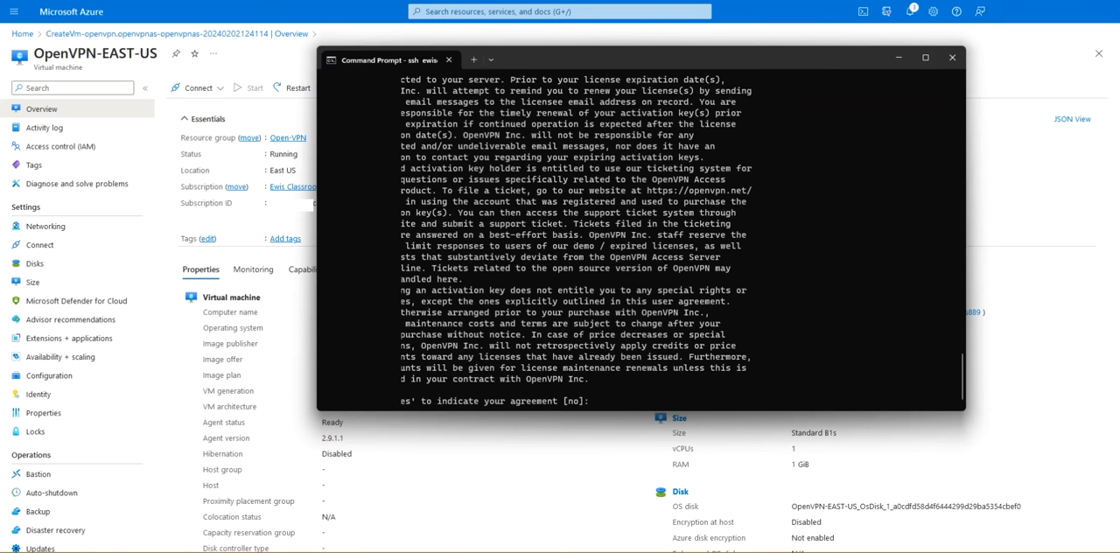
pyautogui.write('yes')
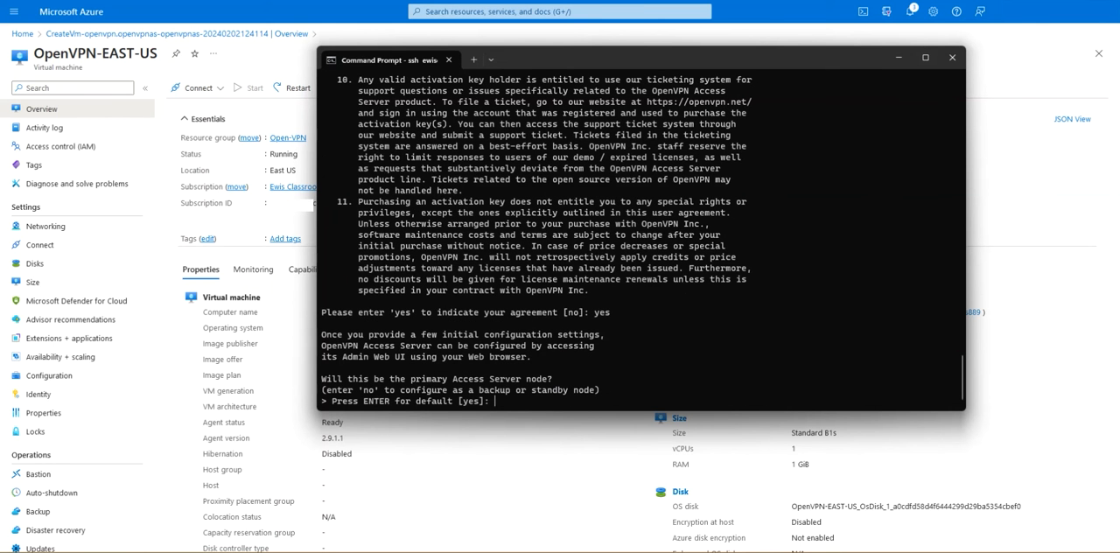
# Step: Make this the primary Access Server node listening on all interfaces (option 1)
pyautogui.write('yes')
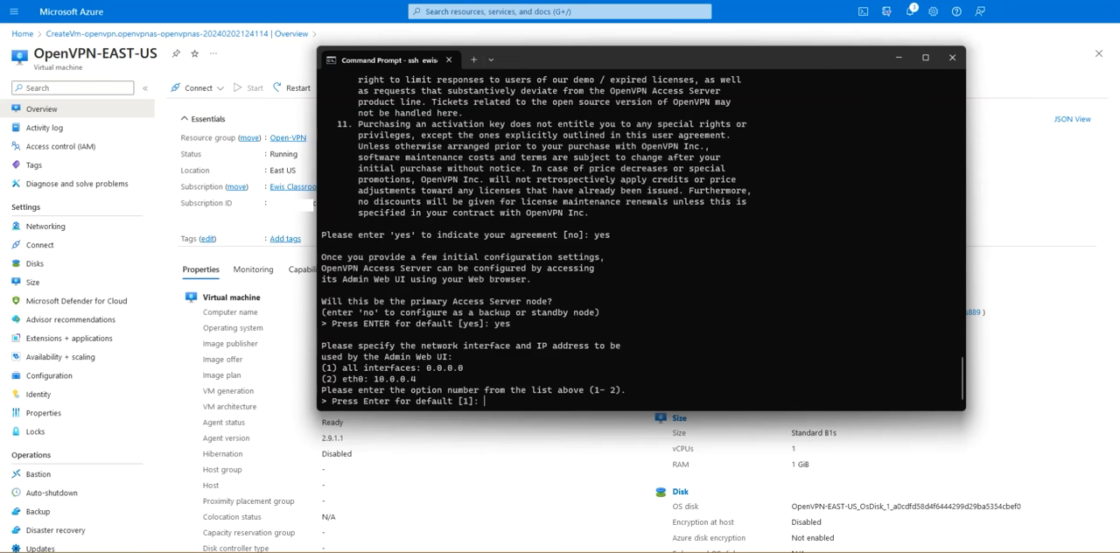
pyautogui.write('1')
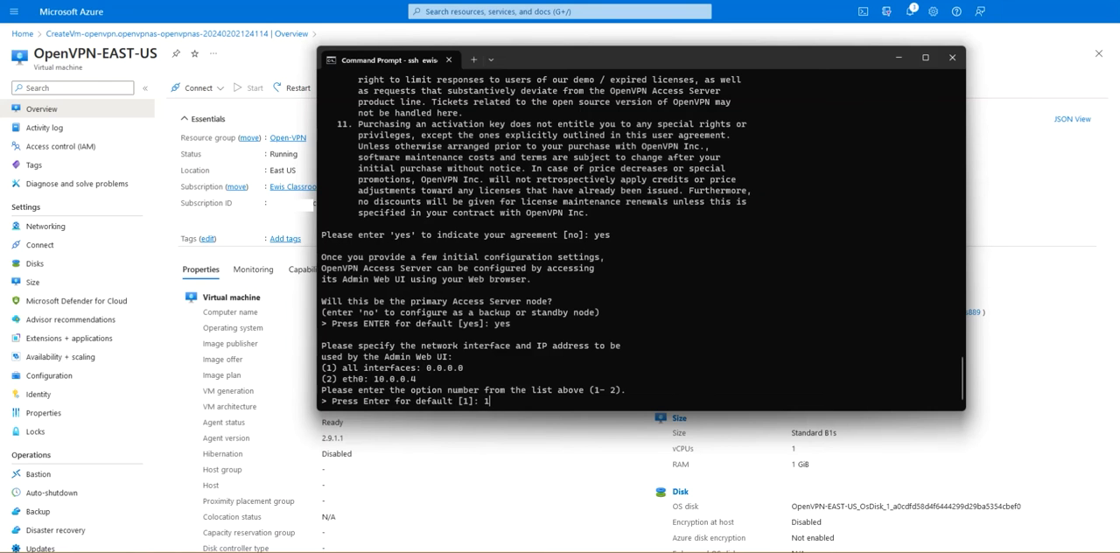
pyautogui.press('enter')
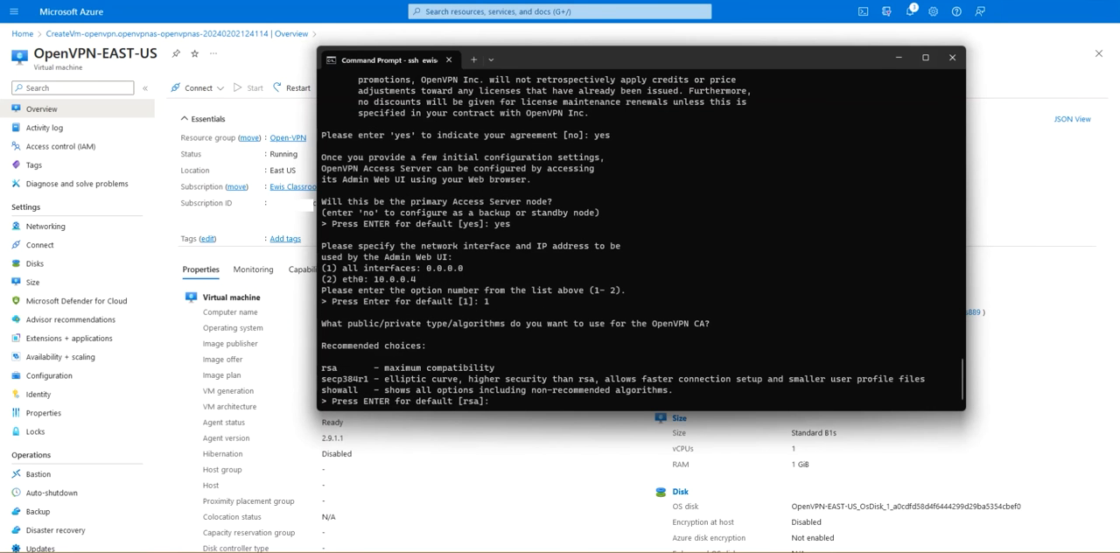
# Step: Keep defaults: rsa 2048-bit CA and web certificates, port 943, private subnet routing
pyautogui.press('enter')
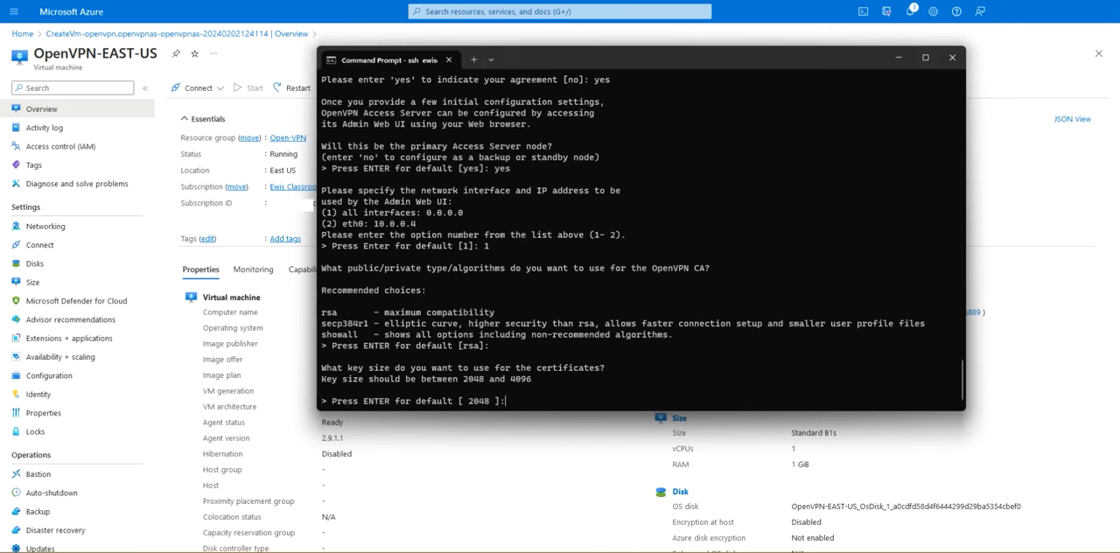
pyautogui.press('enter')
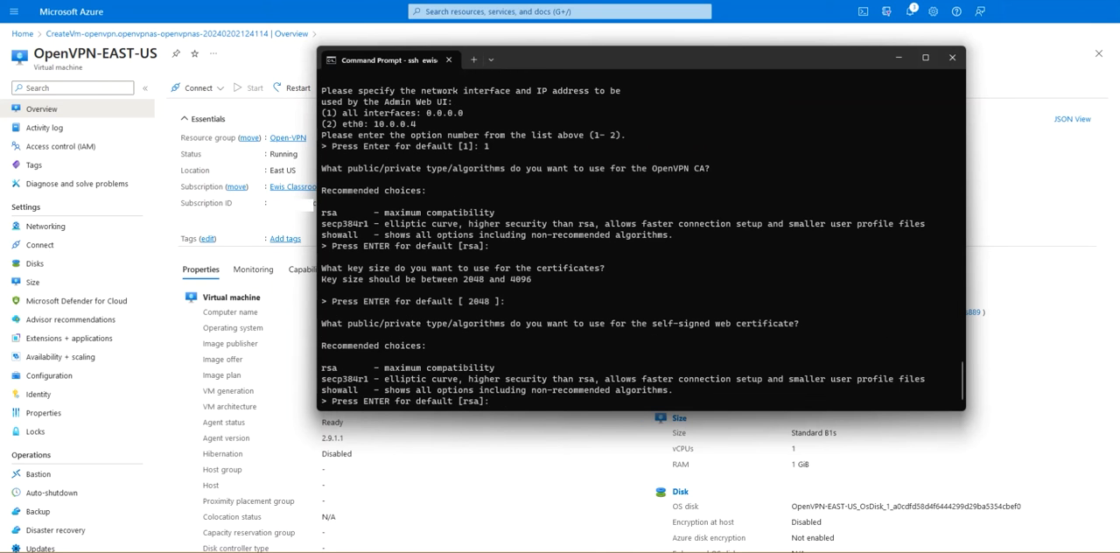
pyautogui.press('enter')
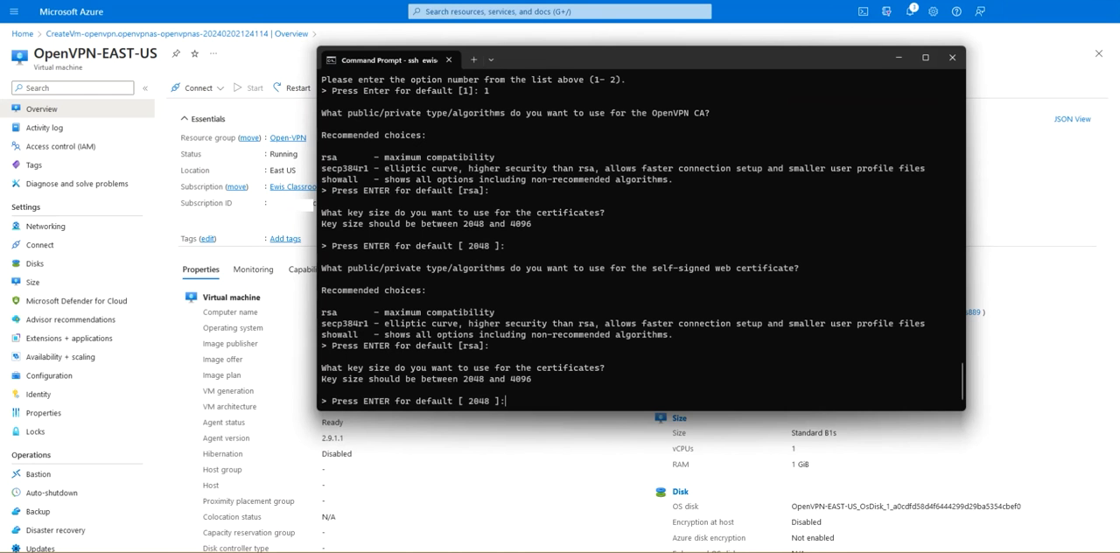
pyautogui.press('enter')
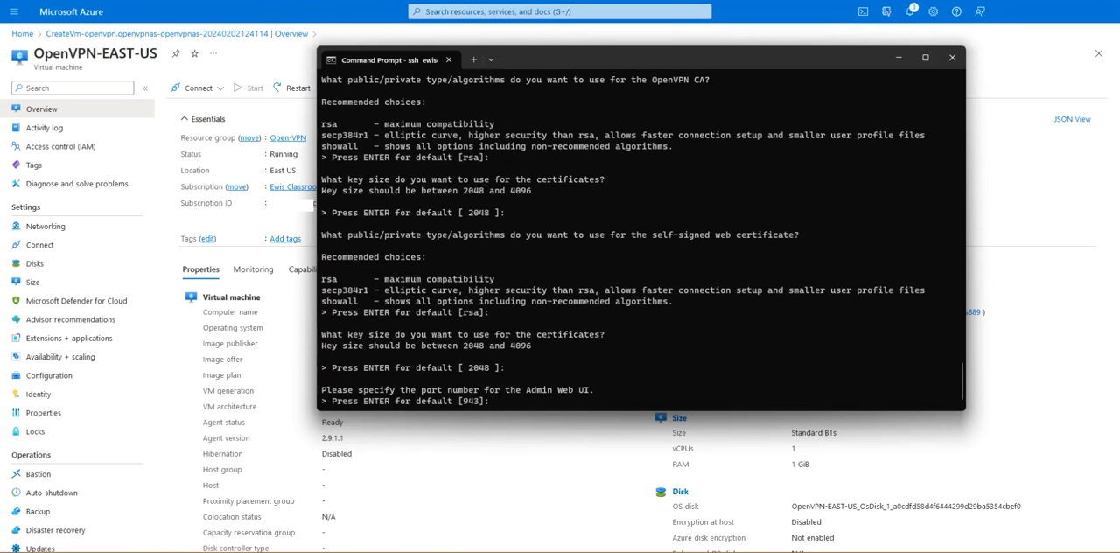
pyautogui.press('Enter')
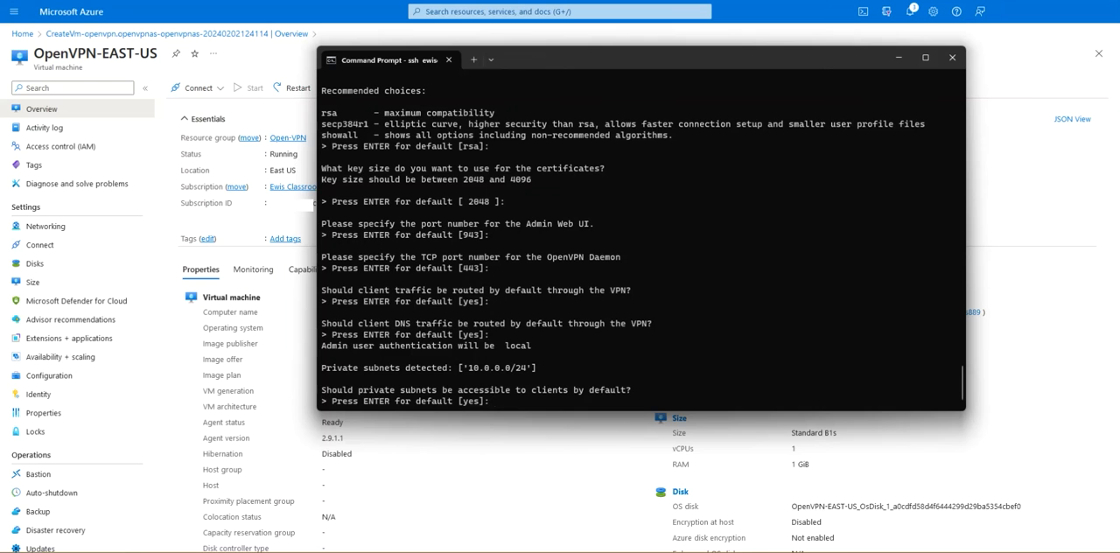
pyautogui.press('enter')
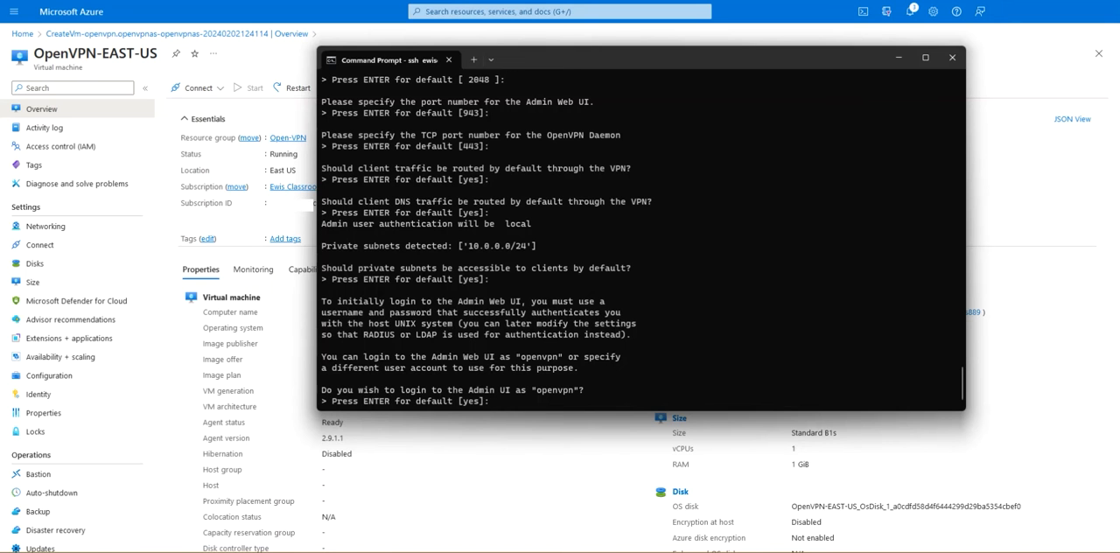
# Step: Decline the openvpn login, create admin user smith with a password, skip the activation key
pyautogui.write('no')
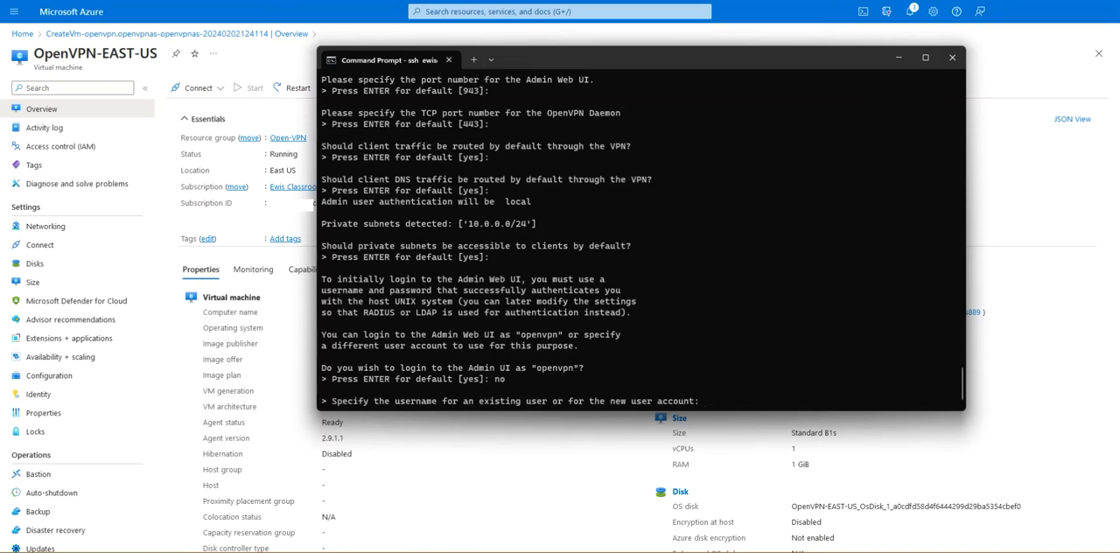
pyautogui.write('smirth')
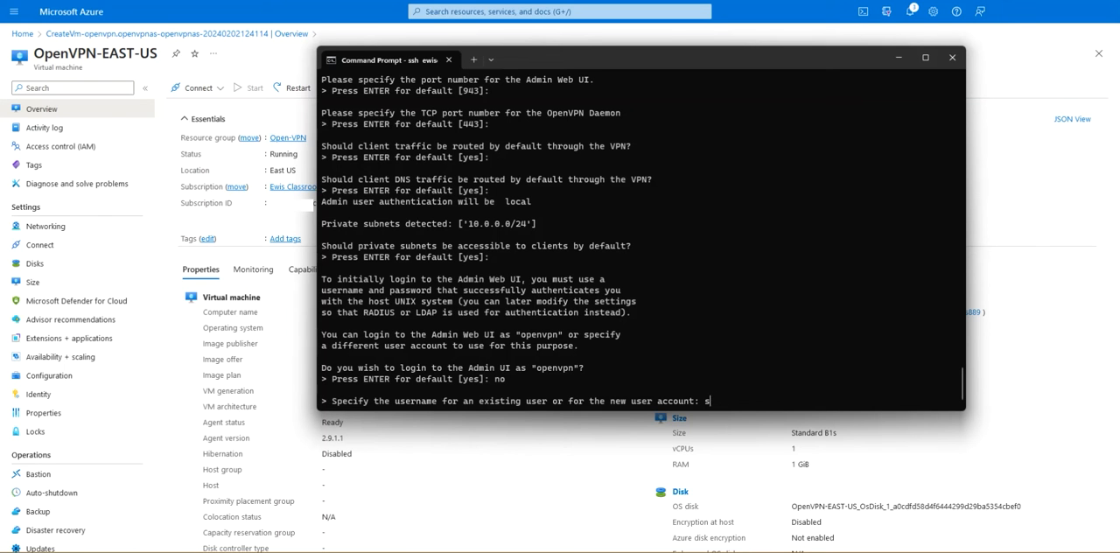
pyautogui.write('mith')
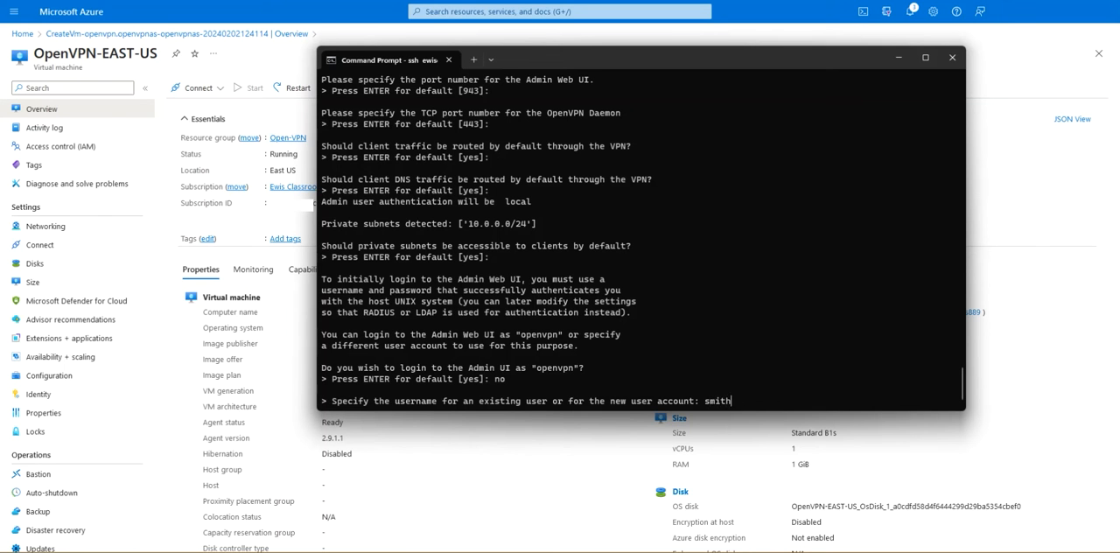
pyautogui.press('Enter')
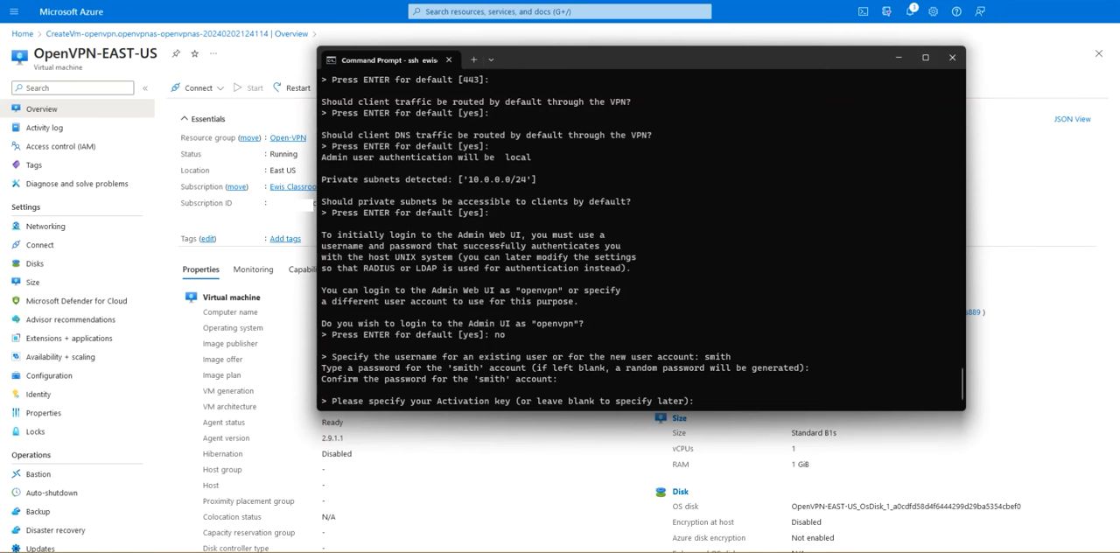
pyautogui.press('Enter')
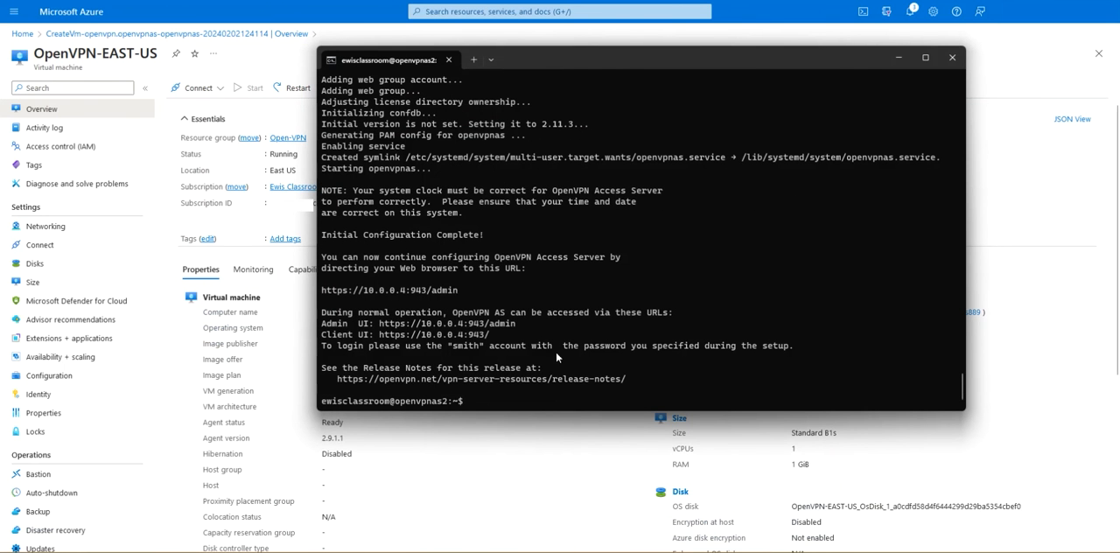
pyautogui.moveTo(369, 322)
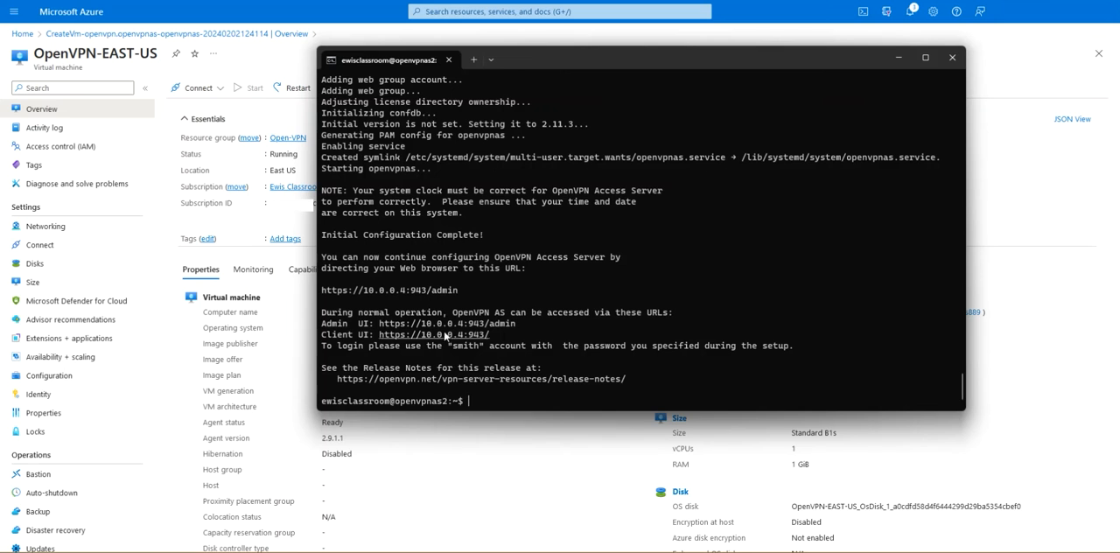
pyautogui.moveTo(1004, 199)
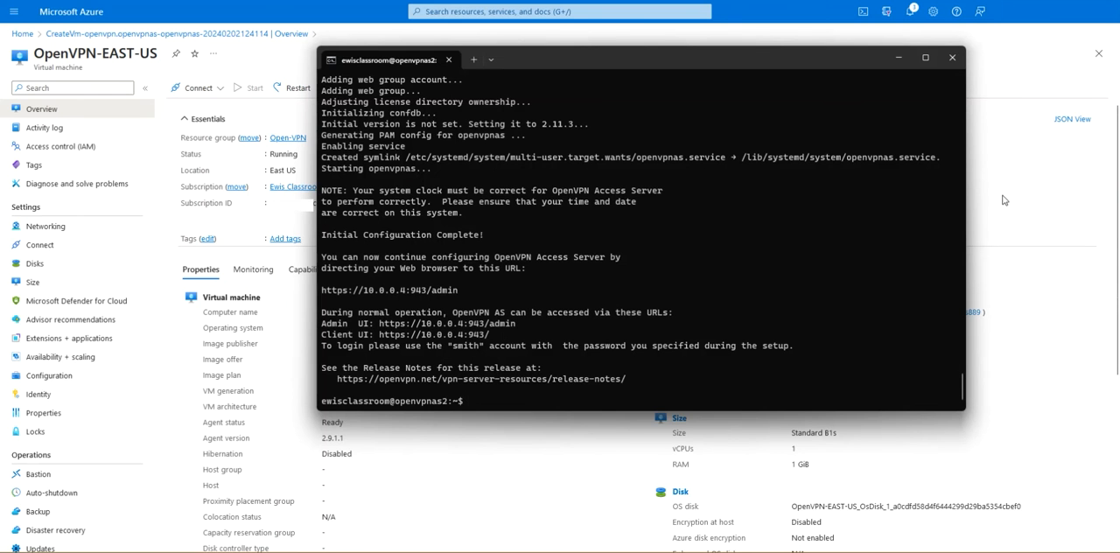
pyautogui.click(951, 56)
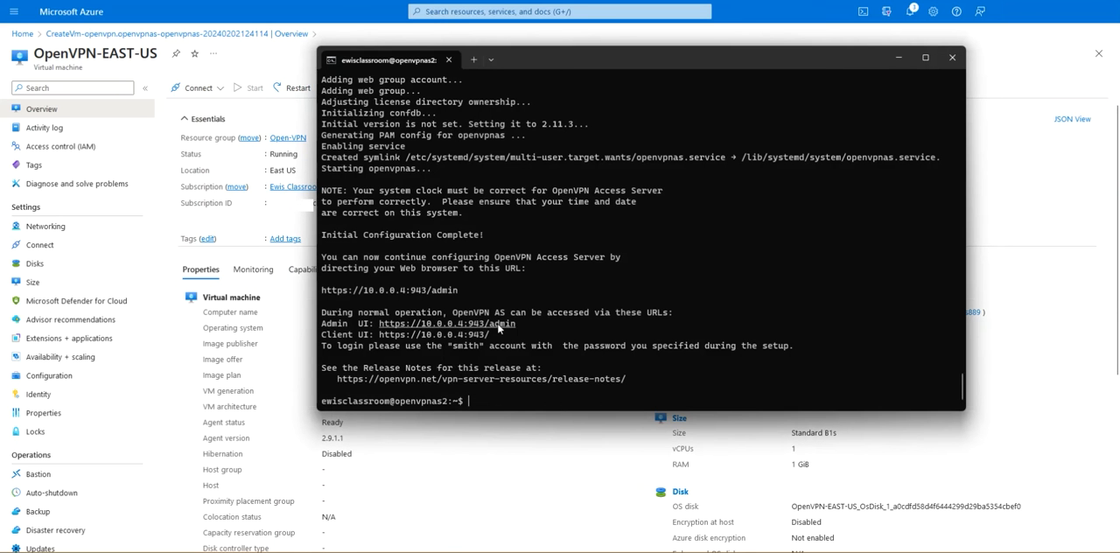
pyautogui.doubleClick(448, 322)
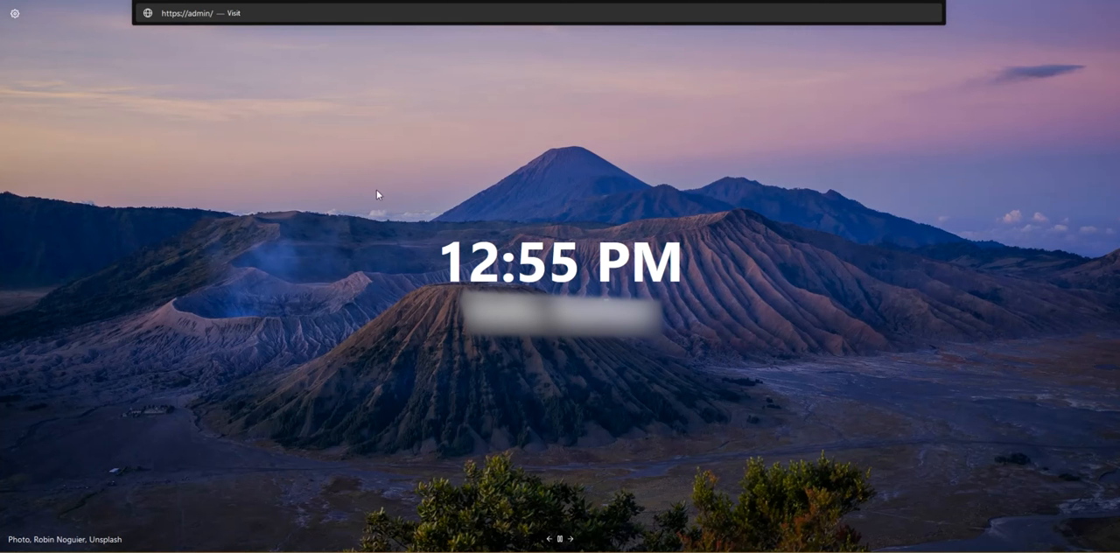
# Step: Browse to 172.191.29.247/admin and accept the self-signed certificate risk to continue
pyautogui.write('172.191.29.247/admin')
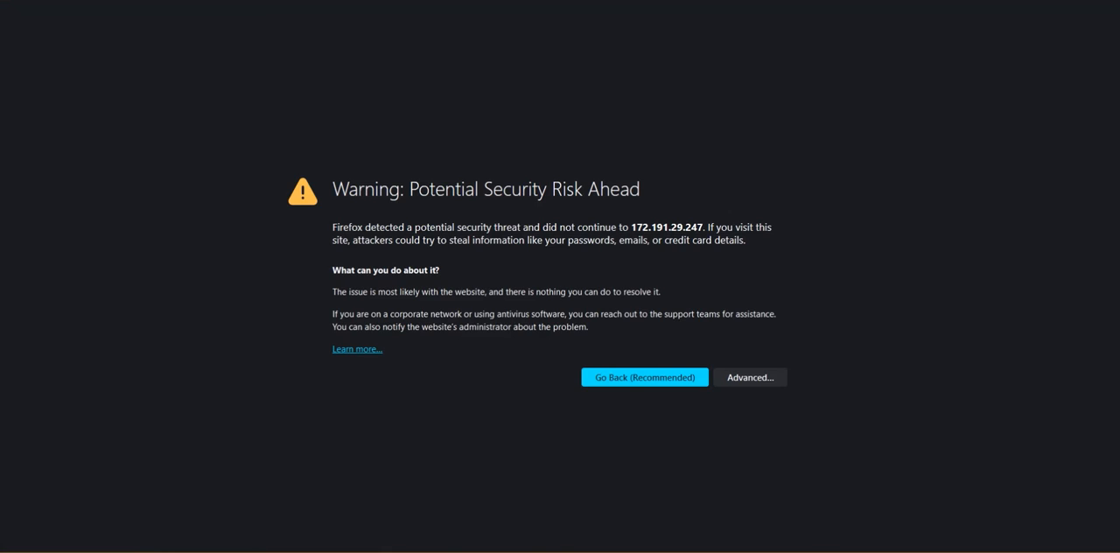
pyautogui.moveTo(514, 214)
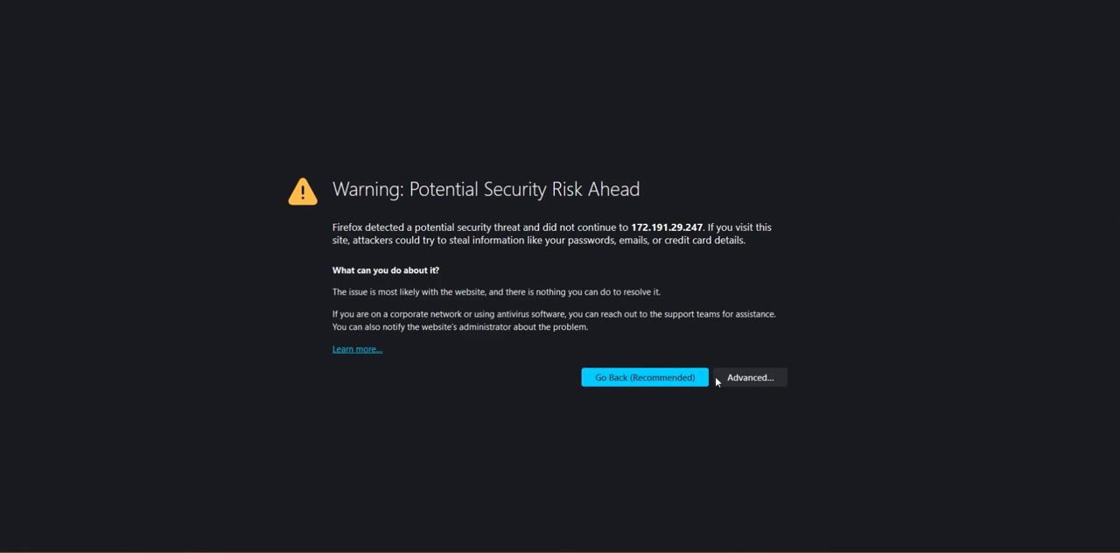
pyautogui.click(749, 378)
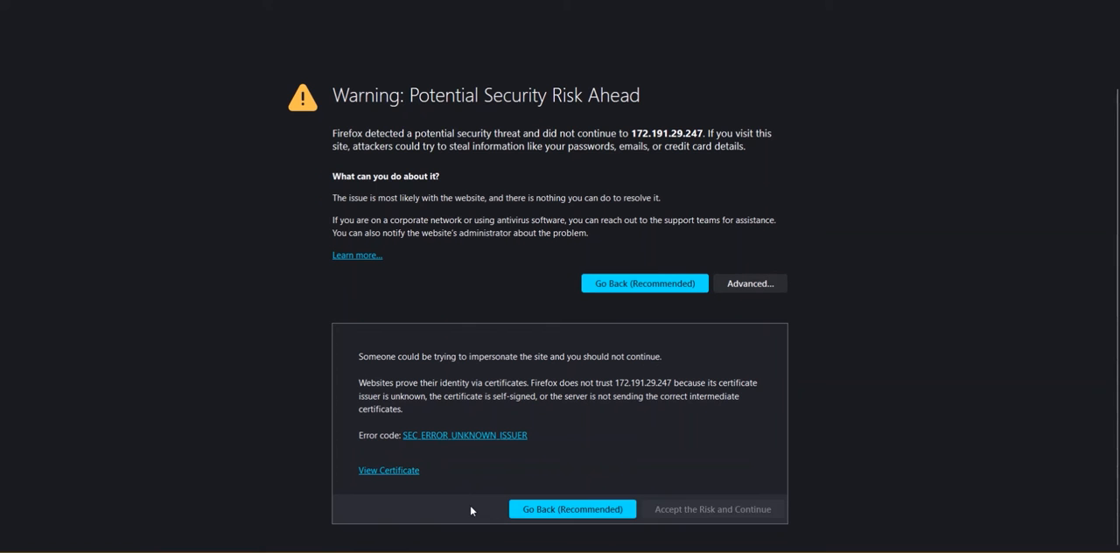
pyautogui.moveTo(712, 507)
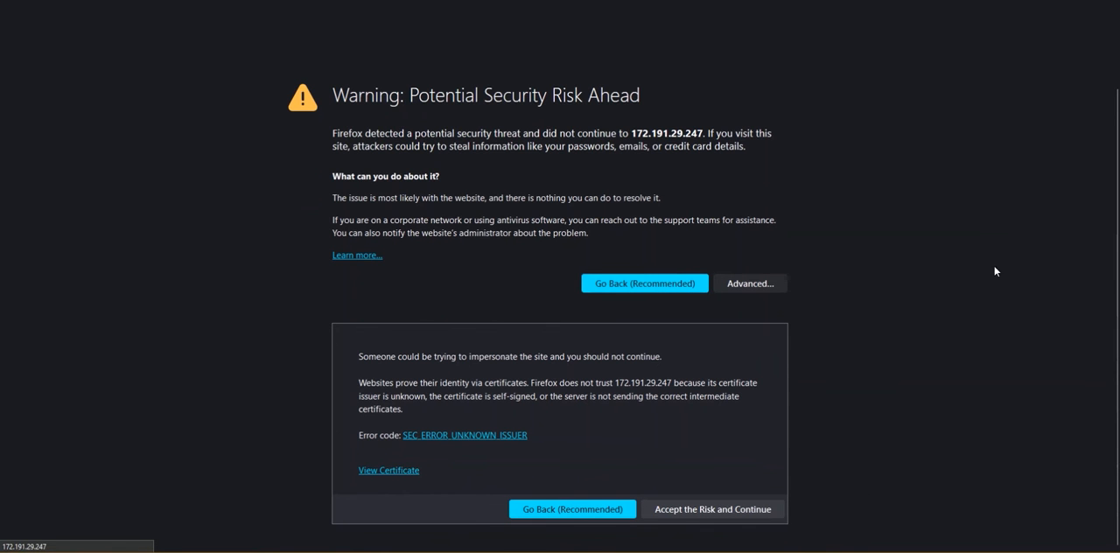
pyautogui.click(712, 507)
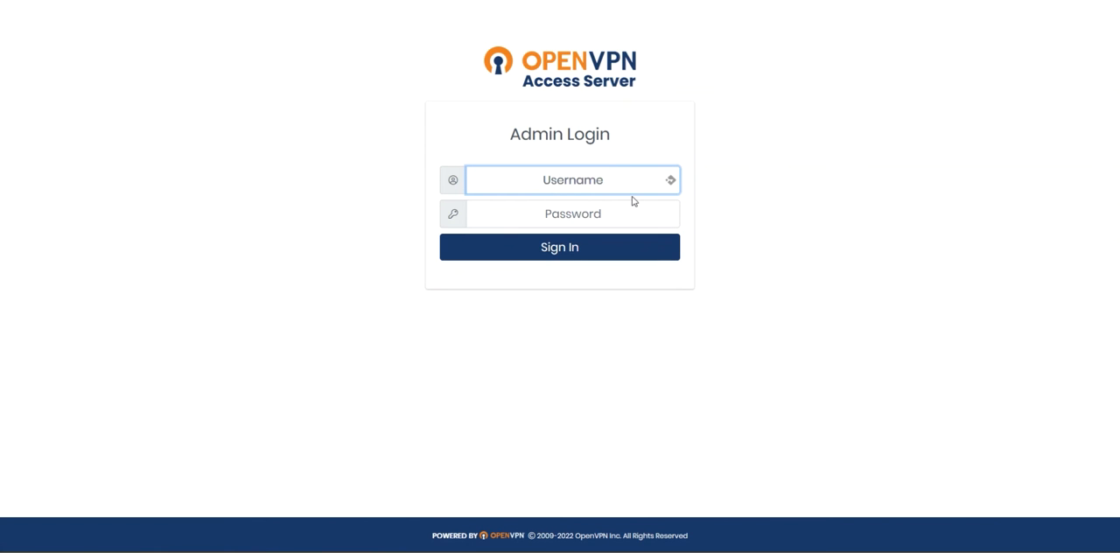
# Step: Sign in as admin user smith with the password and agree to the EULA
pyautogui.write('smith')
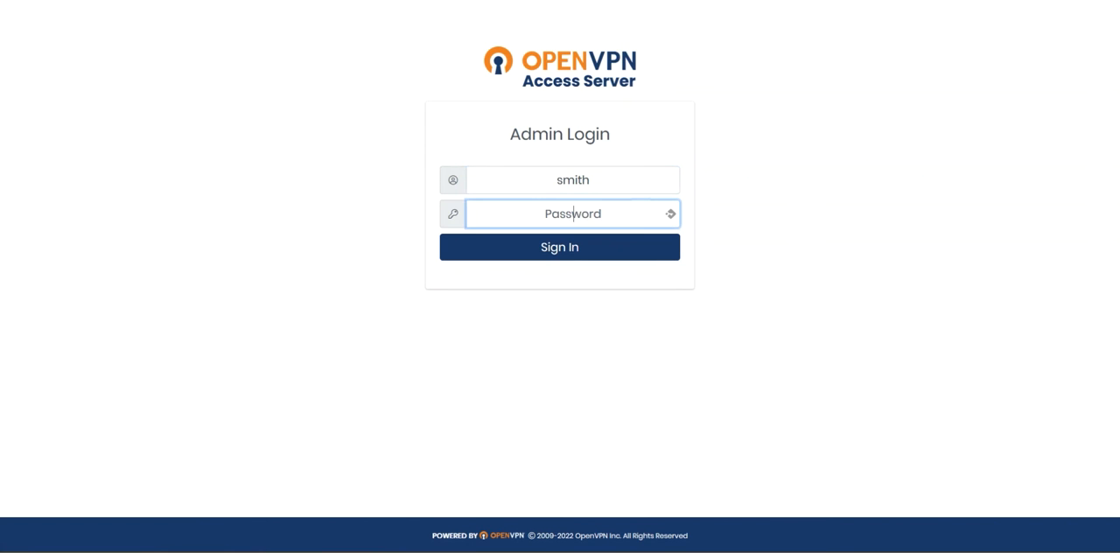
pyautogui.write('password')
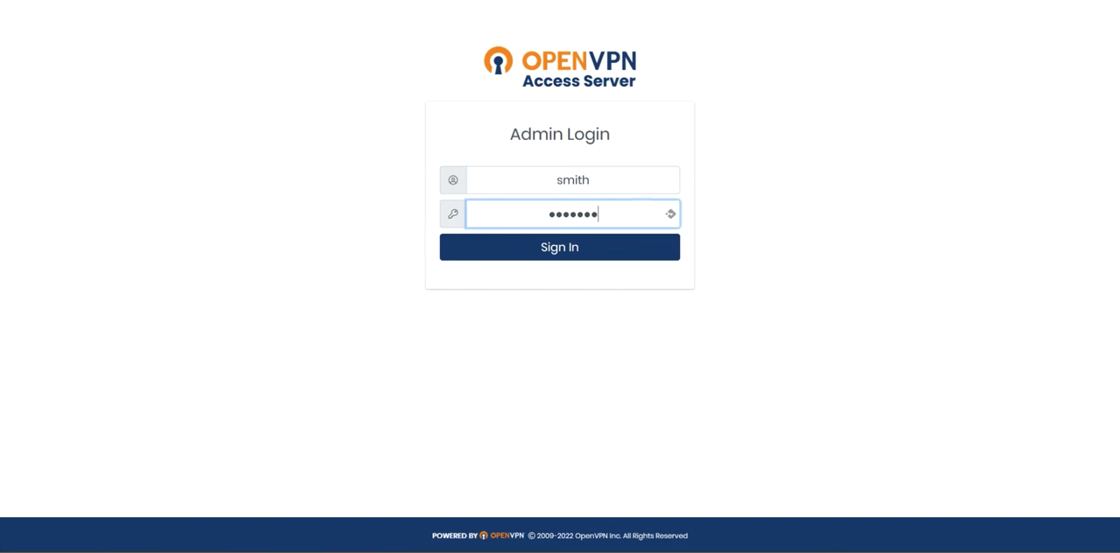
pyautogui.click(560, 245)
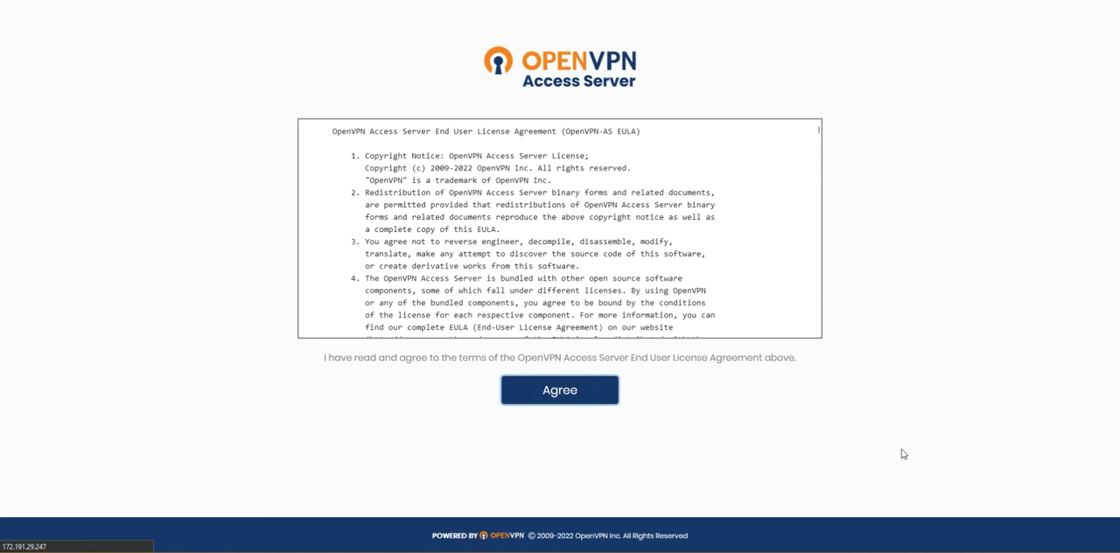
pyautogui.click(560, 388)
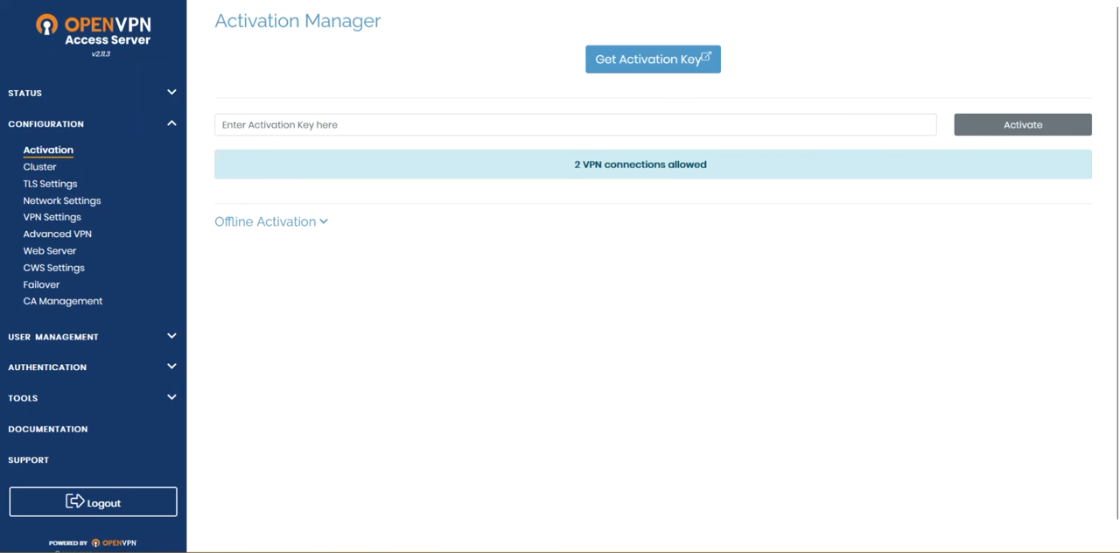
# Step: Enter the activation key and activate Subscription 1, allowing 2 VPN connections
pyautogui.click(651, 59)
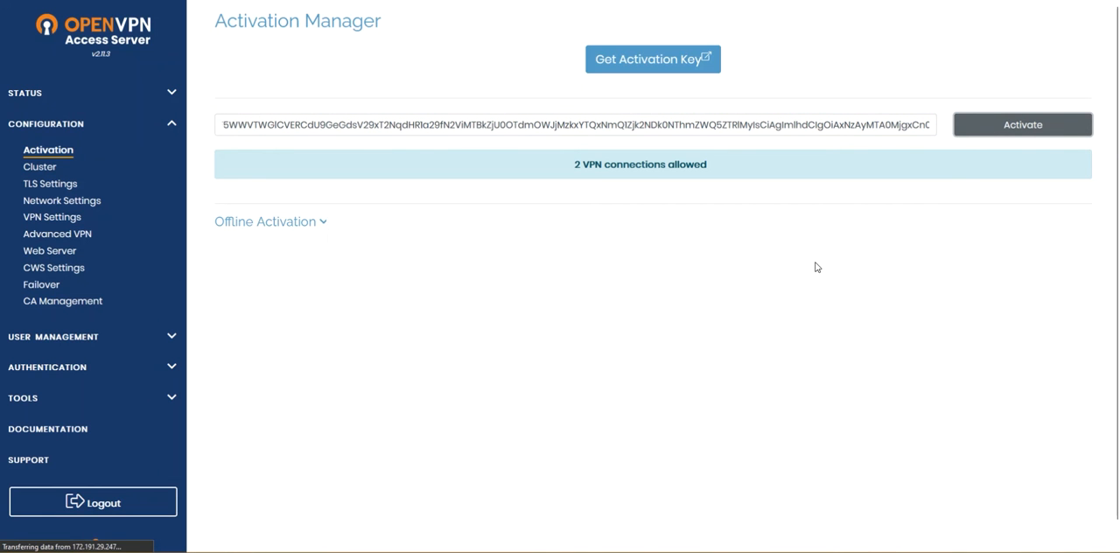
pyautogui.click(1022, 125)
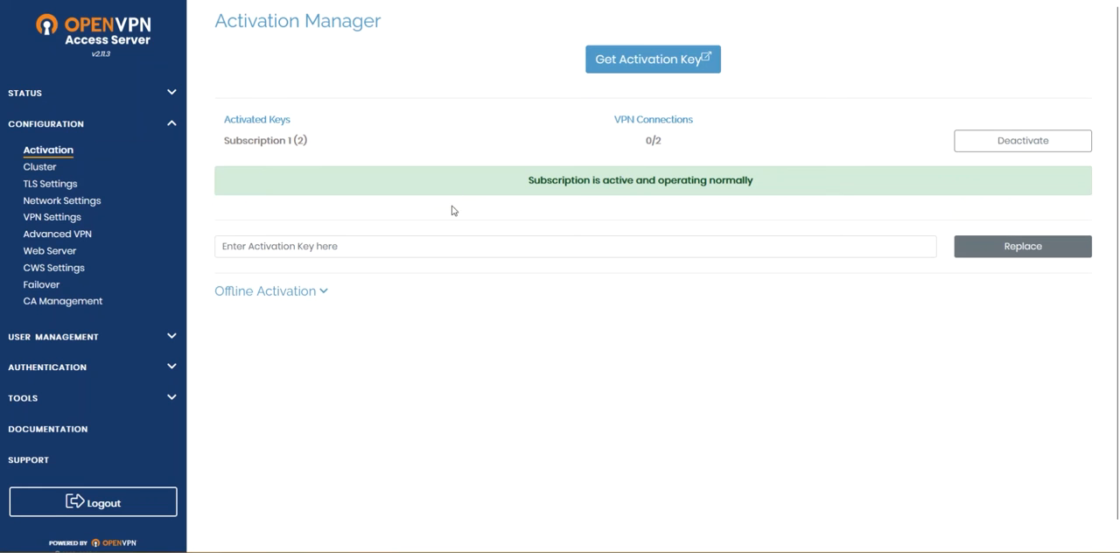
pyautogui.moveTo(93, 122)
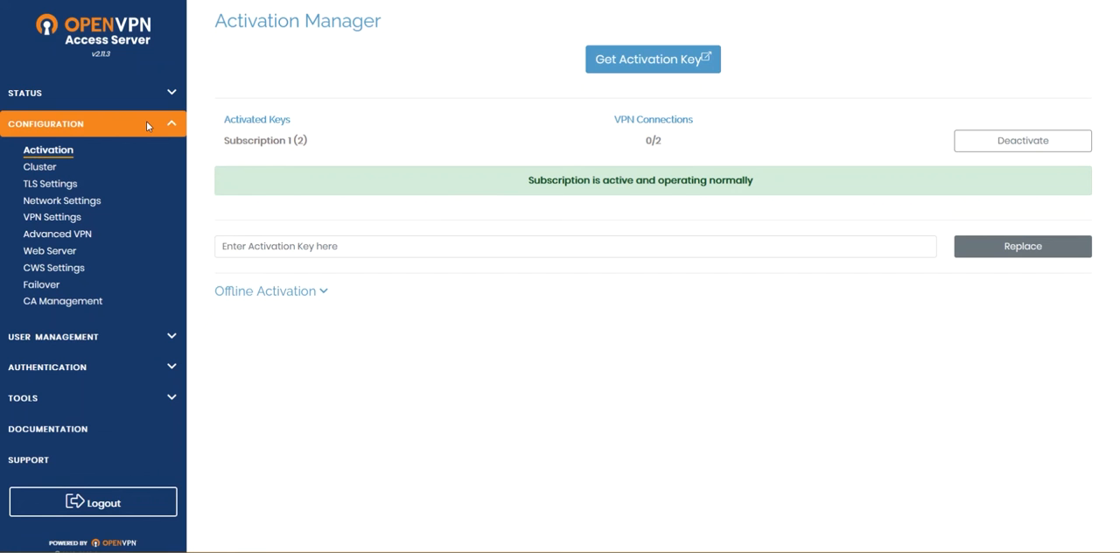
# Step: Check TLS Settings (TLS 1.2 default), then look up the VM's public IP 172.191.29.247 in Azure
pyautogui.click(49, 183)
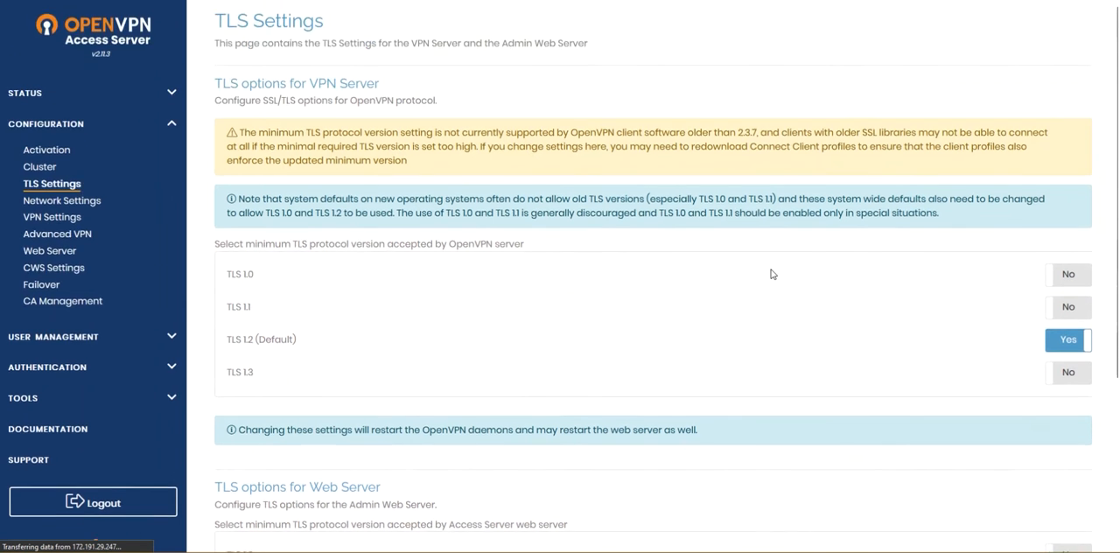
pyautogui.click(61, 199)
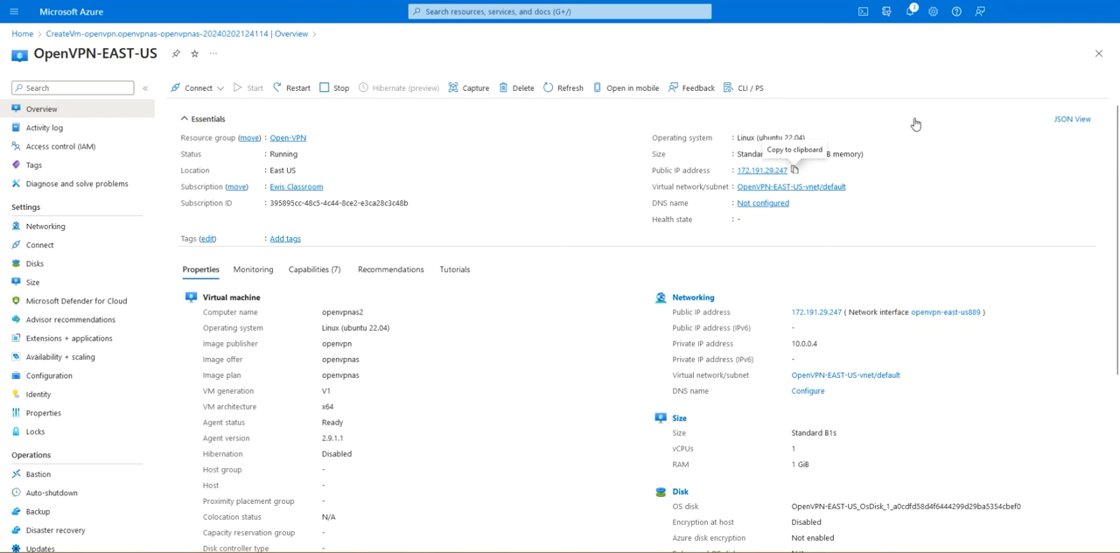
# Step: Set Network Settings hostname to 172.191.29.247 with TCP only on port 443 and save
pyautogui.click(794, 170)
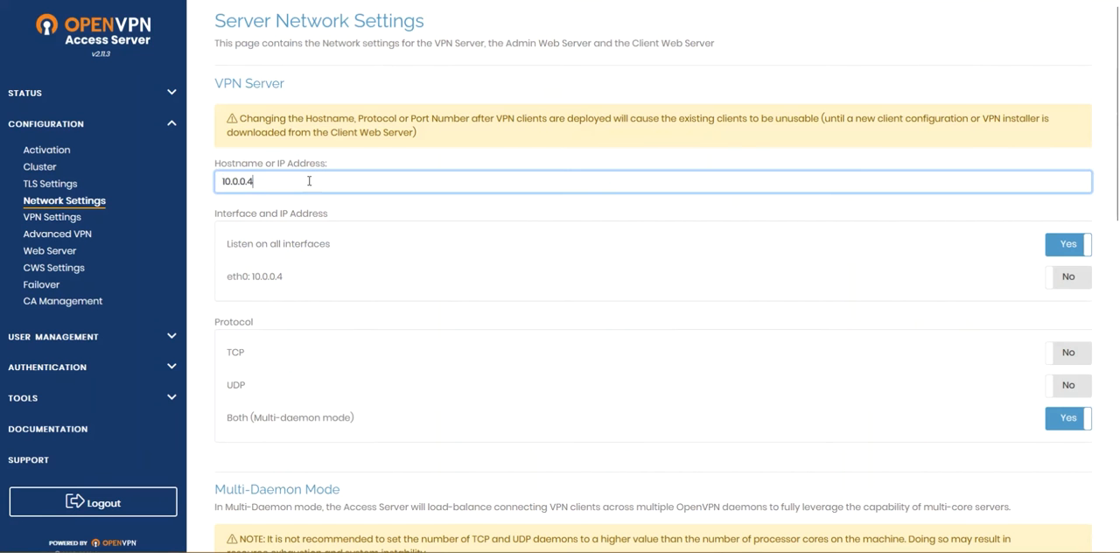
pyautogui.write('172.191.29.247')
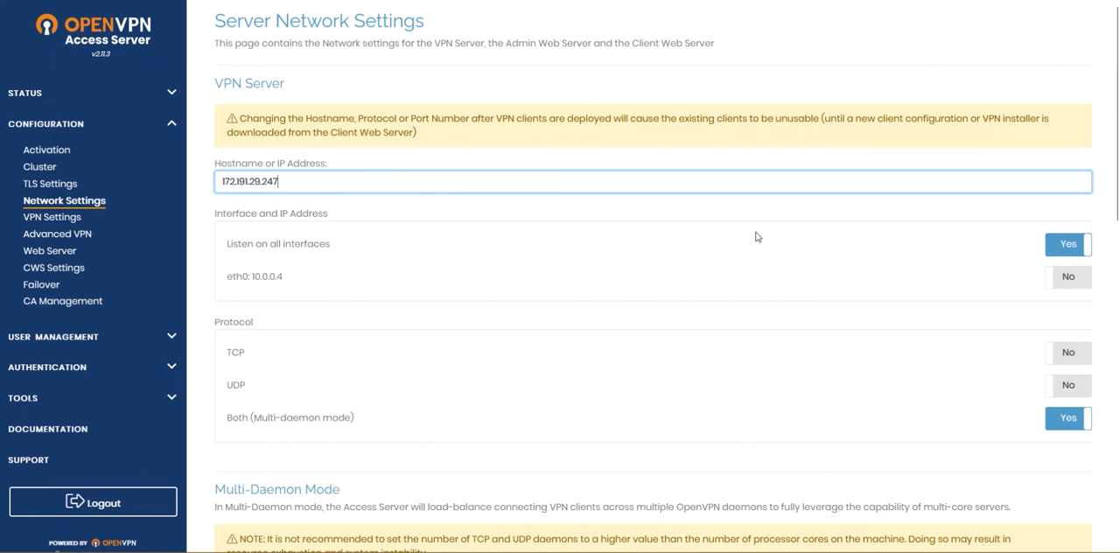
pyautogui.moveTo(467, 314)
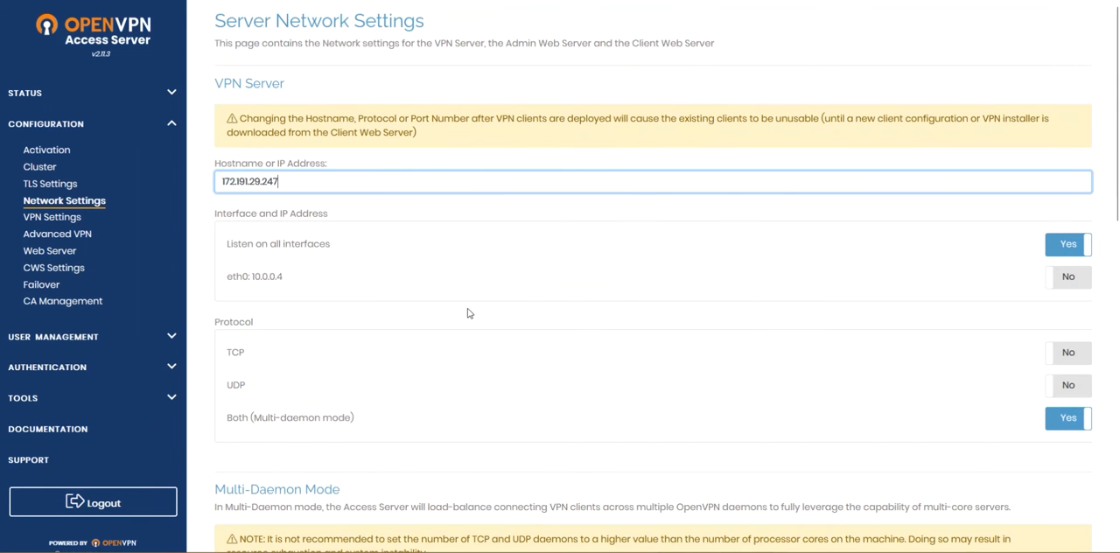
pyautogui.moveTo(1021, 378)
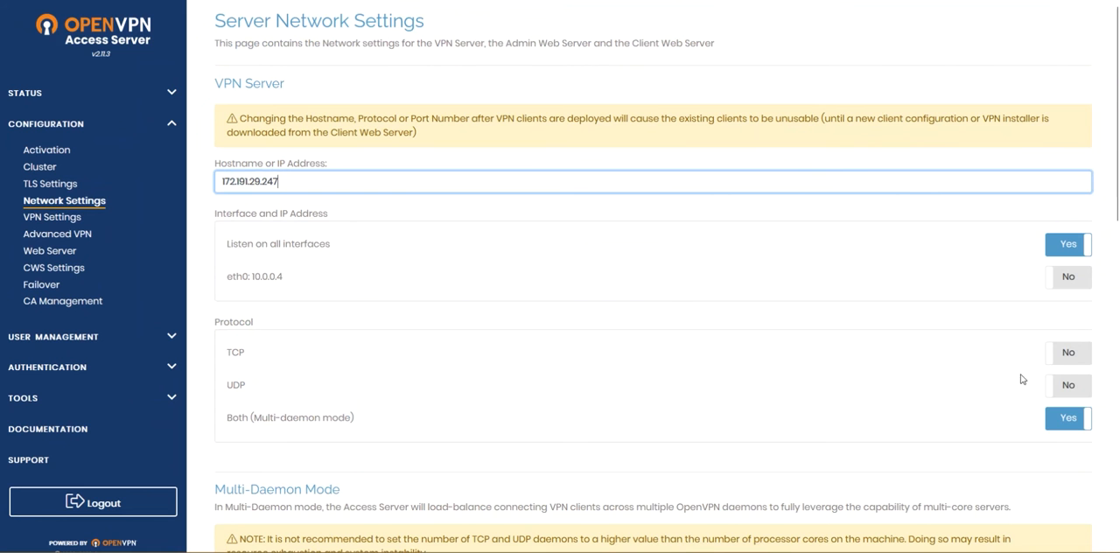
pyautogui.click(1068, 353)
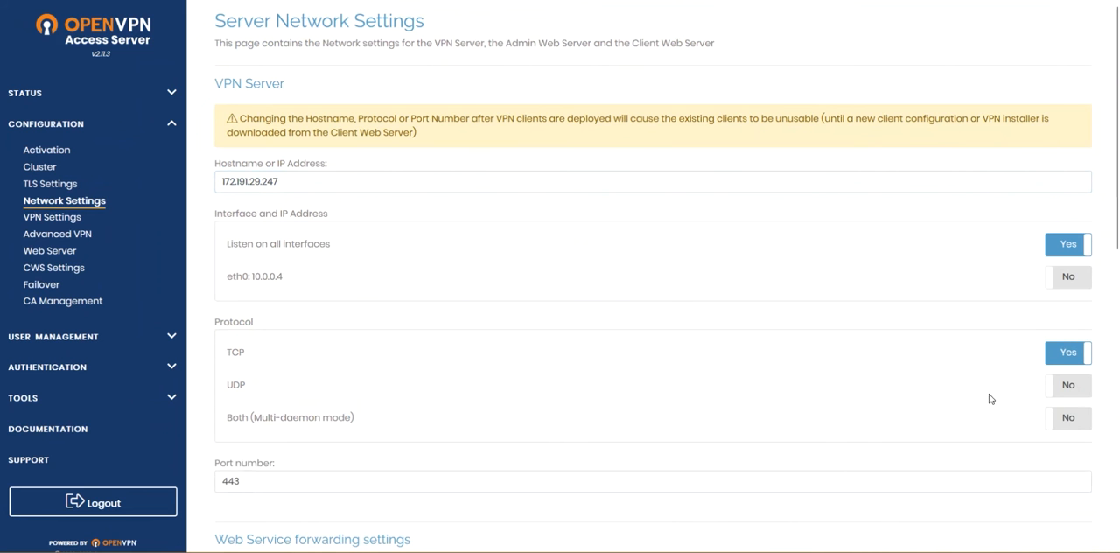
pyautogui.scroll(-3)
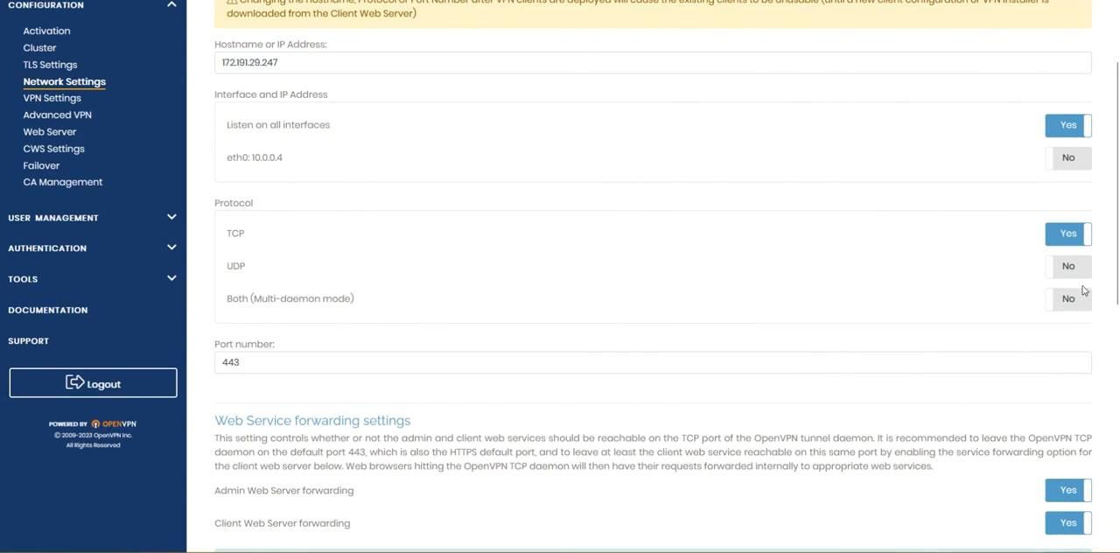
pyautogui.scroll(-3)
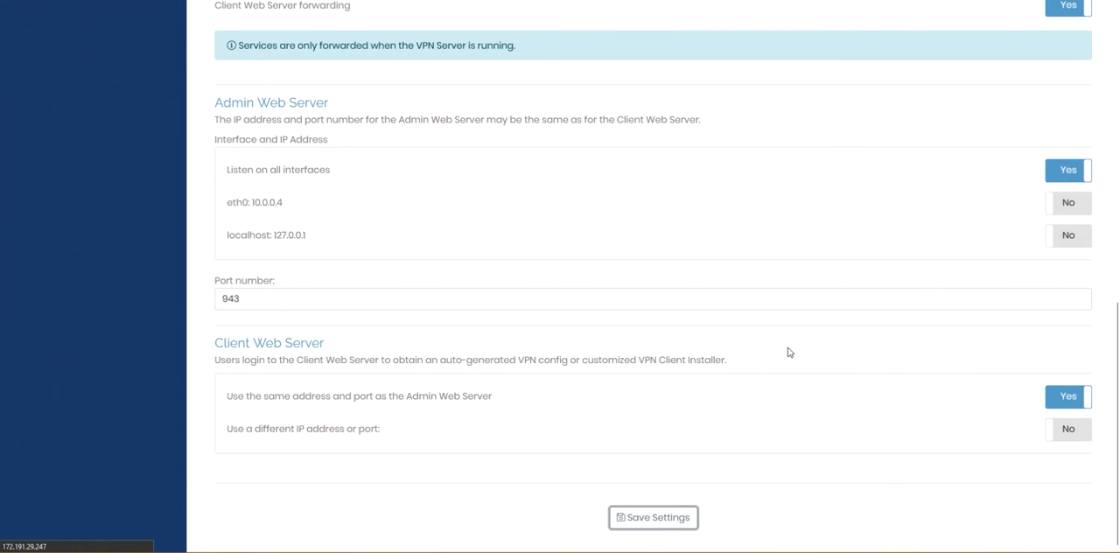
pyautogui.click(652, 518)
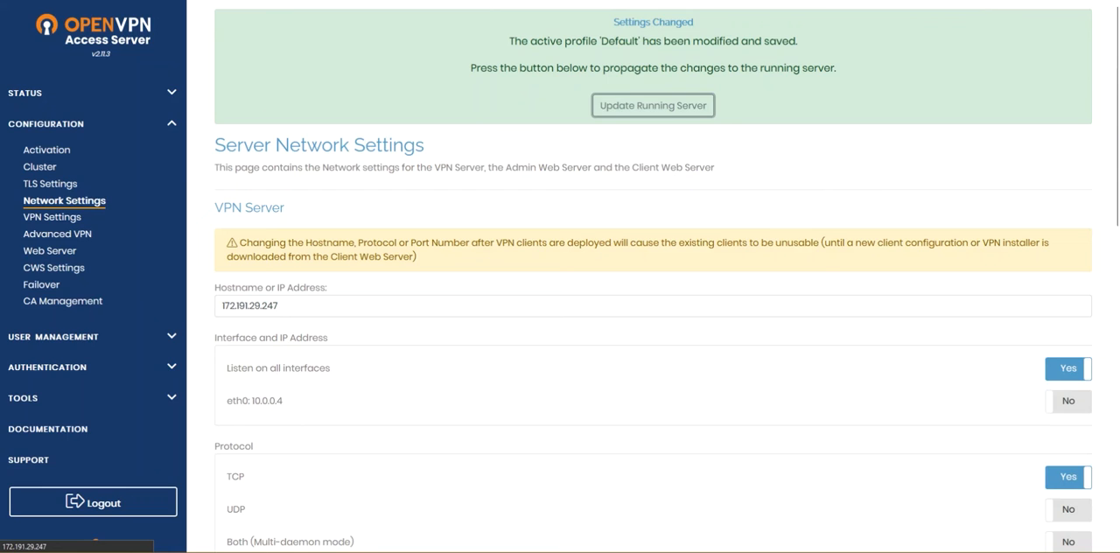
# Step: Update the running server and get past Firefox's certificate warning to reach the admin page again
pyautogui.click(653, 105)
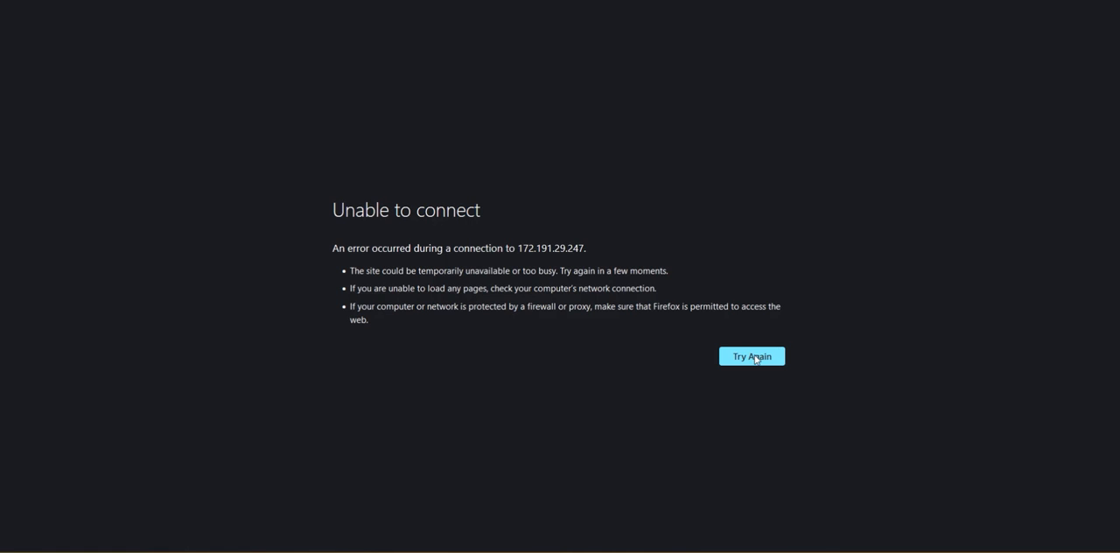
pyautogui.click(750, 357)
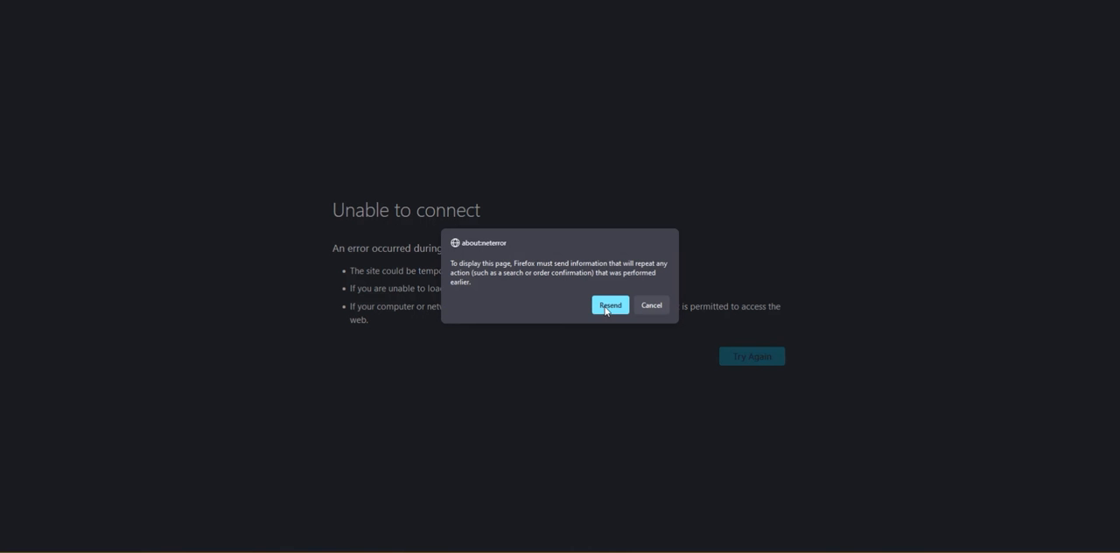
pyautogui.click(608, 304)
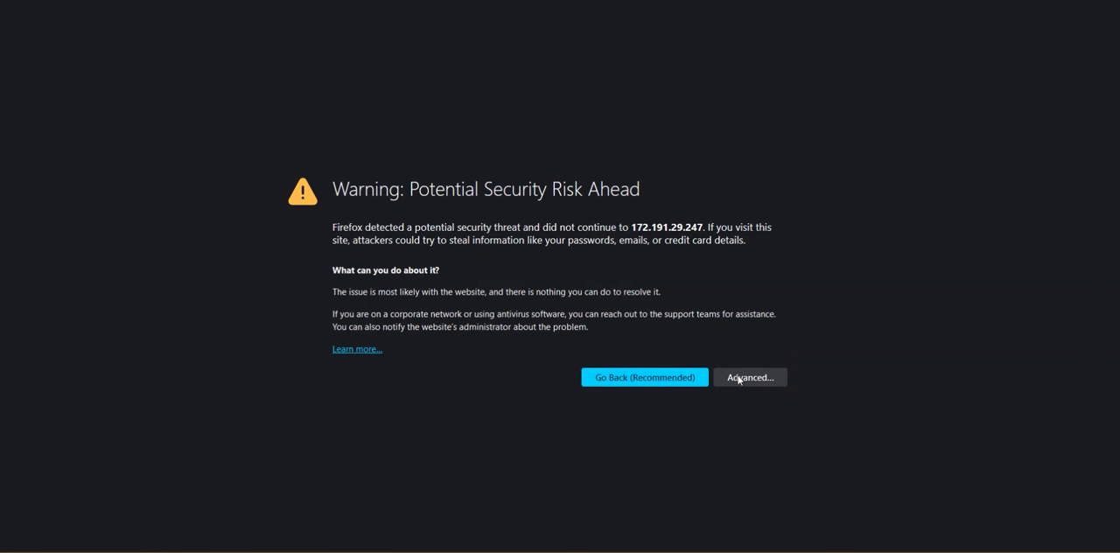
pyautogui.click(749, 377)
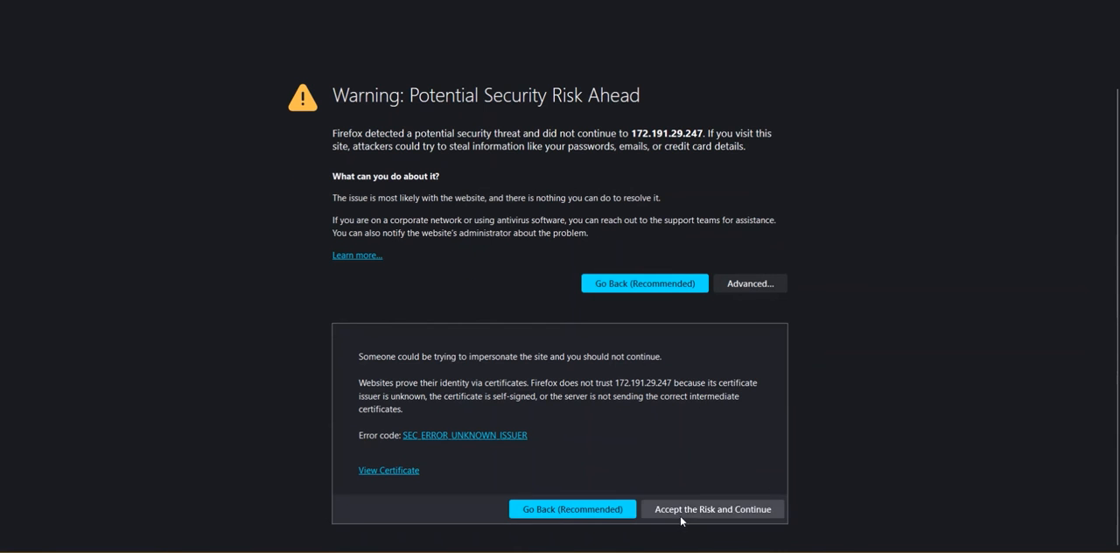
pyautogui.moveTo(621, 313)
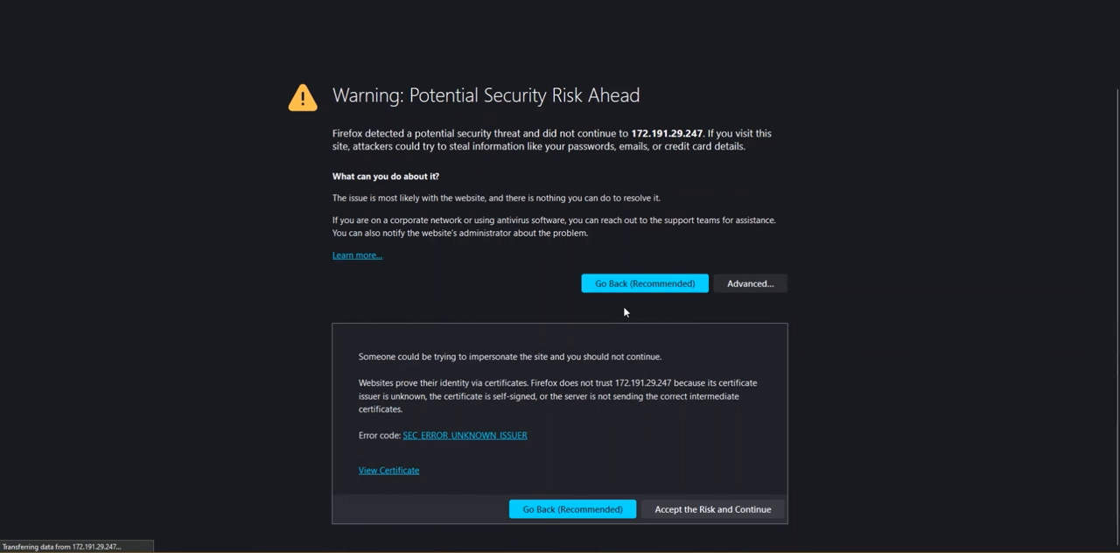
pyautogui.click(712, 507)
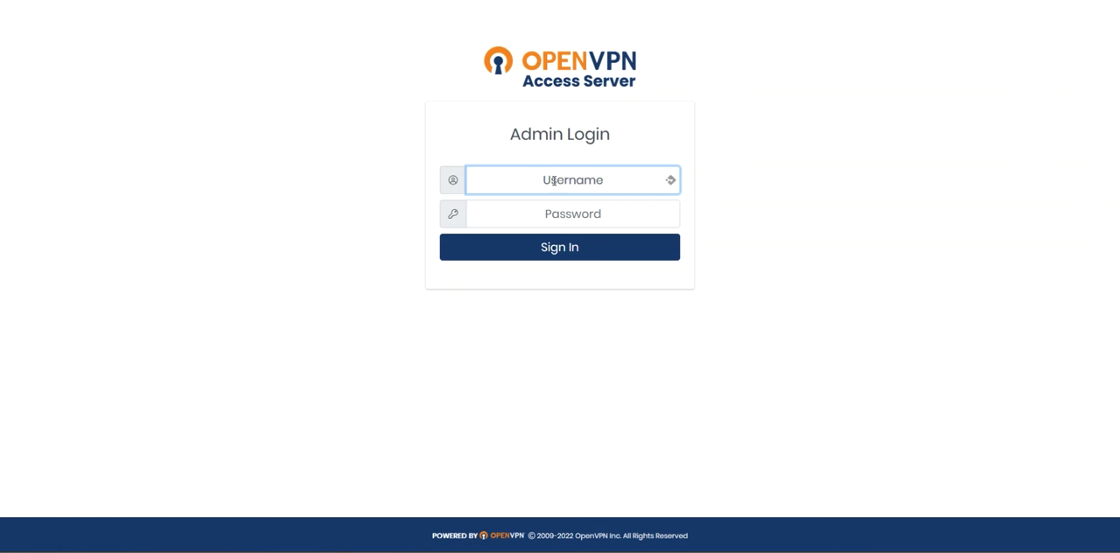
# Step: Sign back in as smith without saving the login, reaching the Status Overview on tcp/443
pyautogui.write('smith')
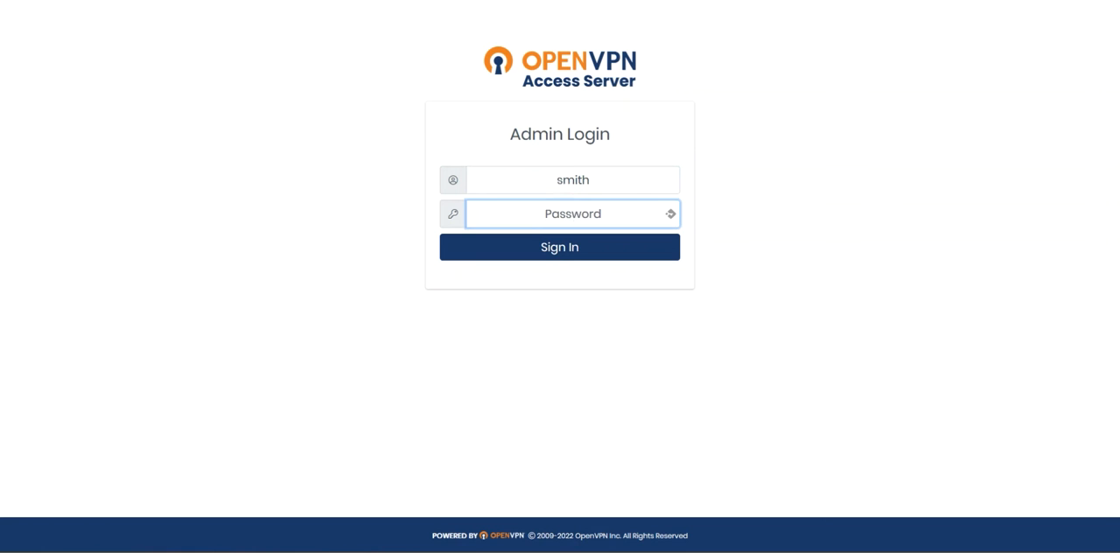
pyautogui.write('password')
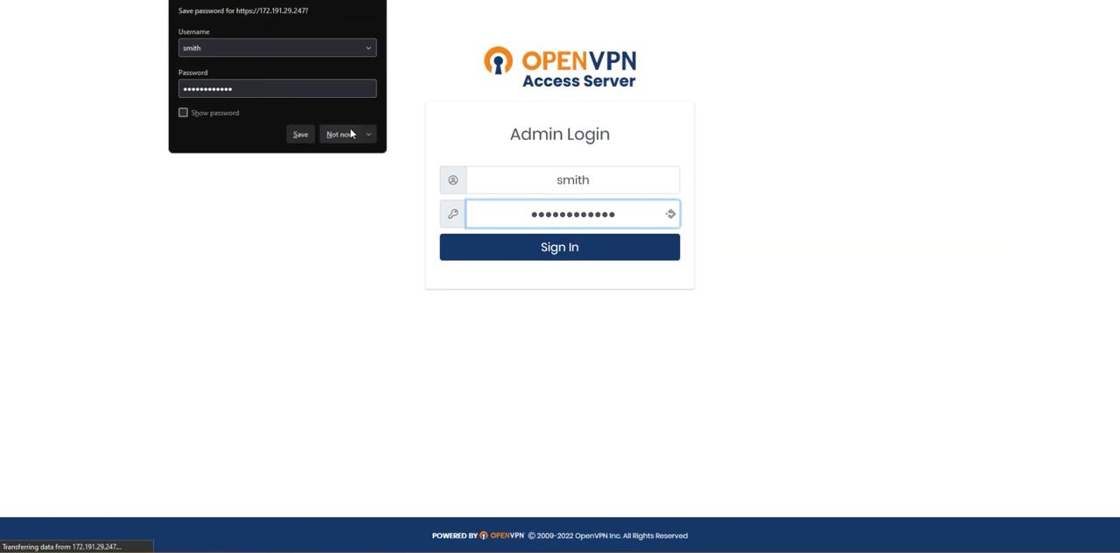
pyautogui.click(339, 133)
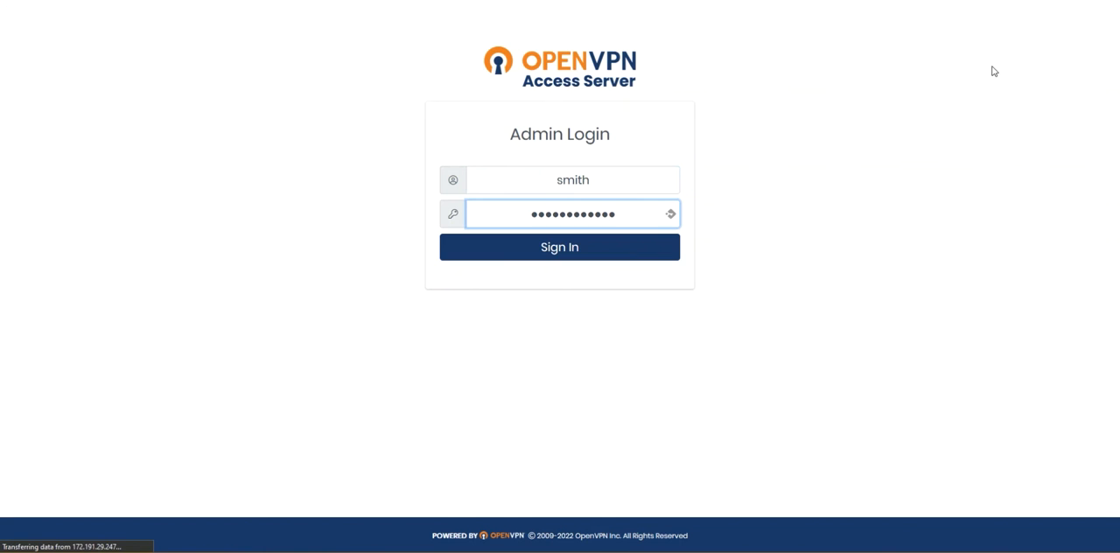
pyautogui.click(559, 247)
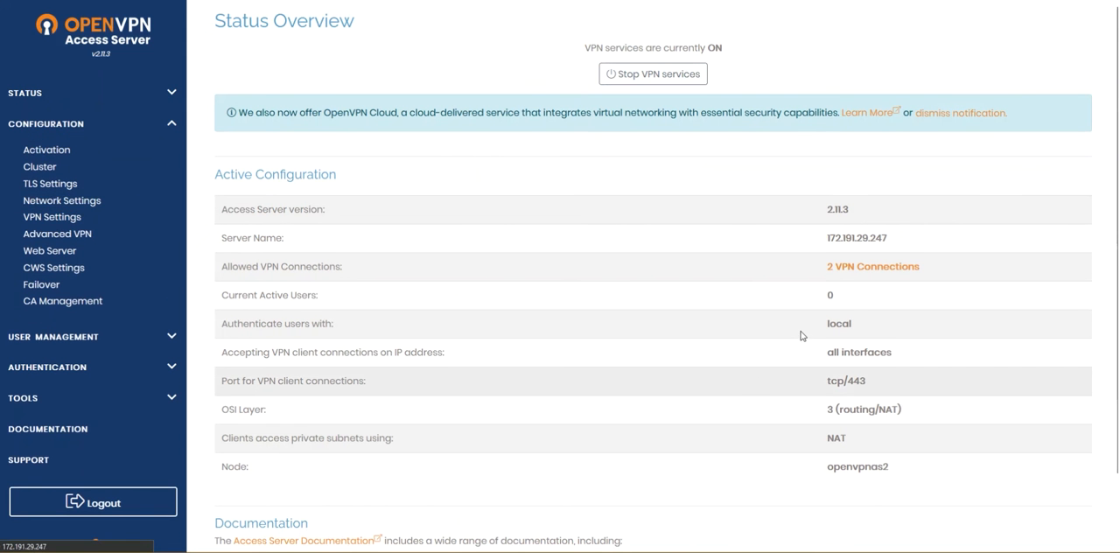
# Step: Review Network Settings confirming hostname 172.191.29.247, TCP only, port 443
pyautogui.click(61, 199)
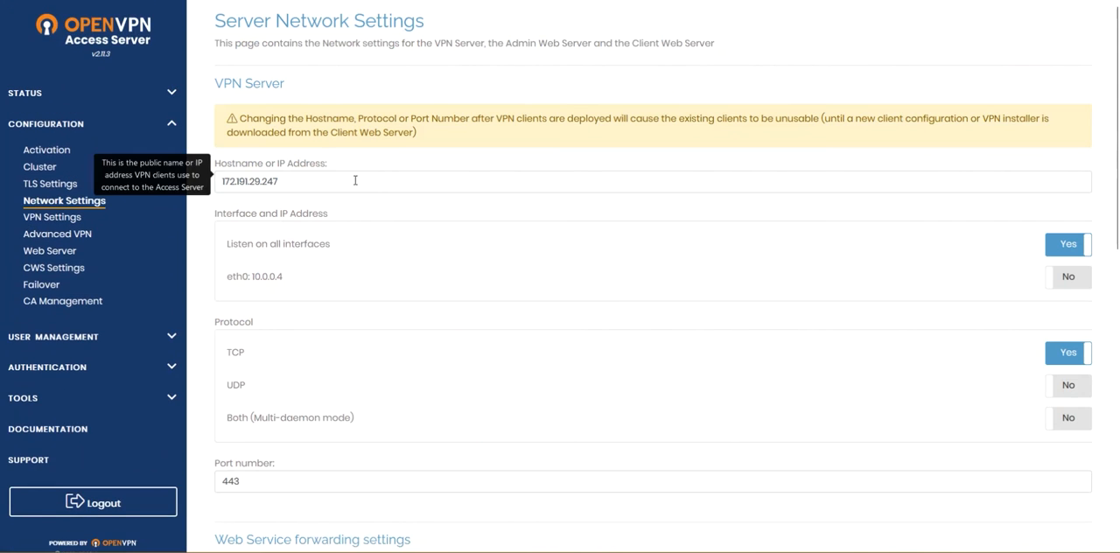
pyautogui.moveTo(628, 242)
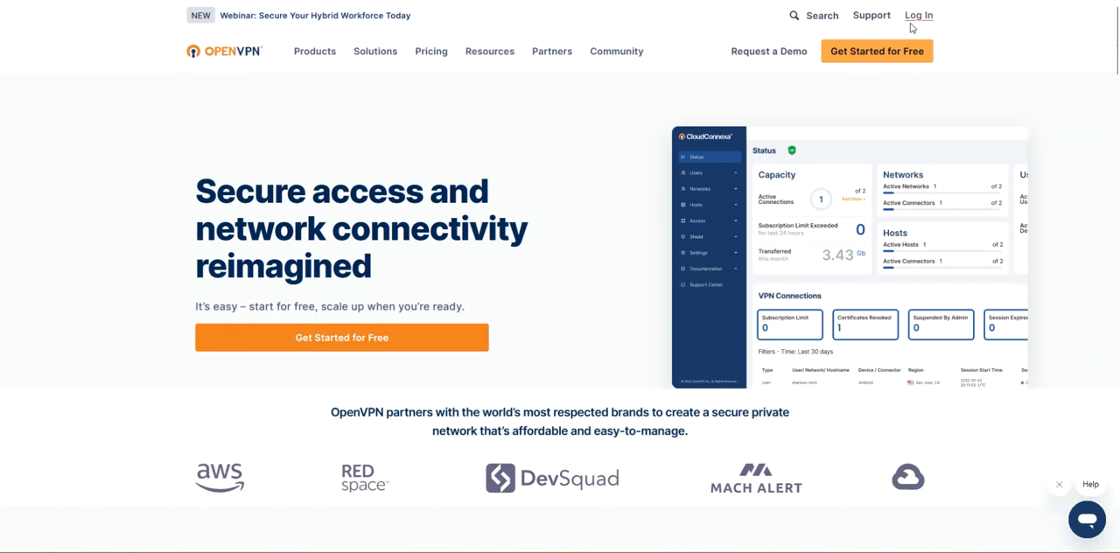
pyautogui.moveTo(994, 56)
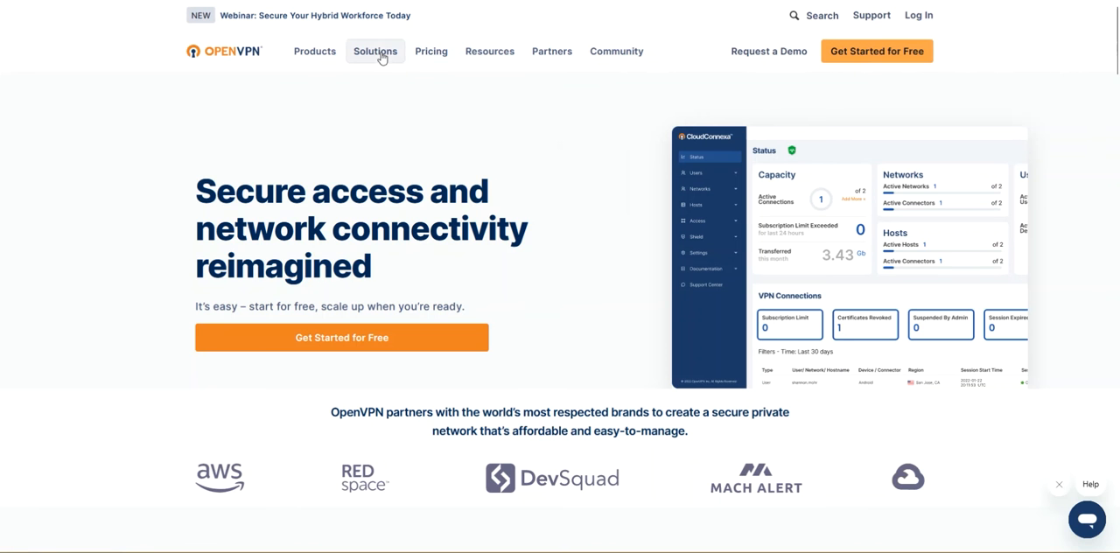
pyautogui.moveTo(801, 58)
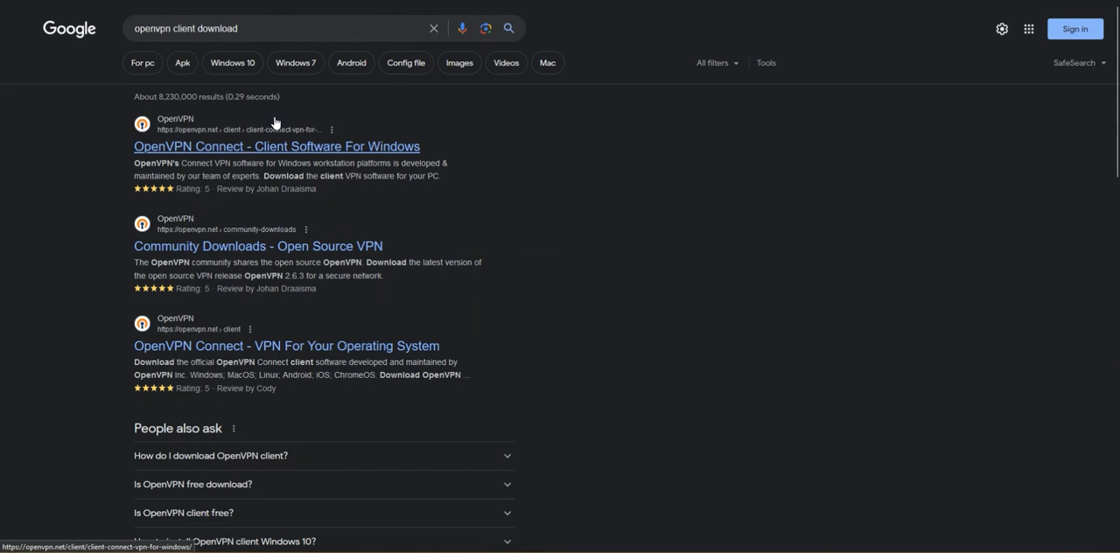
# Step: Download OpenVPN Connect v3 for Windows, accept its license and start the installer
pyautogui.click(276, 147)
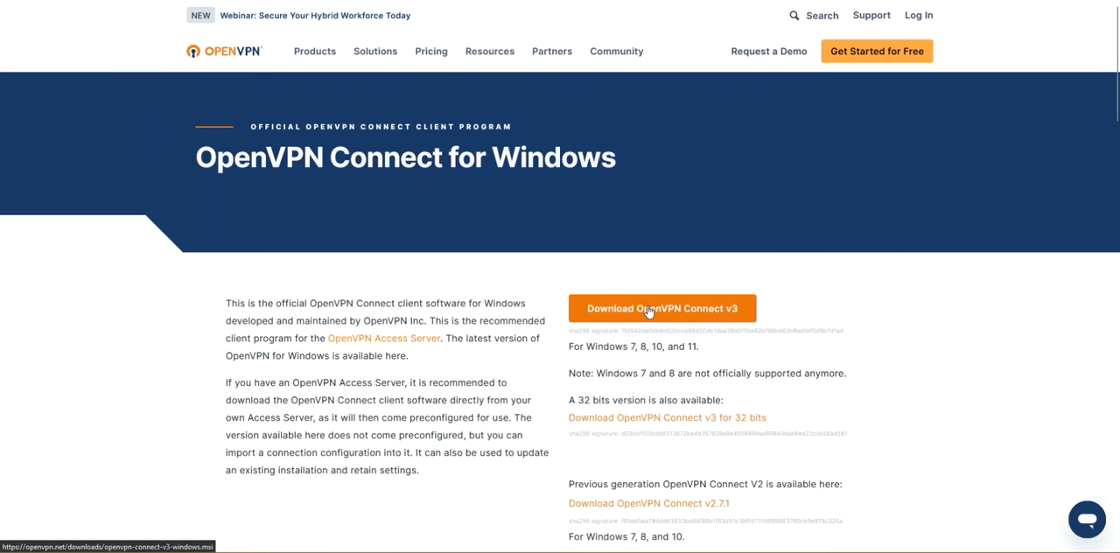
pyautogui.click(662, 308)
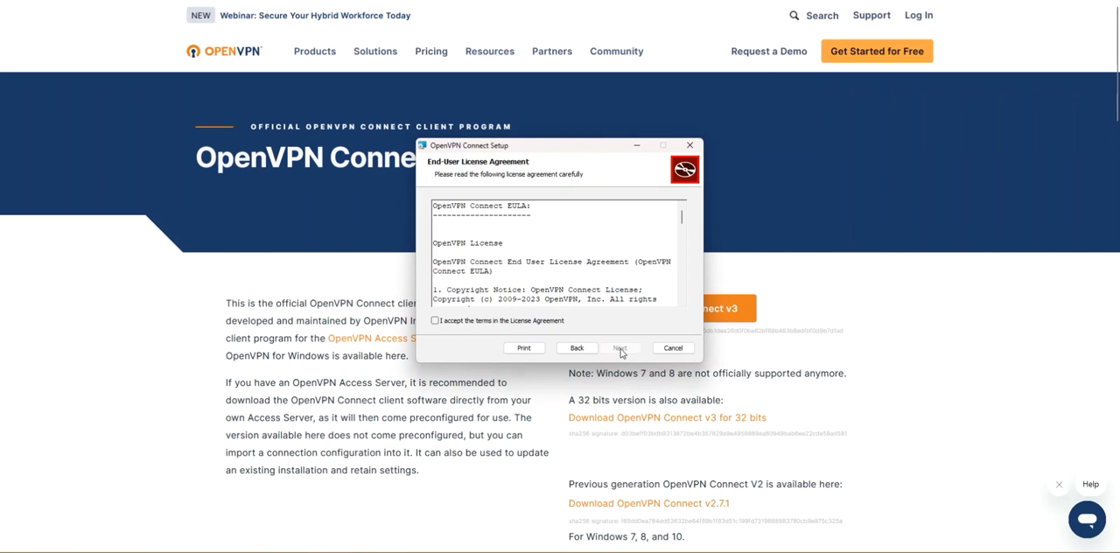
pyautogui.click(620, 347)
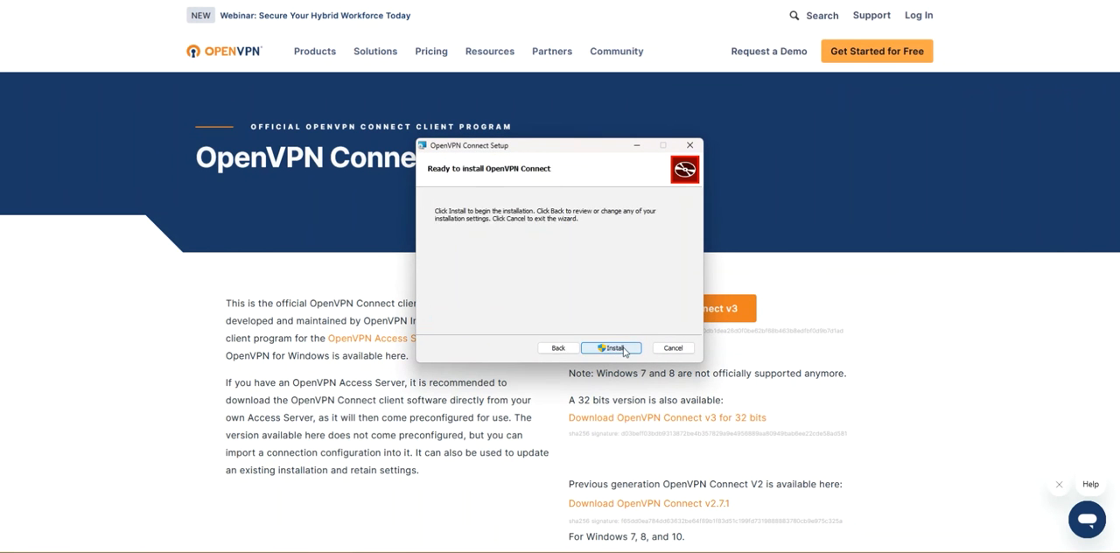
pyautogui.click(613, 347)
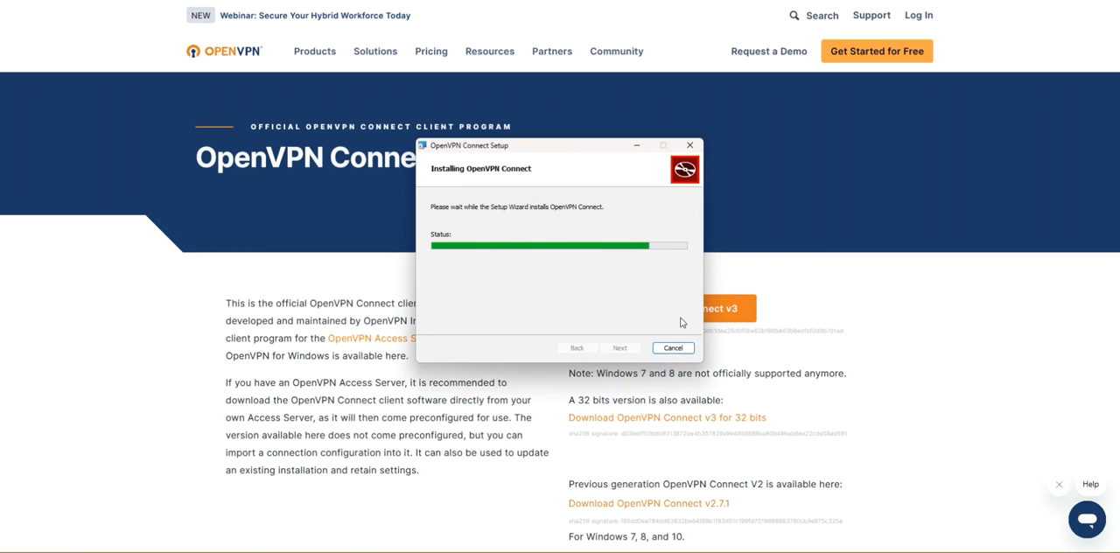
pyautogui.moveTo(555, 287)
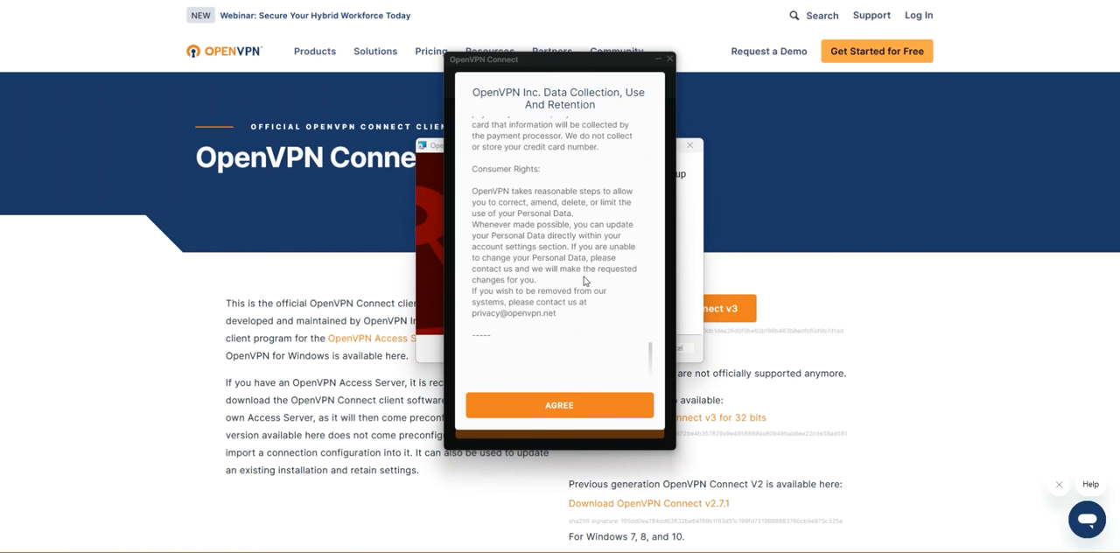
pyautogui.click(560, 404)
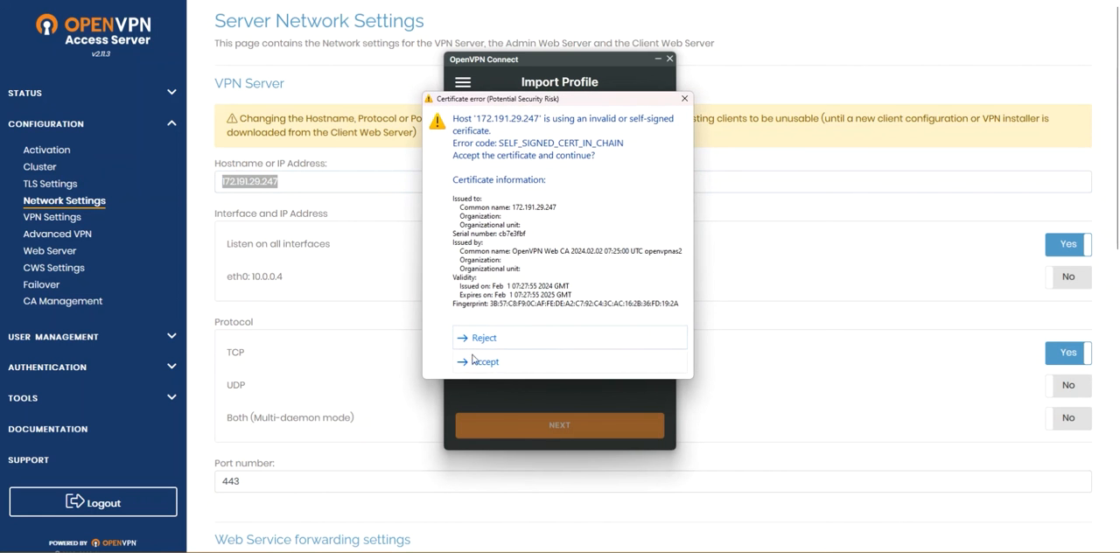
pyautogui.click(483, 361)
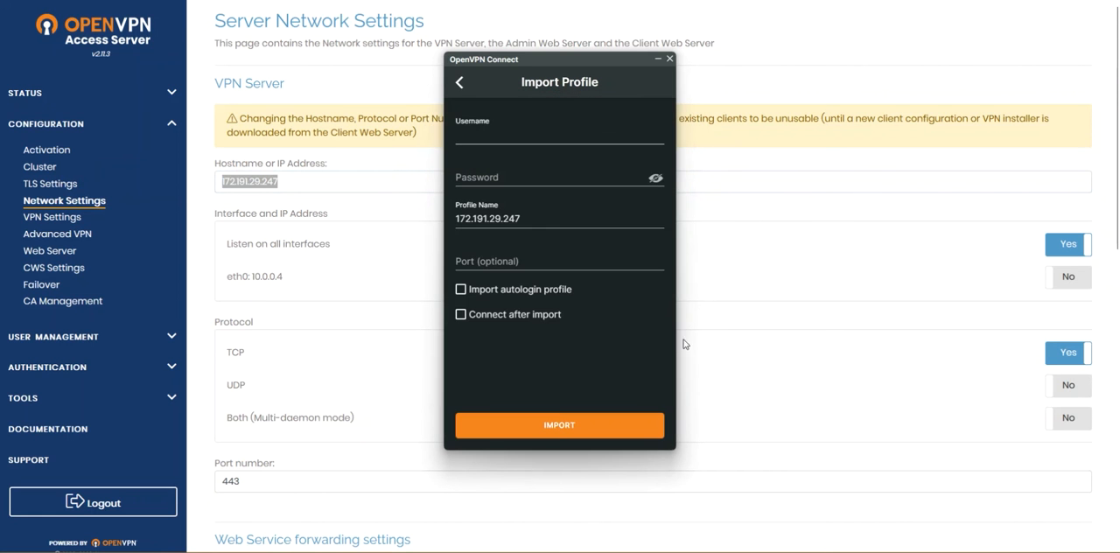
pyautogui.click(551, 133)
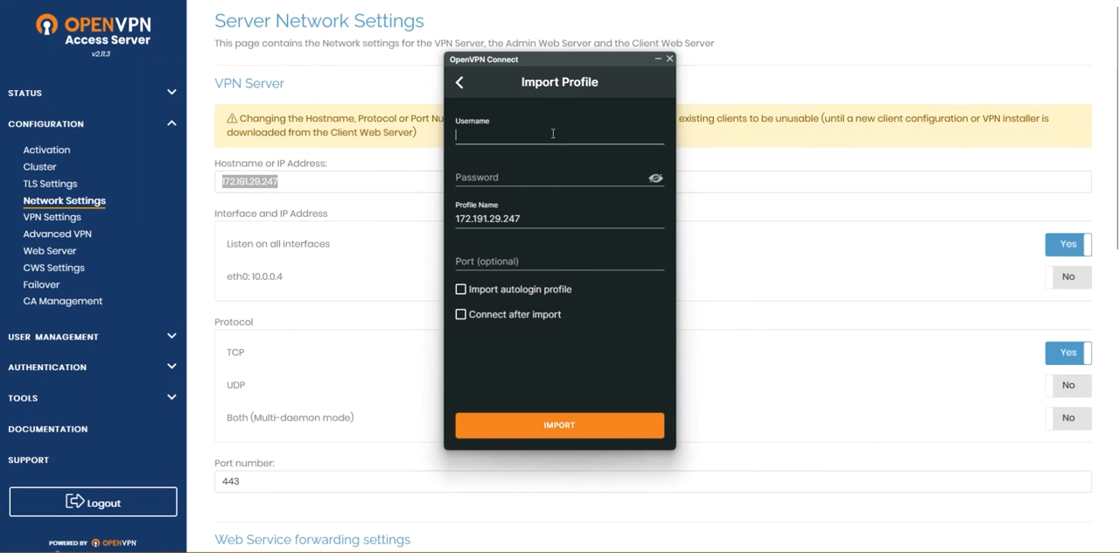
pyautogui.write('smith')
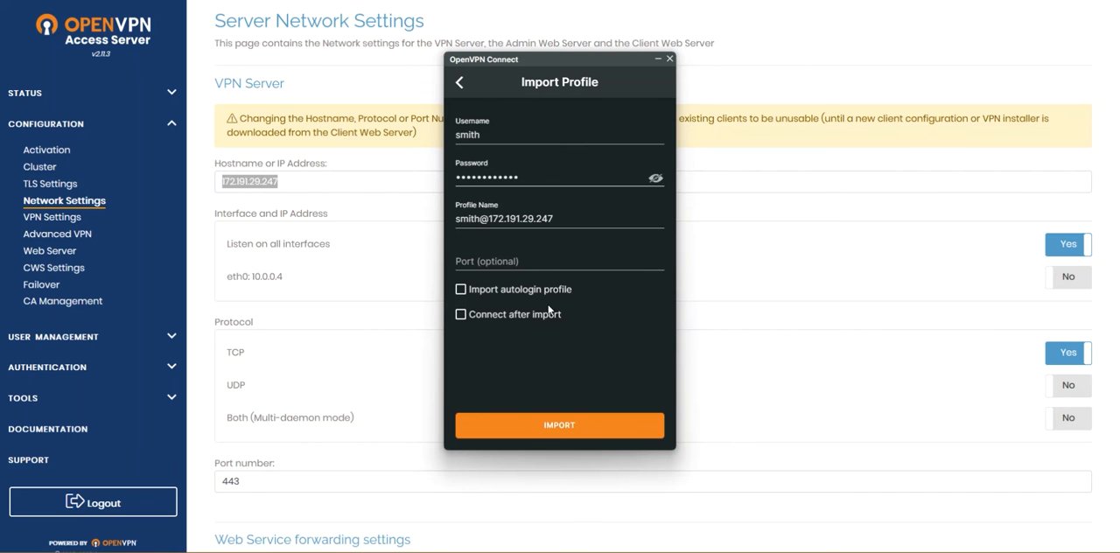
pyautogui.click(560, 261)
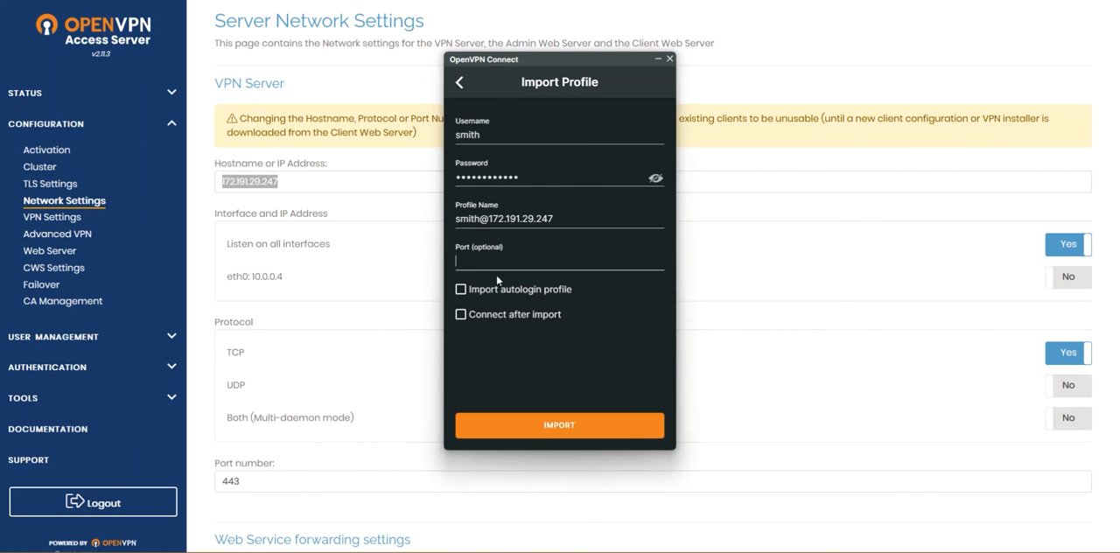
pyautogui.click(462, 315)
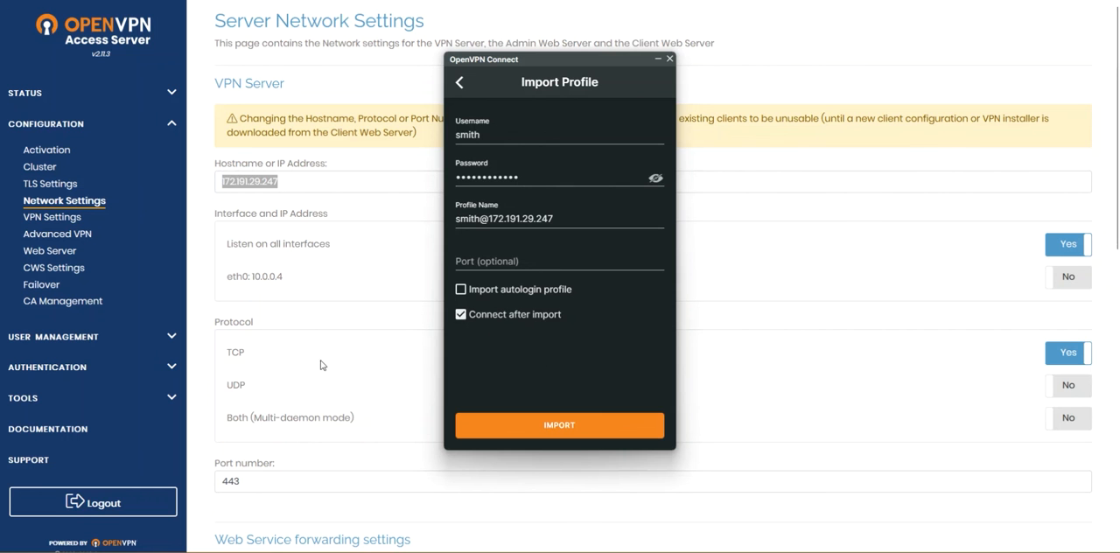
pyautogui.click(559, 423)
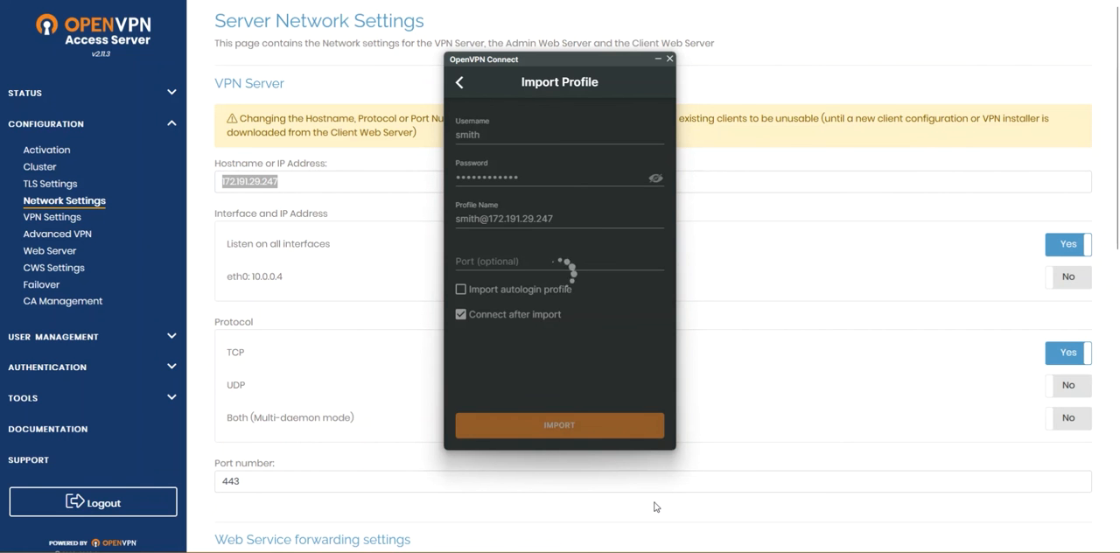
pyautogui.click(560, 423)
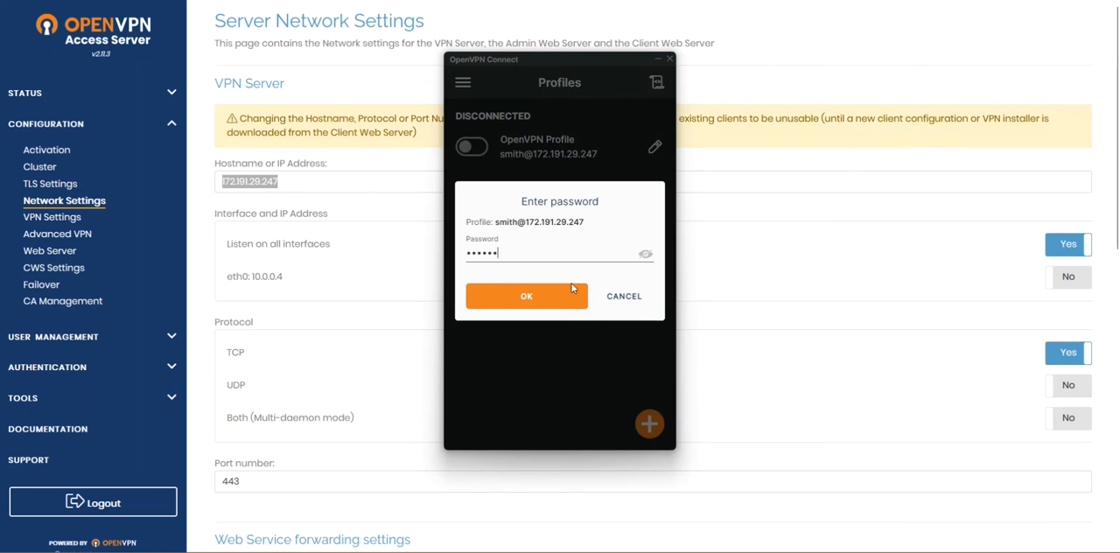
pyautogui.click(525, 296)
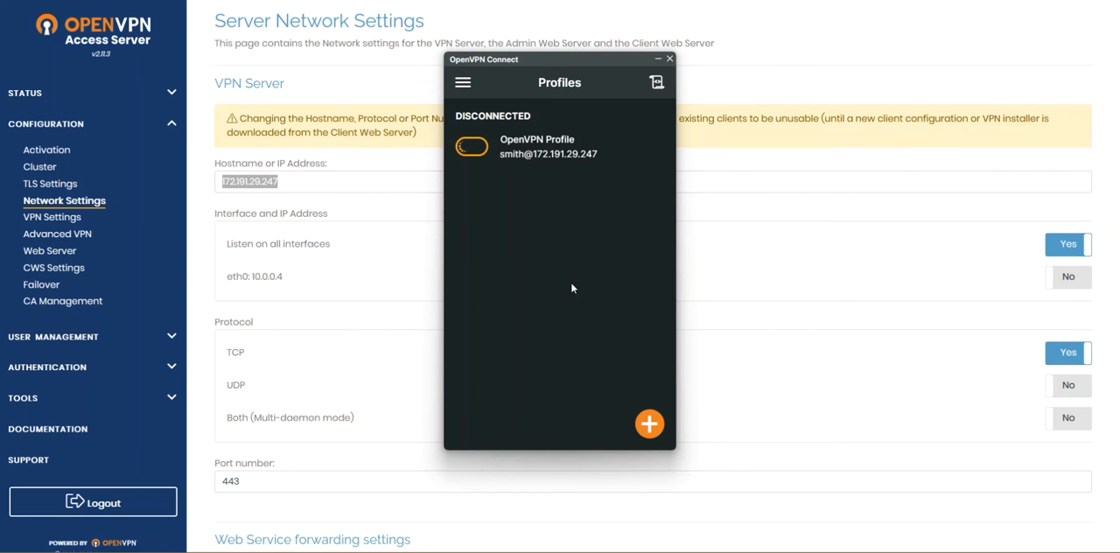
# Step: Search 'what is my location' in Chrome, disconnect and reconnect the VPN, and reload the results
pyautogui.click(470, 147)
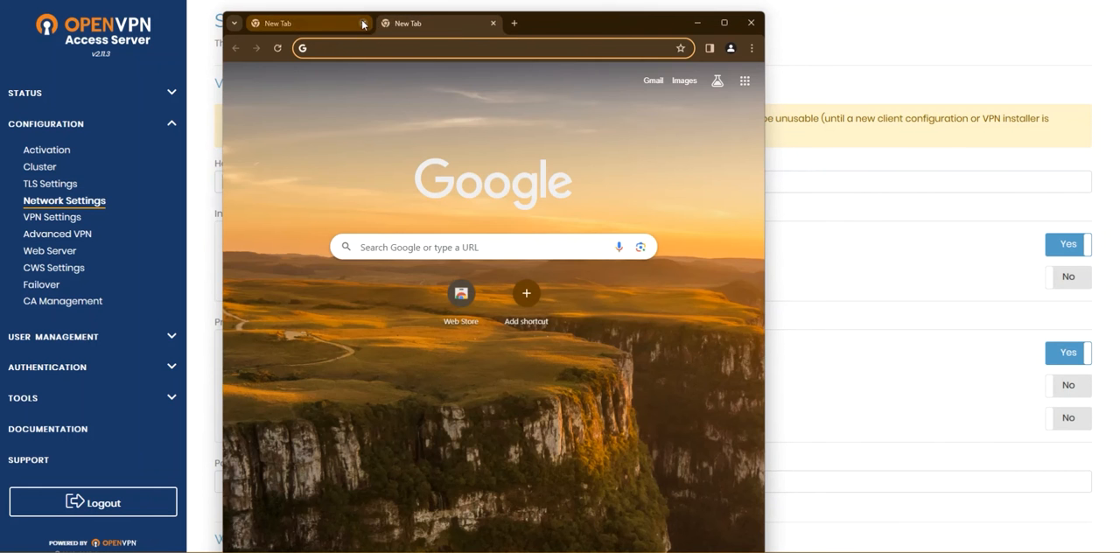
pyautogui.write('what+is+my+location&oq=what+is+my+location&gs_lcrp=EgZjaHJvbWU')
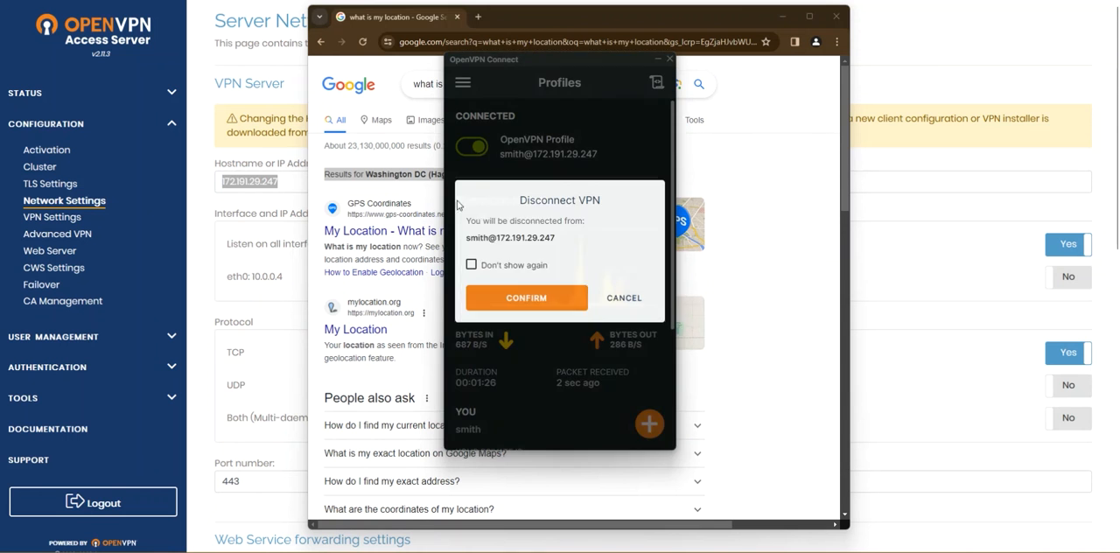
pyautogui.click(623, 298)
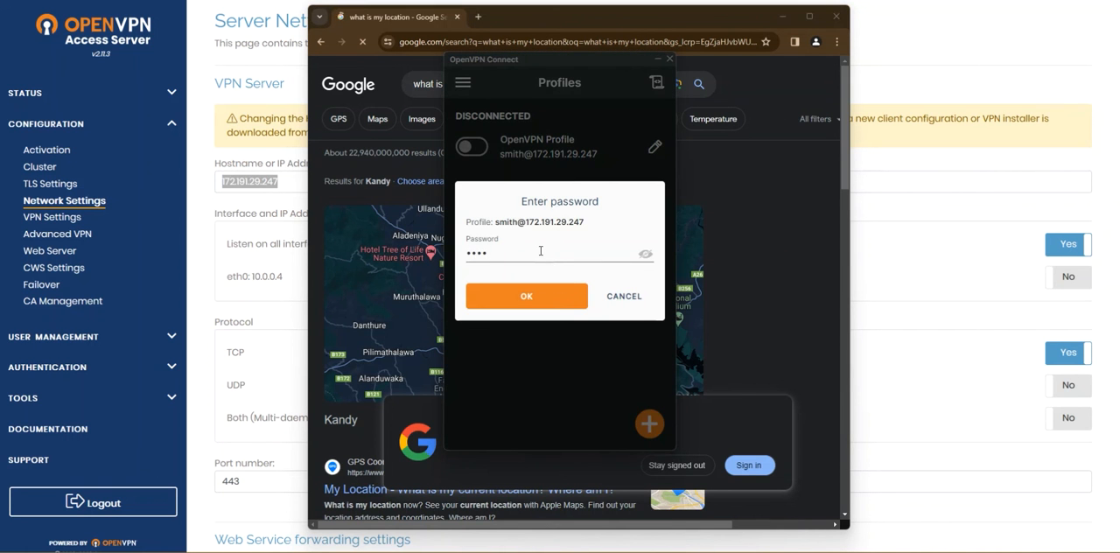
pyautogui.click(525, 296)
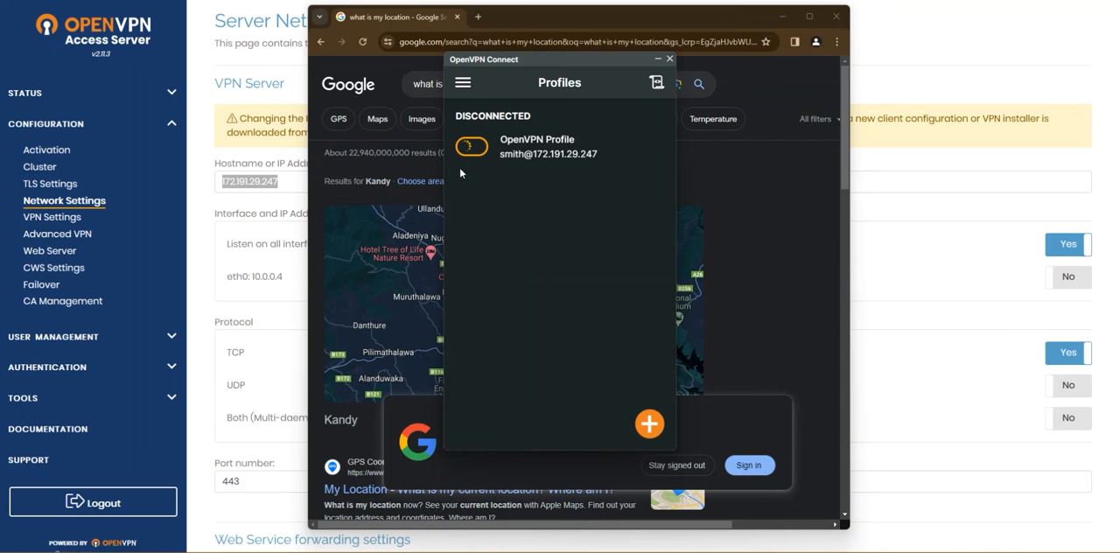
pyautogui.click(471, 147)
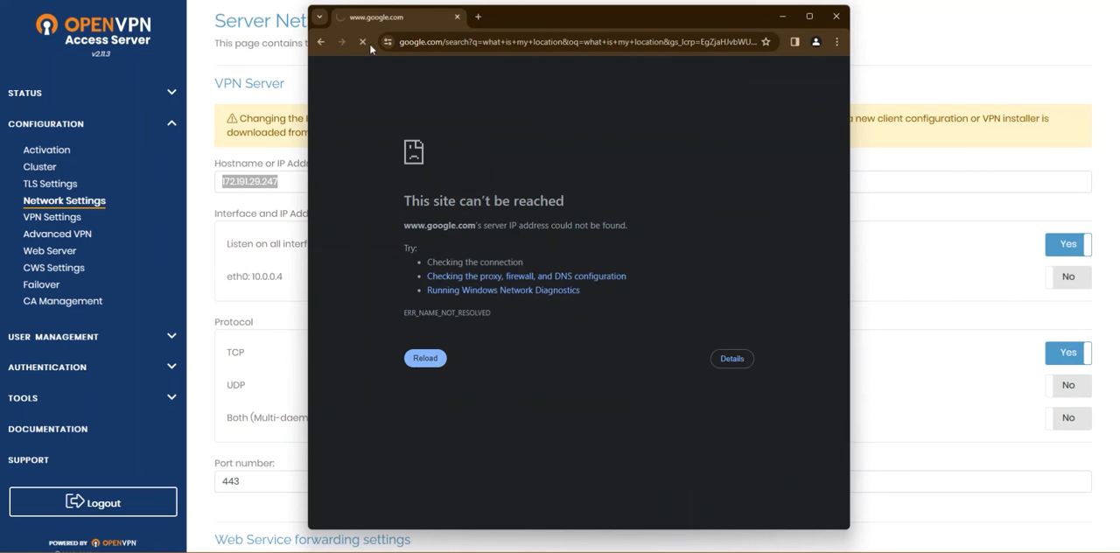
pyautogui.click(423, 356)
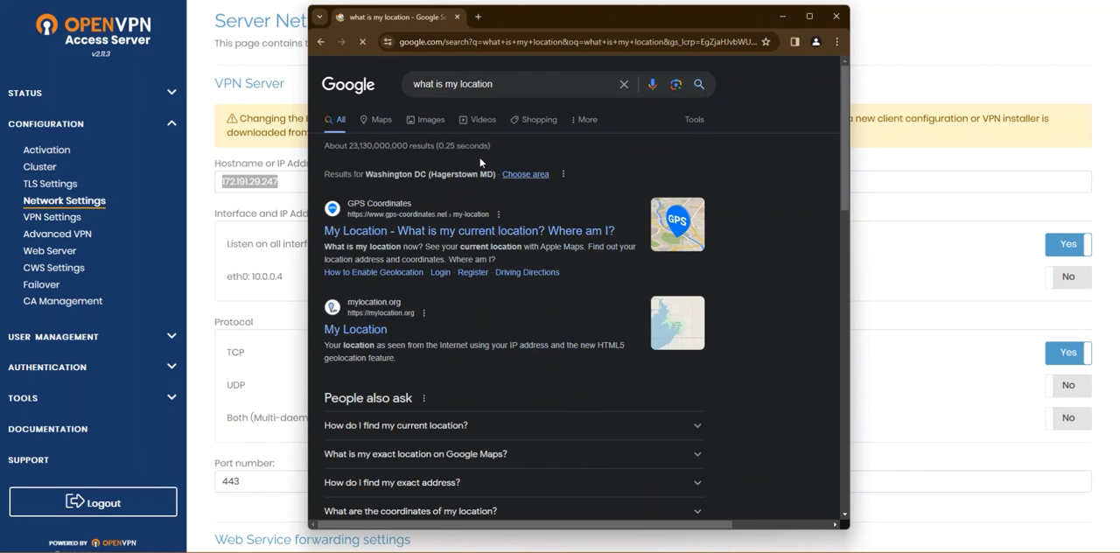
# Step: Search 'whats my ip' in a new tab to confirm public IP 172.191.29.247 while connected
pyautogui.click(478, 18)
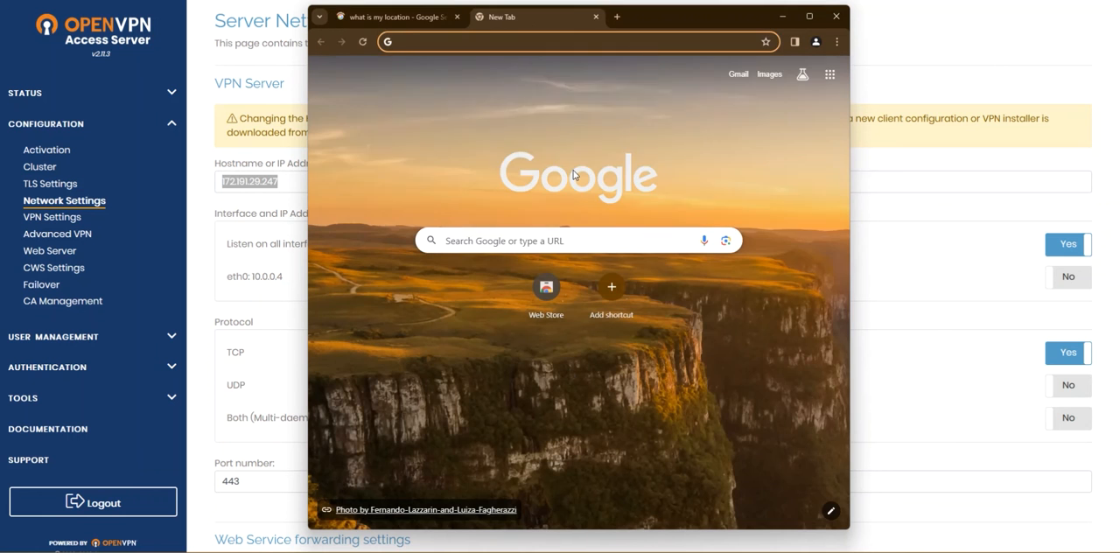
pyautogui.write('wwhats my')
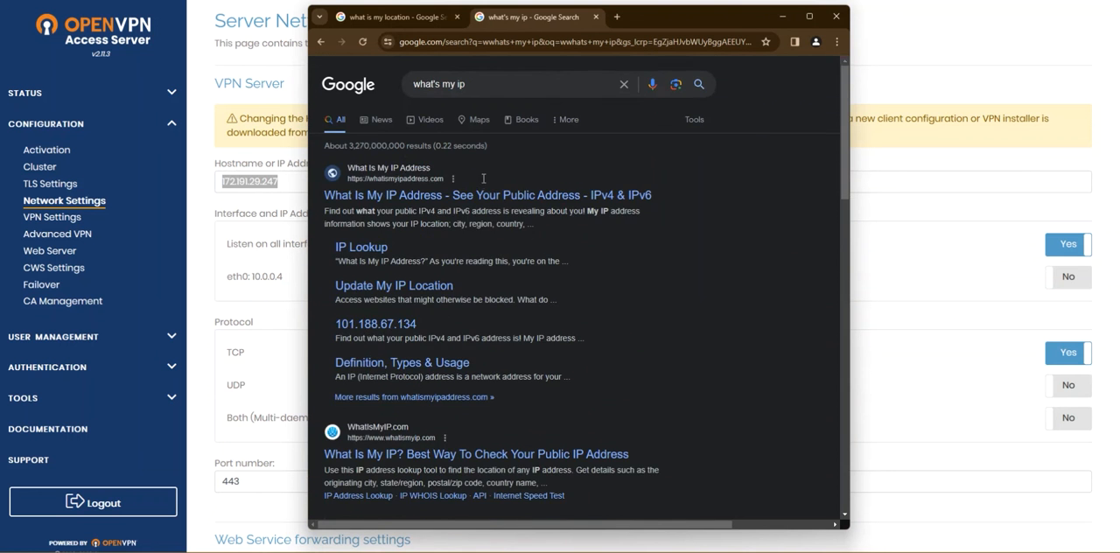
pyautogui.scroll(-3)
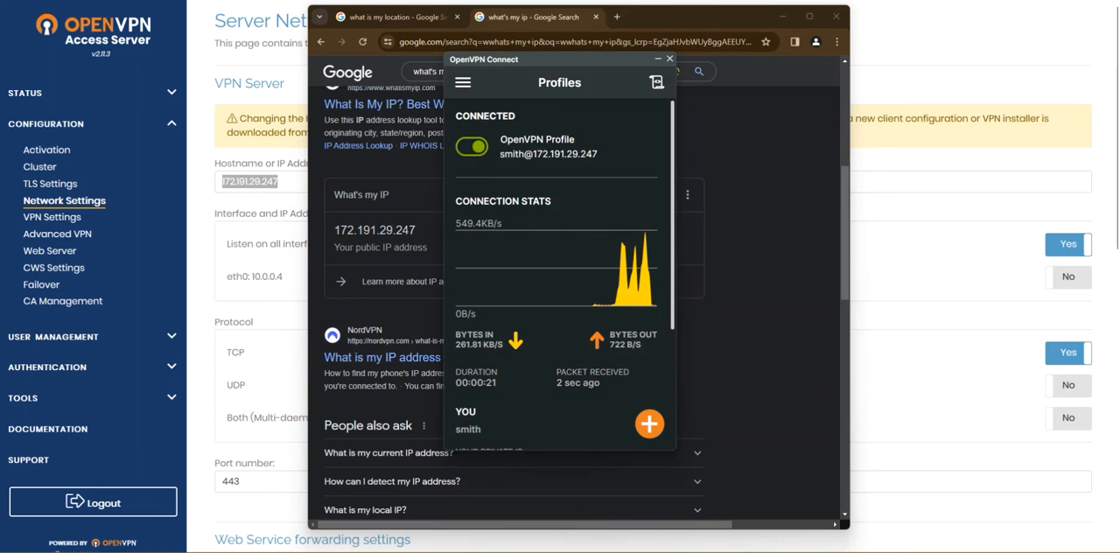
pyautogui.click(471, 147)
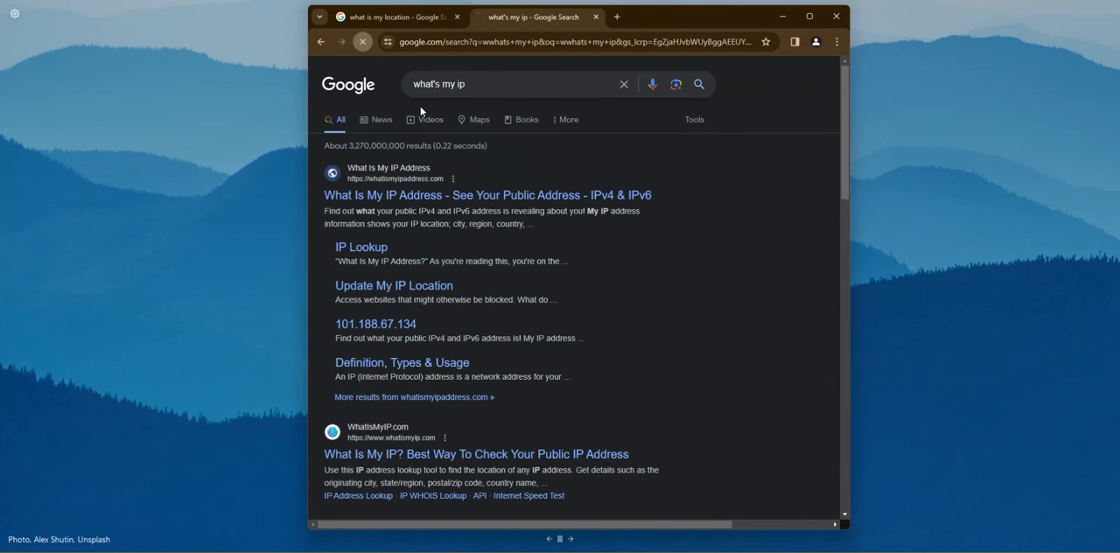
pyautogui.scroll(-3)
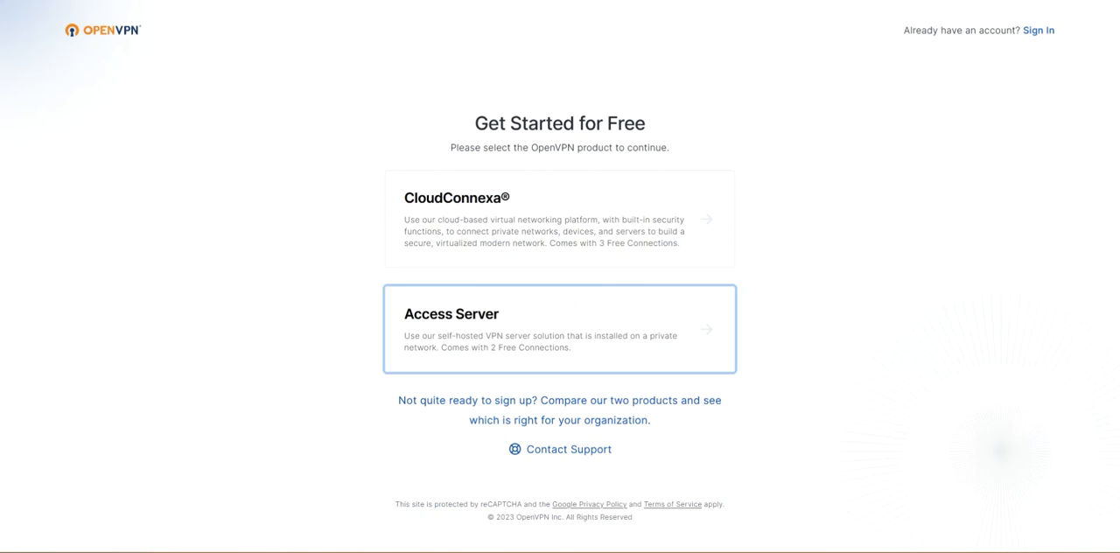
pyautogui.click(560, 329)
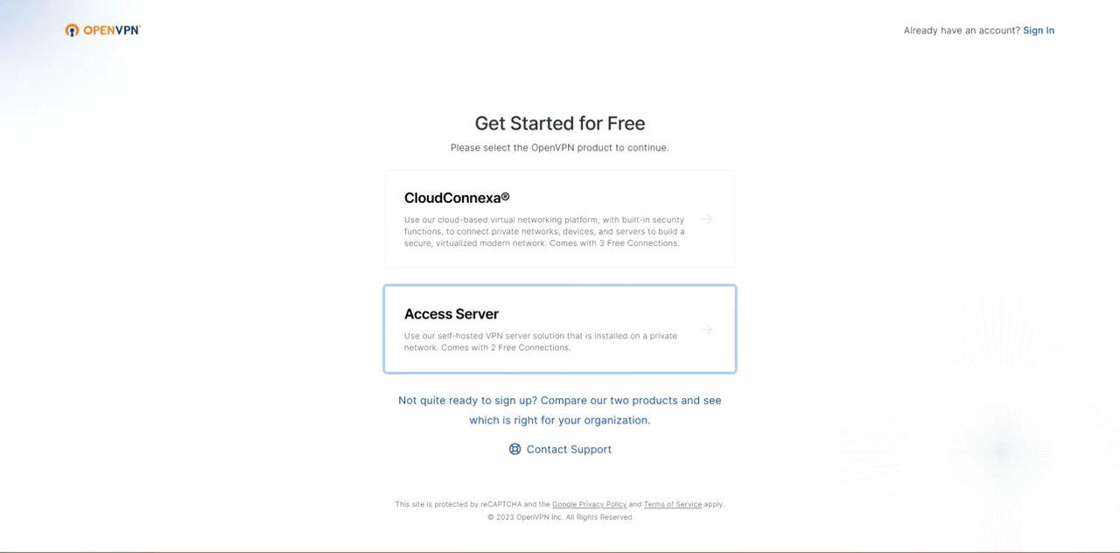
pyautogui.click(560, 329)
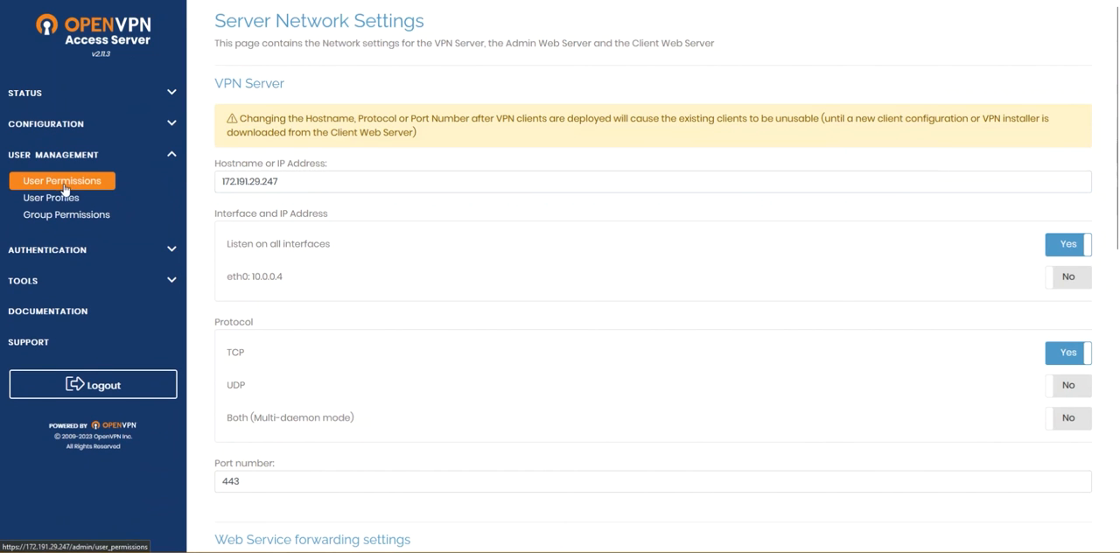
pyautogui.click(63, 181)
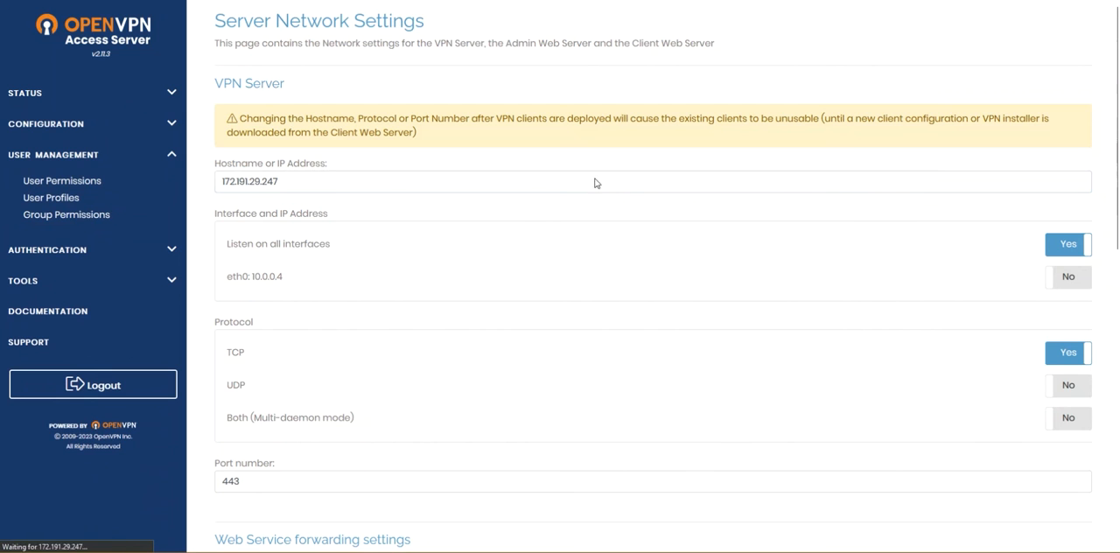
pyautogui.click(51, 196)
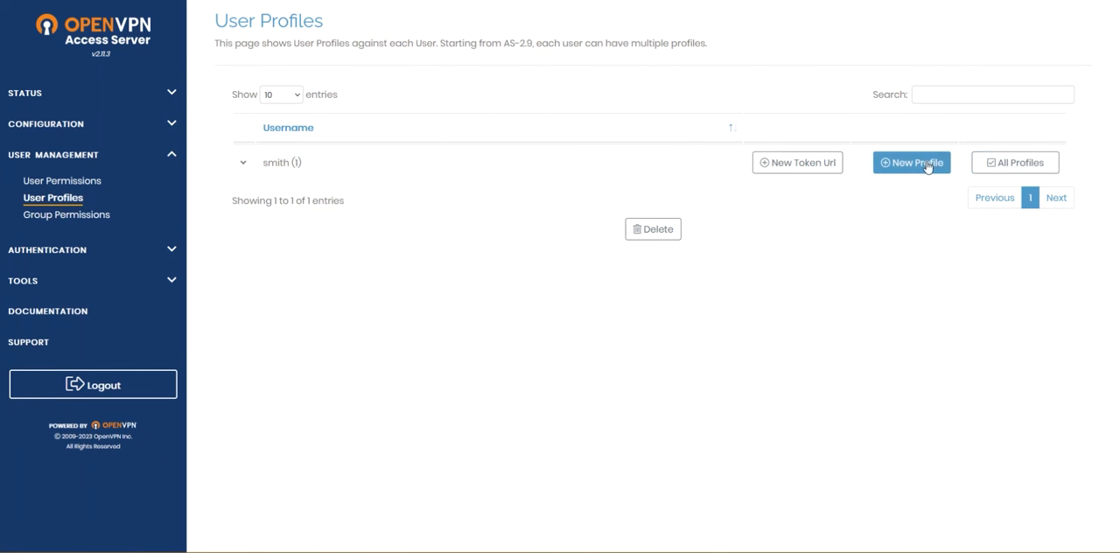
pyautogui.click(910, 163)
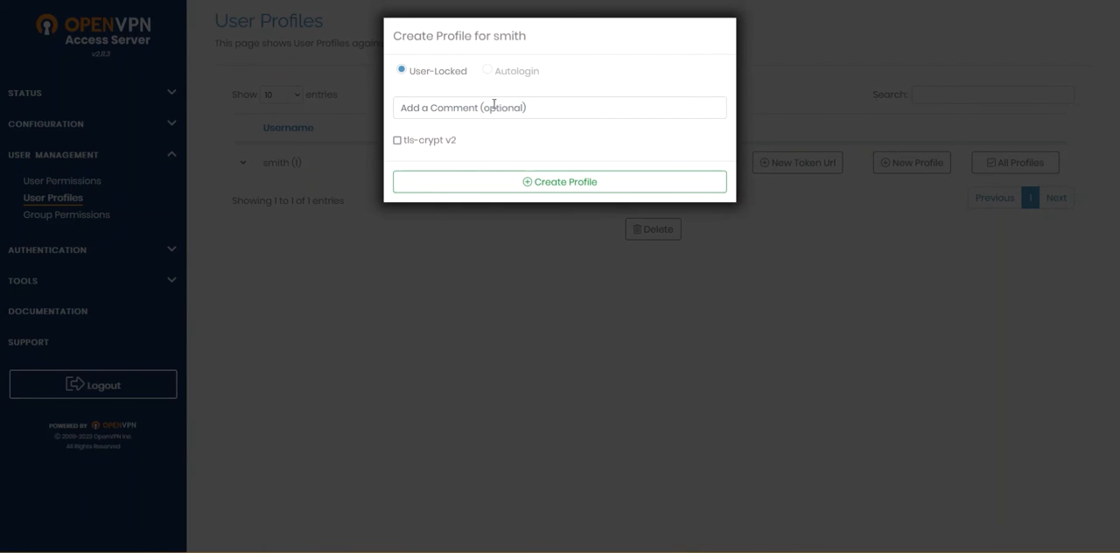
pyautogui.click(560, 107)
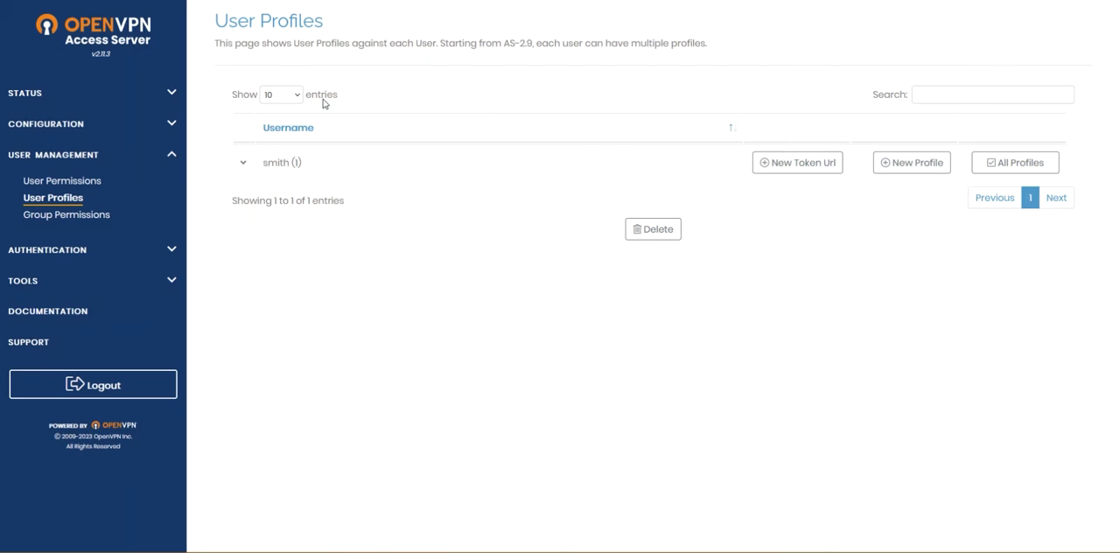
pyautogui.moveTo(61, 180)
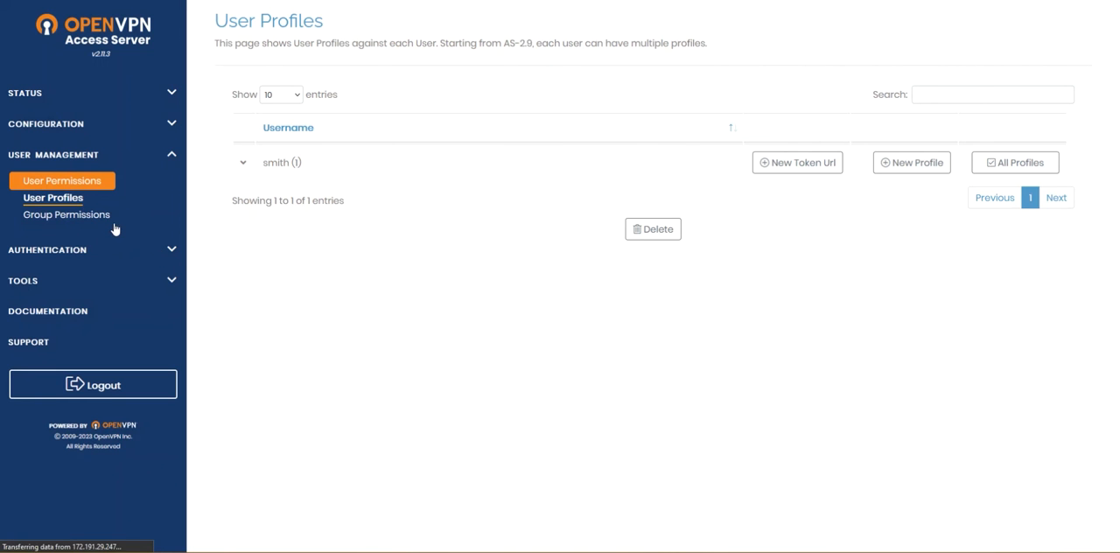
# Step: Add new user saman in User Permissions with Allow Auto-login ticked and save
pyautogui.click(63, 181)
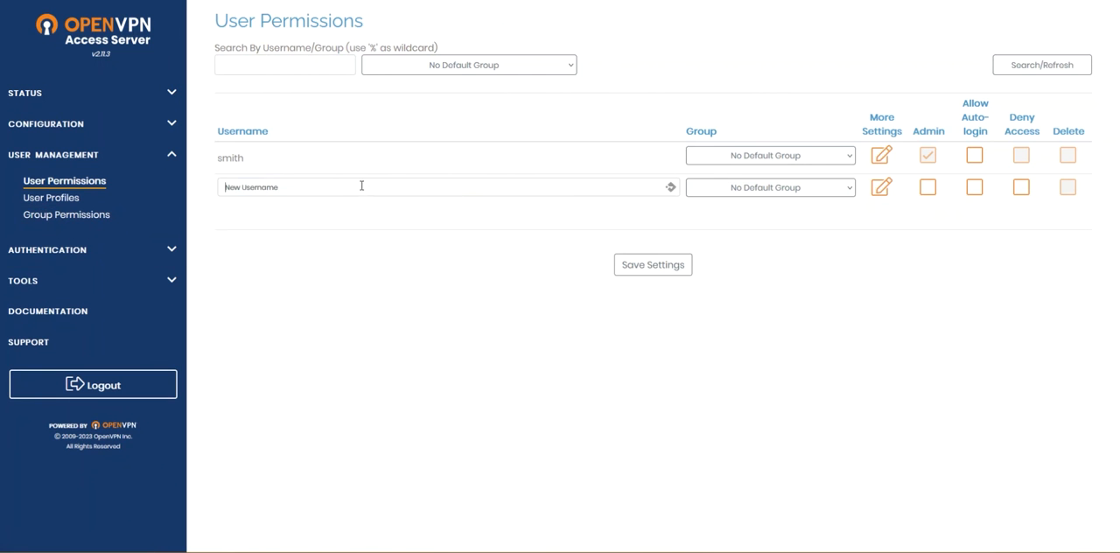
pyautogui.click(359, 186)
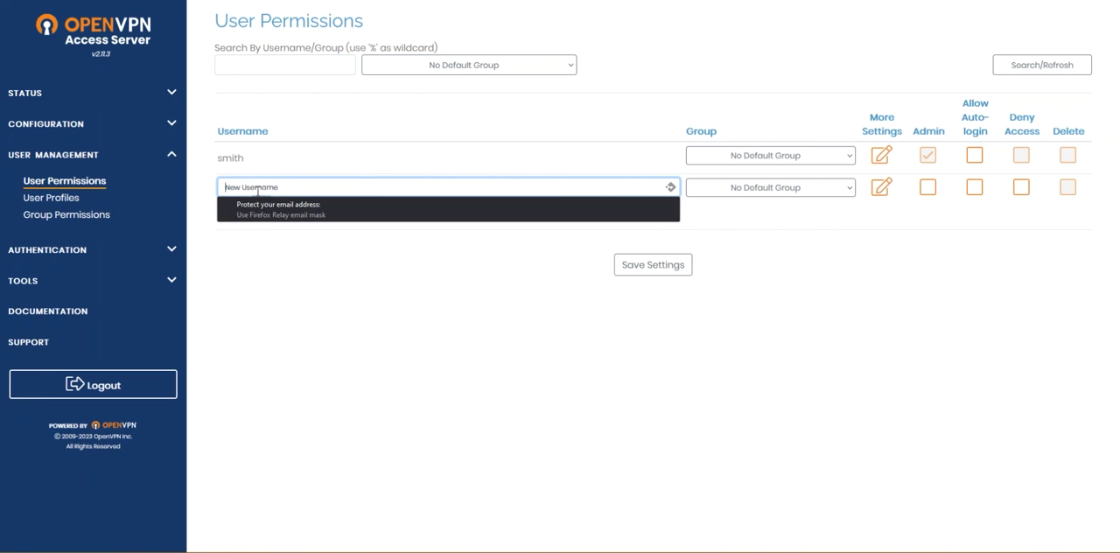
pyautogui.write('sama')
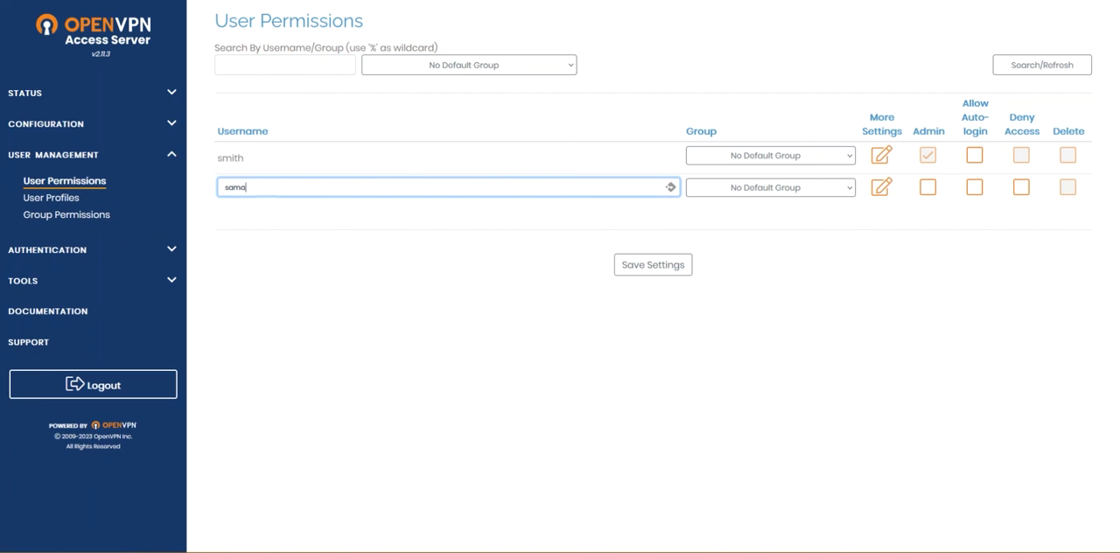
pyautogui.write('n')
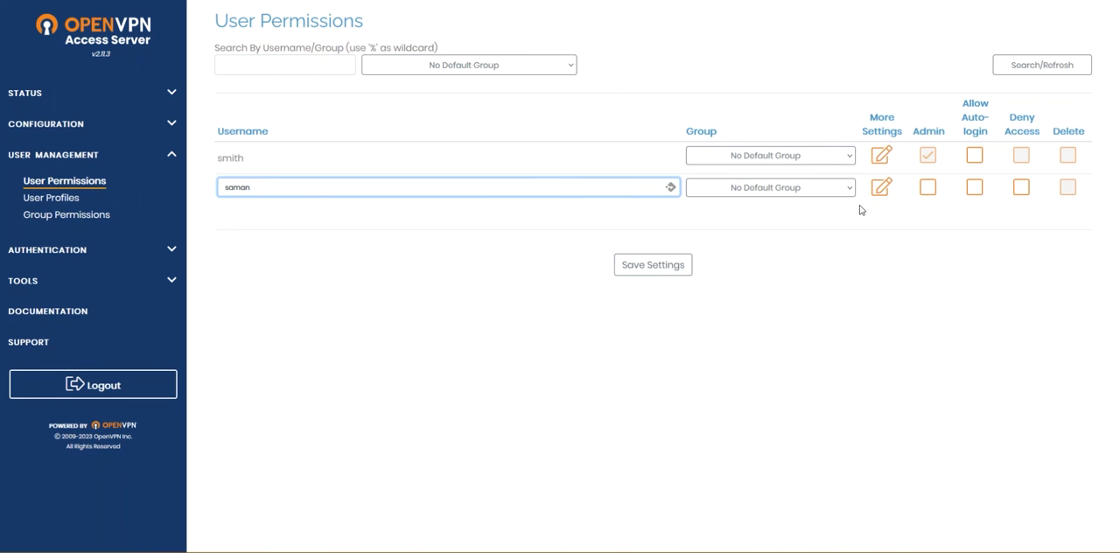
pyautogui.click(973, 185)
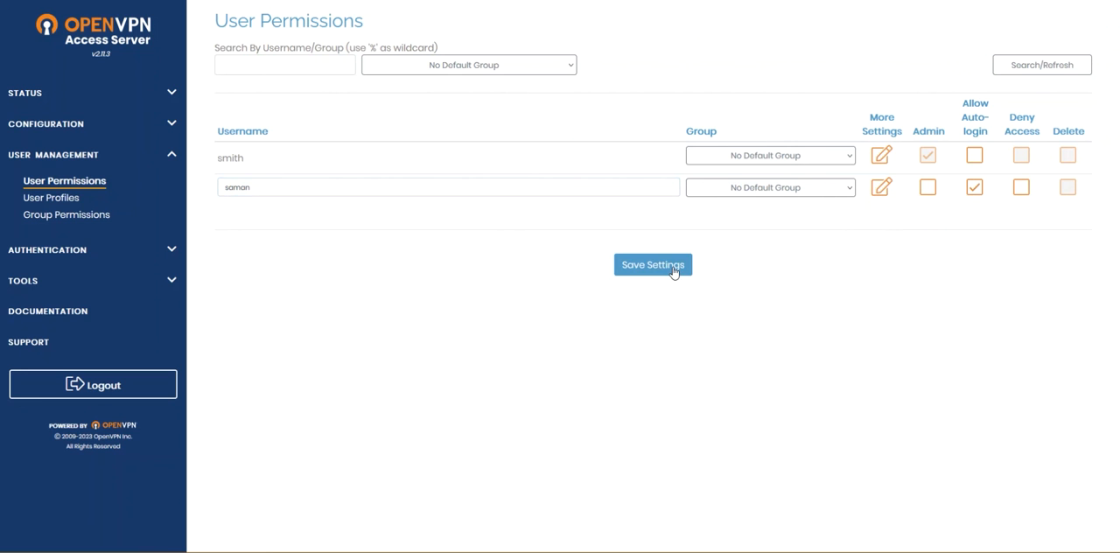
pyautogui.click(653, 264)
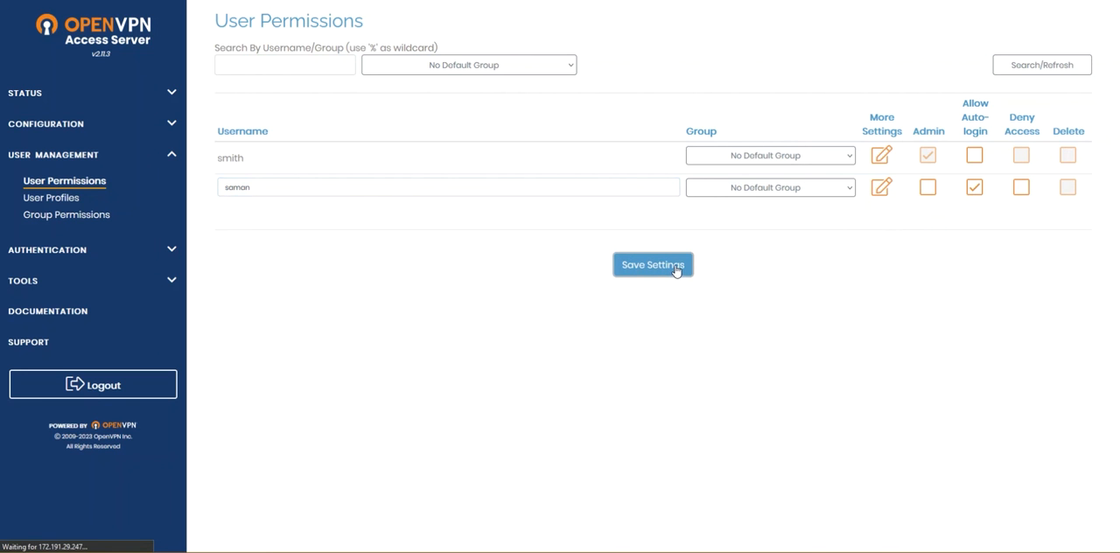
pyautogui.click(653, 264)
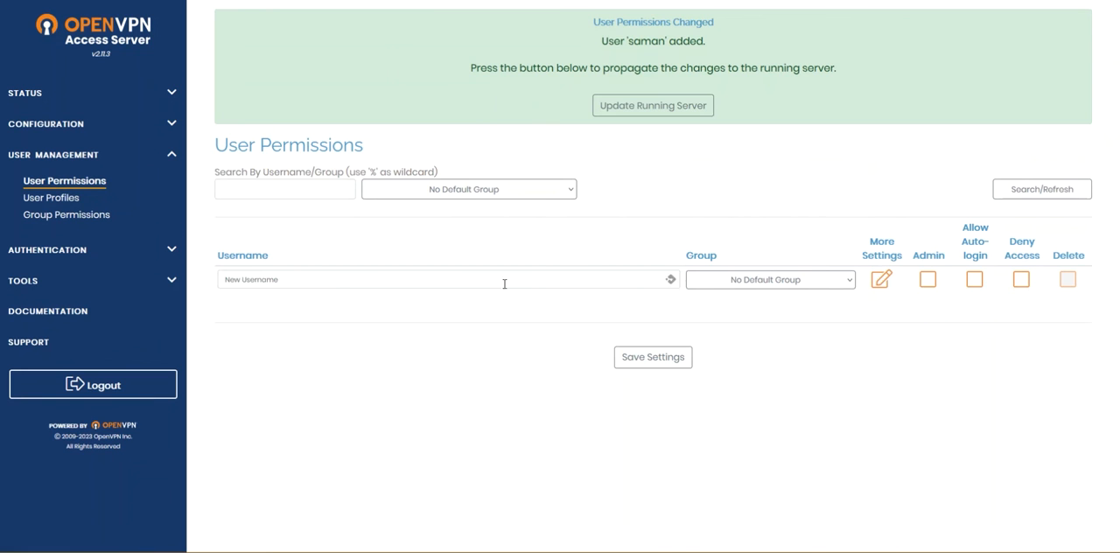
pyautogui.moveTo(486, 313)
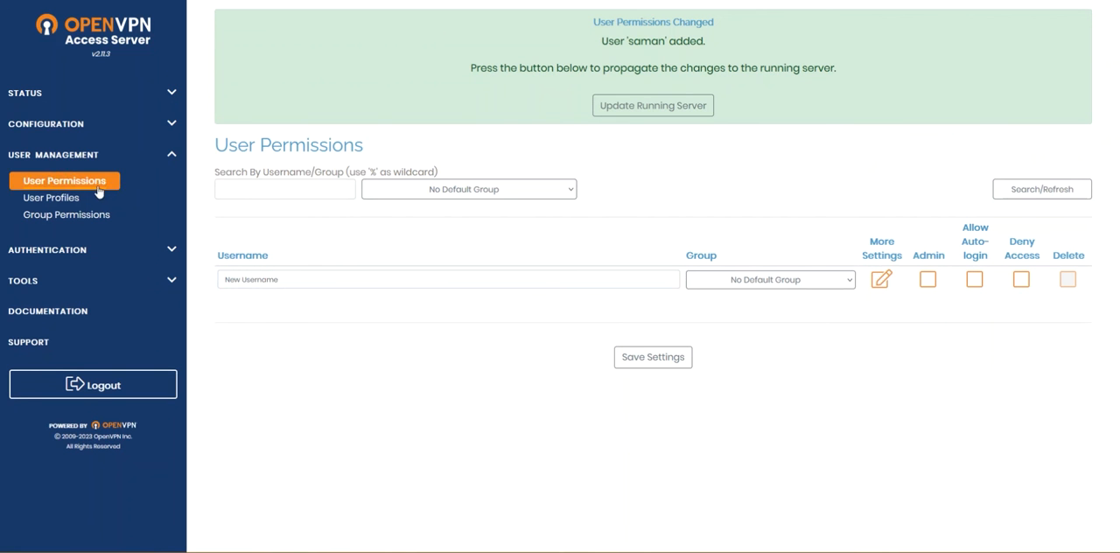
# Step: Apply the new user to the running server via Update Running Server
pyautogui.click(653, 105)
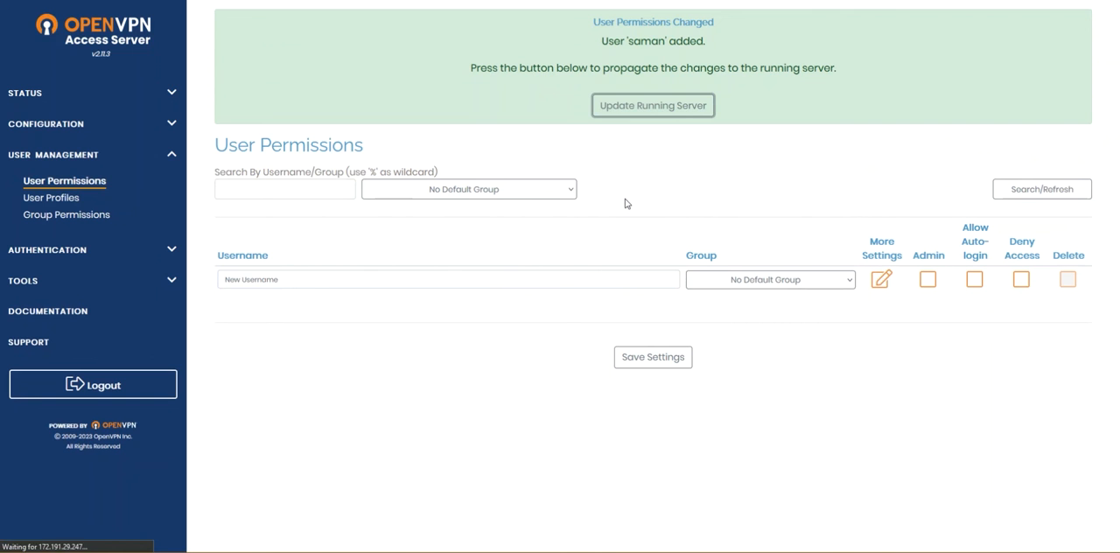
pyautogui.click(652, 105)
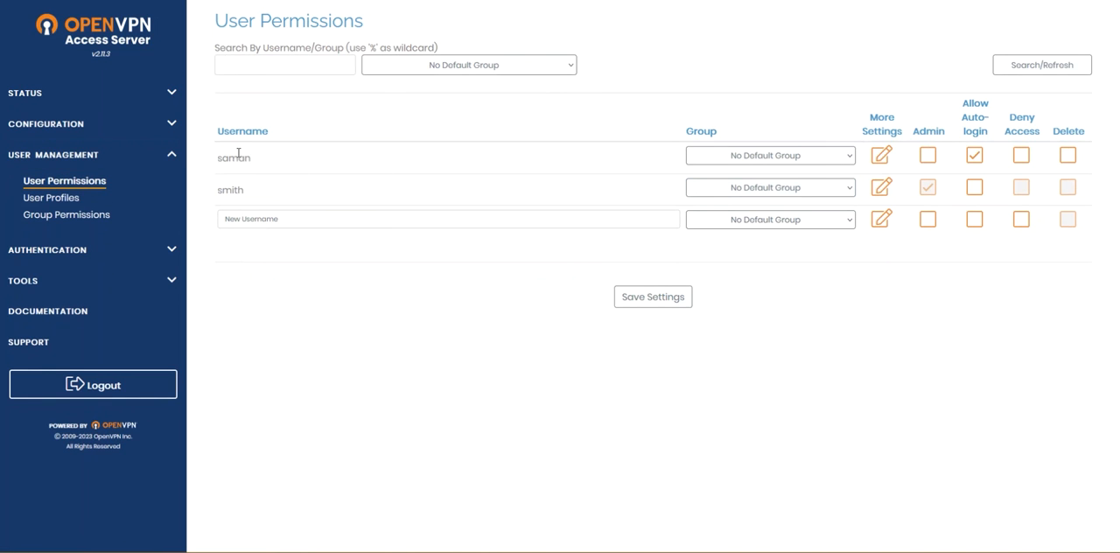
pyautogui.click(446, 218)
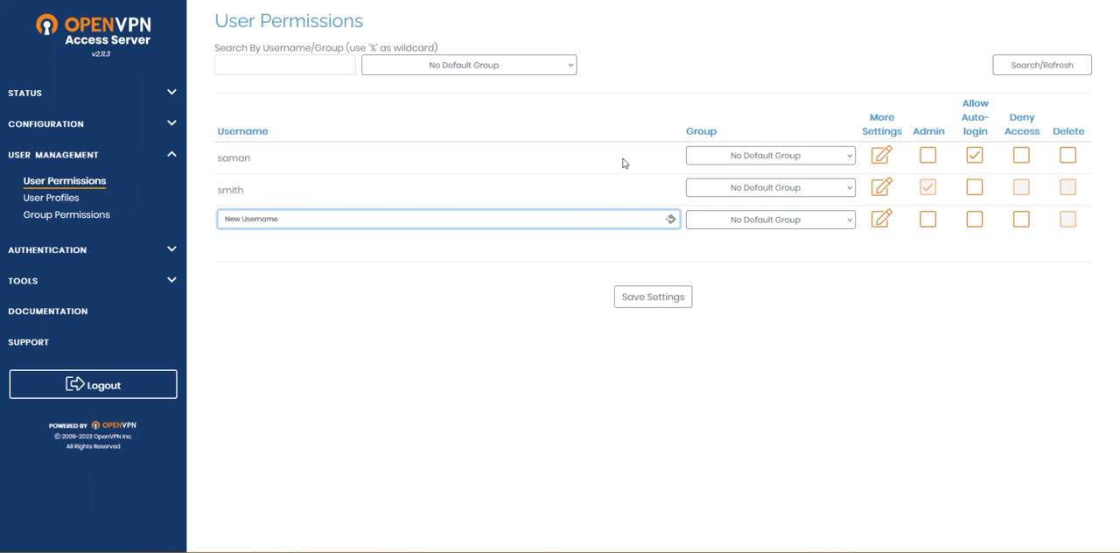
pyautogui.click(624, 165)
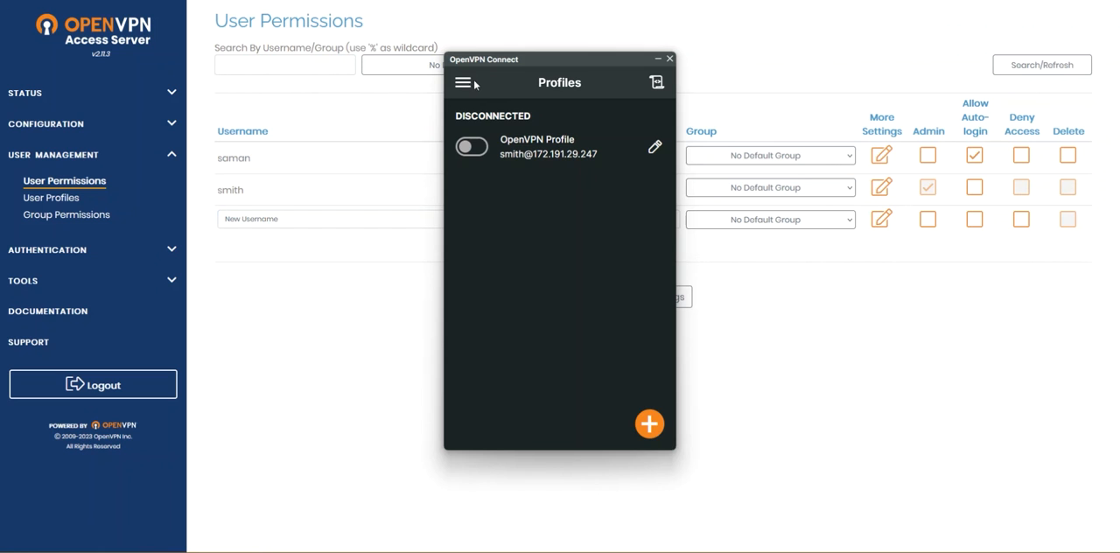
# Step: Import a profile via URL from 172.191.29.247 and enter username saman
pyautogui.click(649, 423)
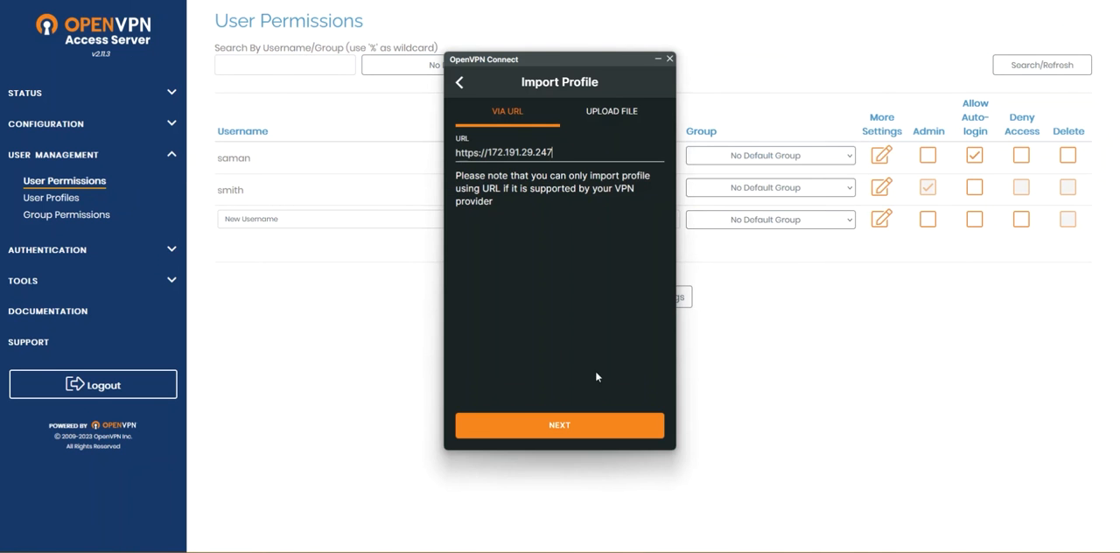
pyautogui.click(559, 424)
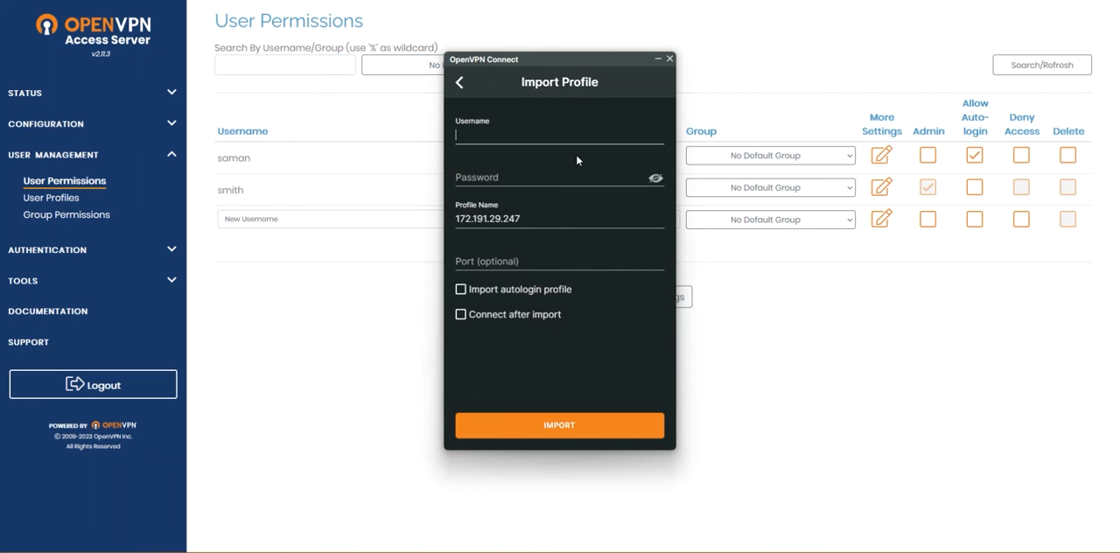
pyautogui.write('saman')
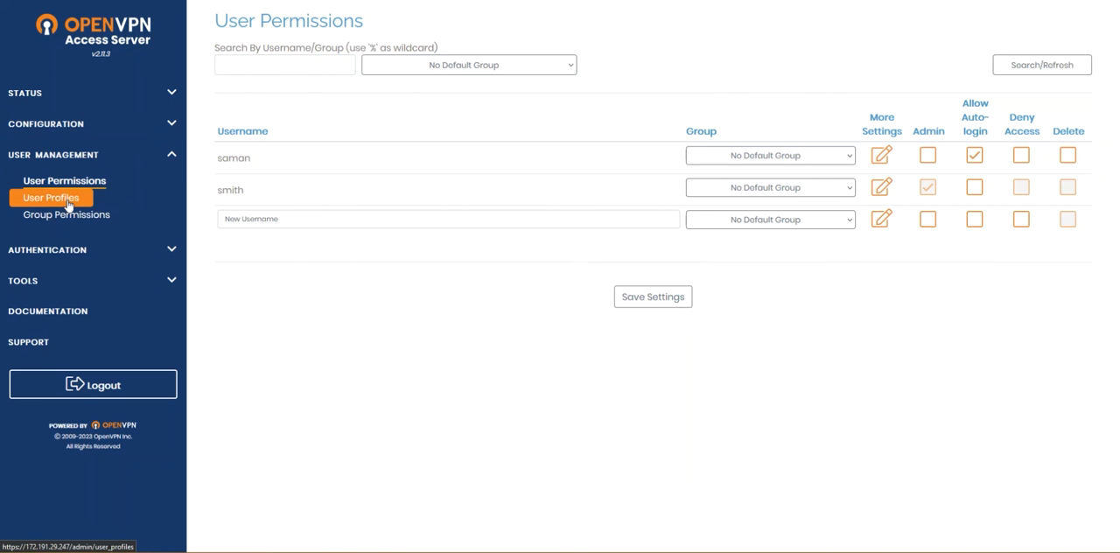
# Step: Edit saman's More Settings under User Permissions and update the running server
pyautogui.click(51, 196)
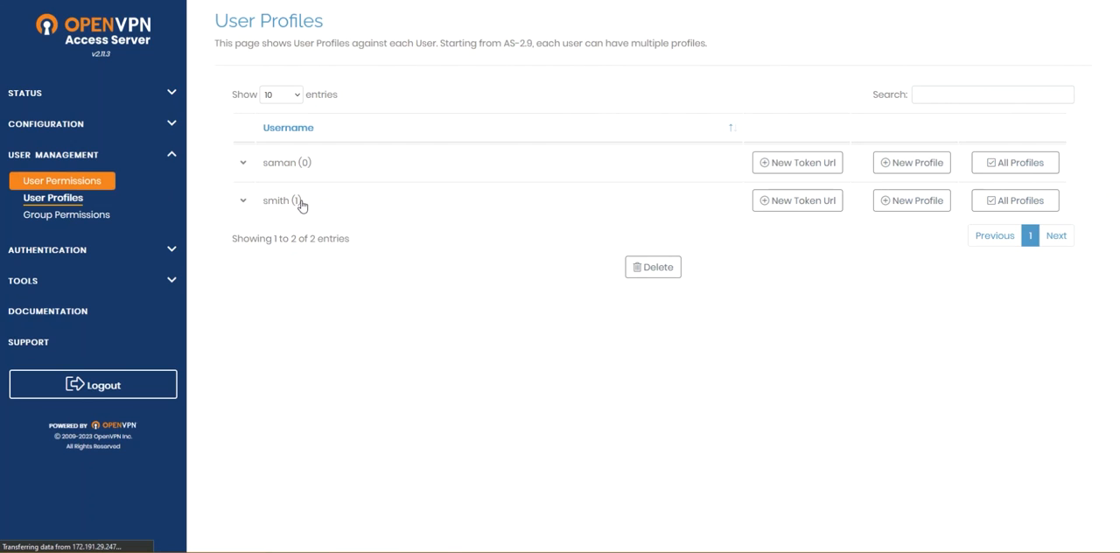
pyautogui.click(63, 181)
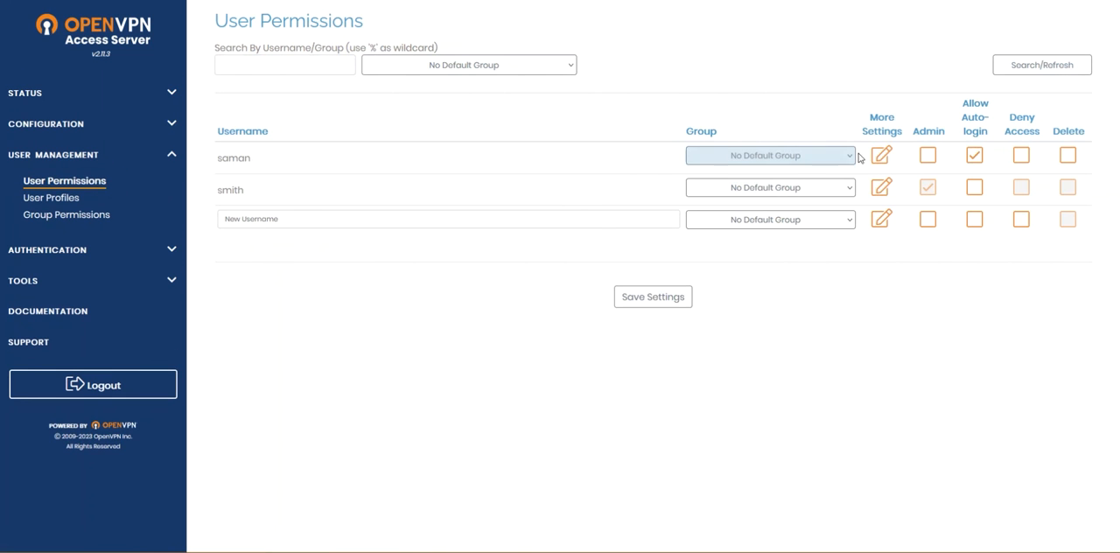
pyautogui.click(881, 154)
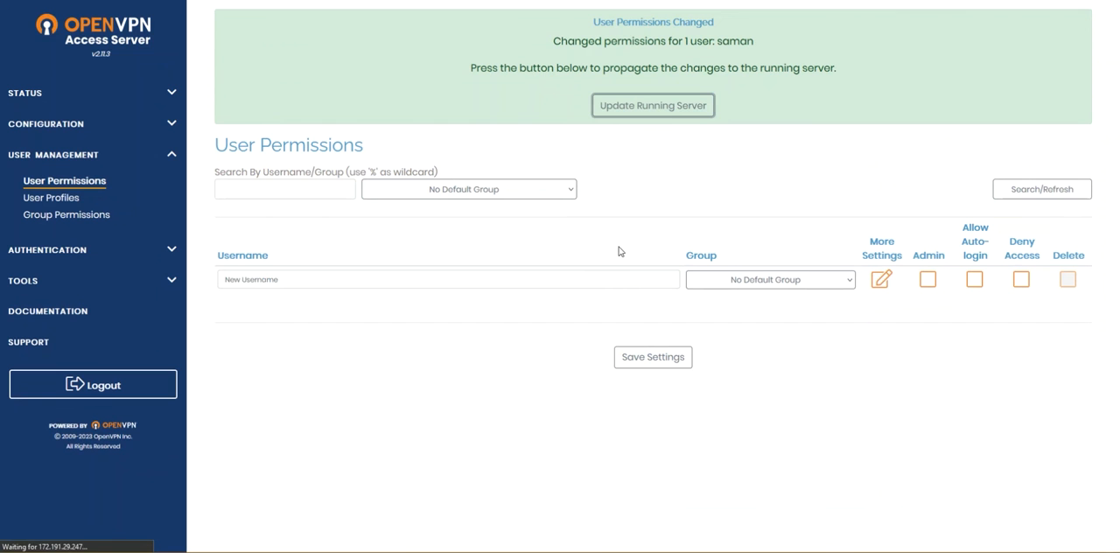
pyautogui.click(653, 105)
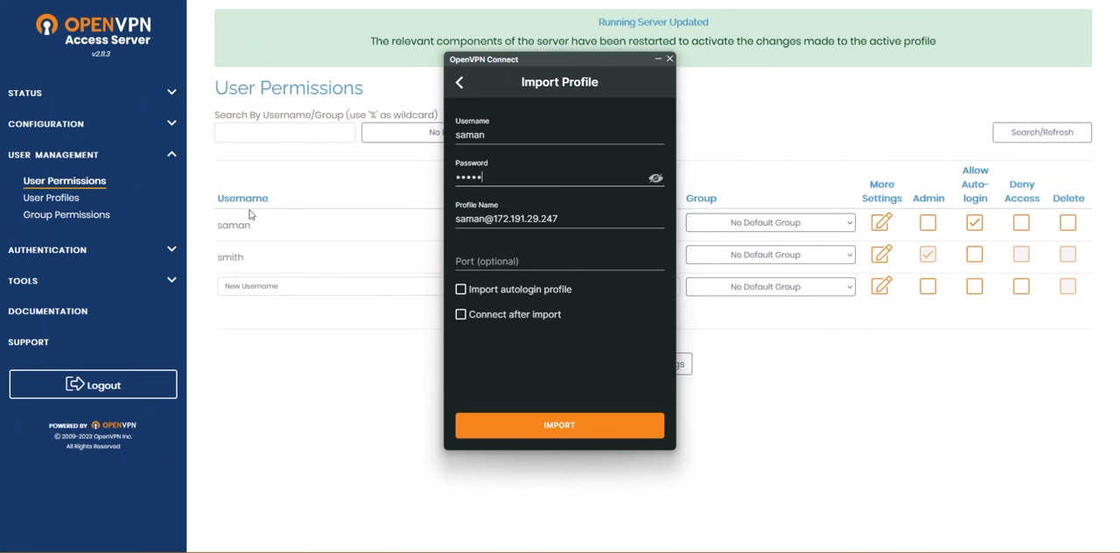
# Step: Finish importing the saman profile and connect with saman's password
pyautogui.click(558, 423)
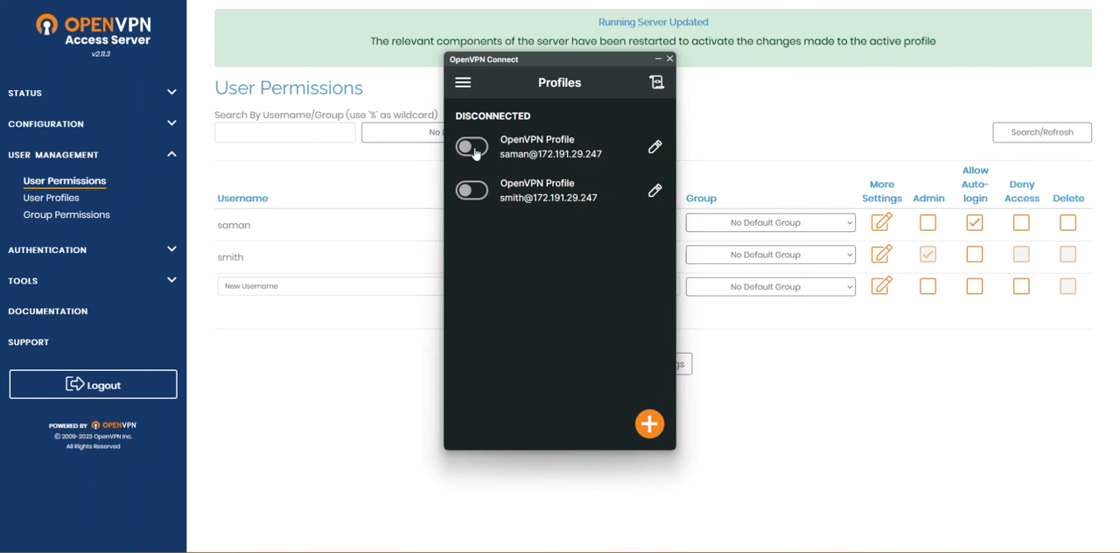
pyautogui.click(471, 147)
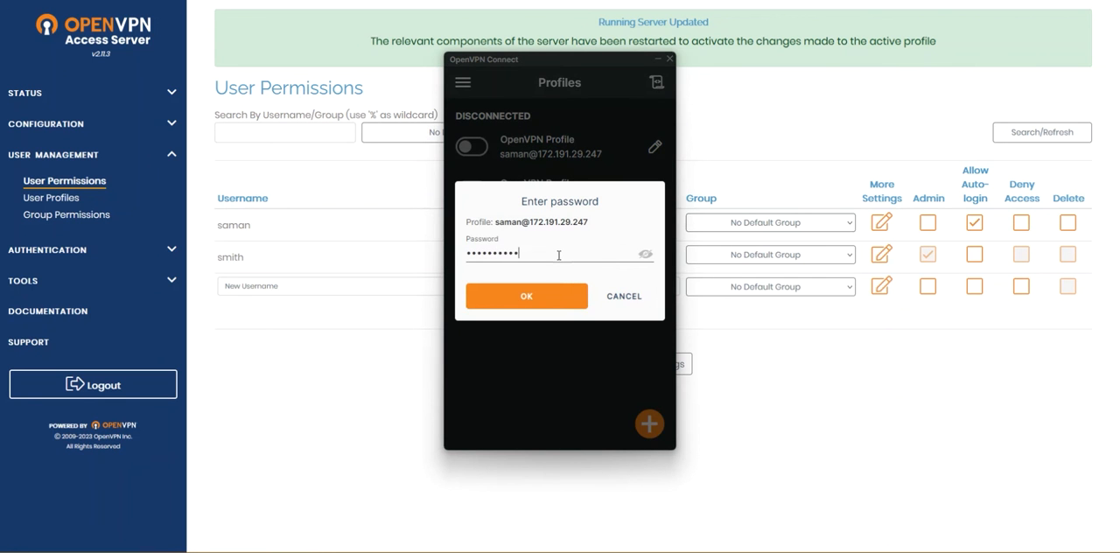
pyautogui.click(525, 296)
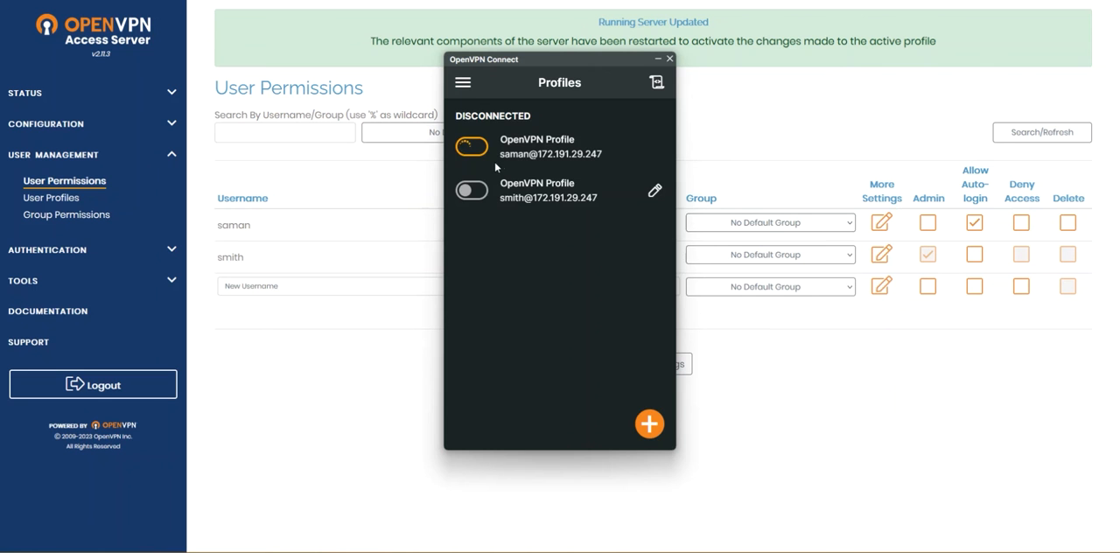
# Step: Disconnect the saman profile and confirm the disconnect
pyautogui.click(471, 146)
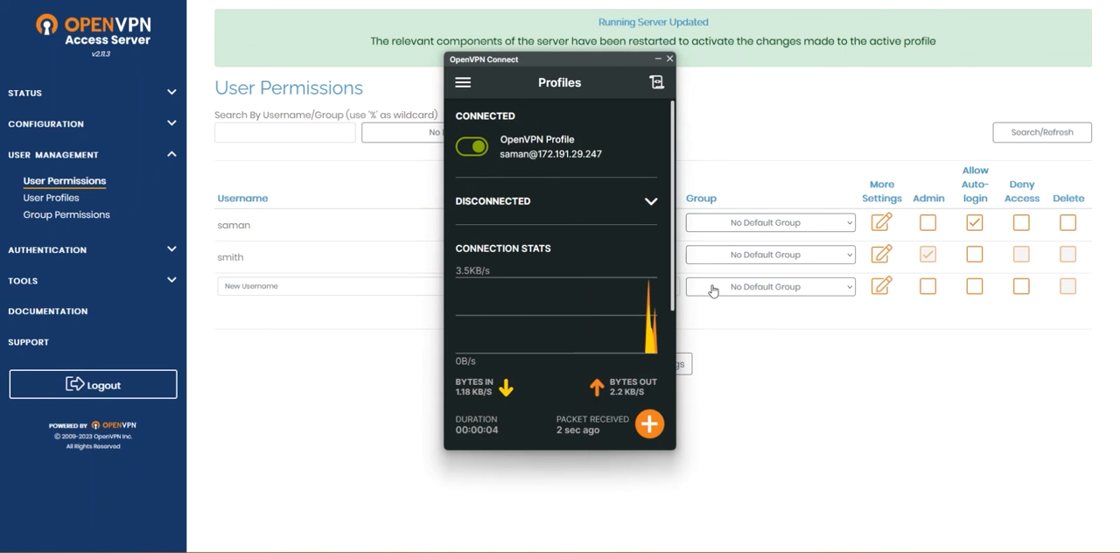
pyautogui.click(471, 145)
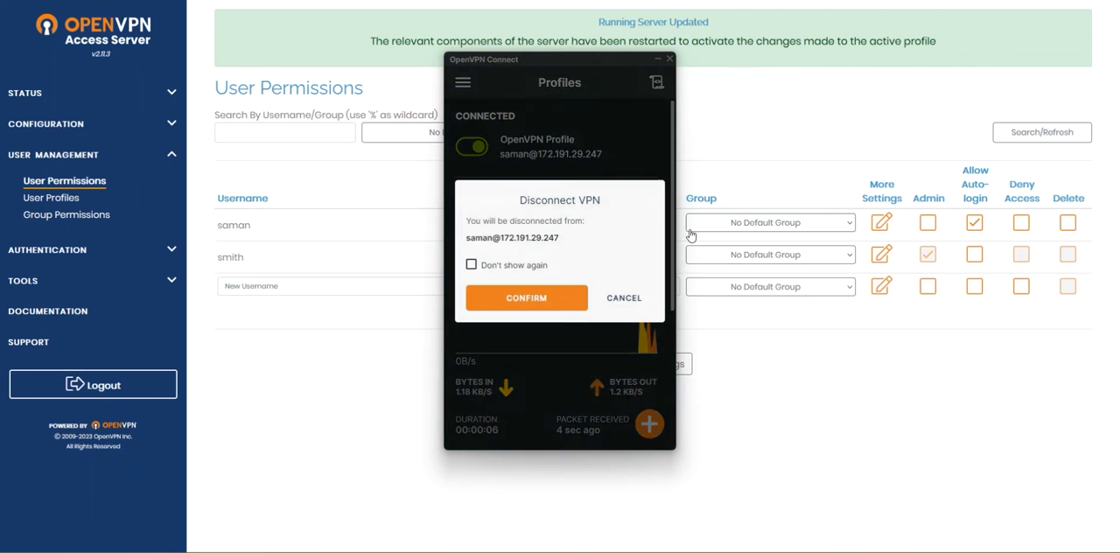
pyautogui.click(525, 297)
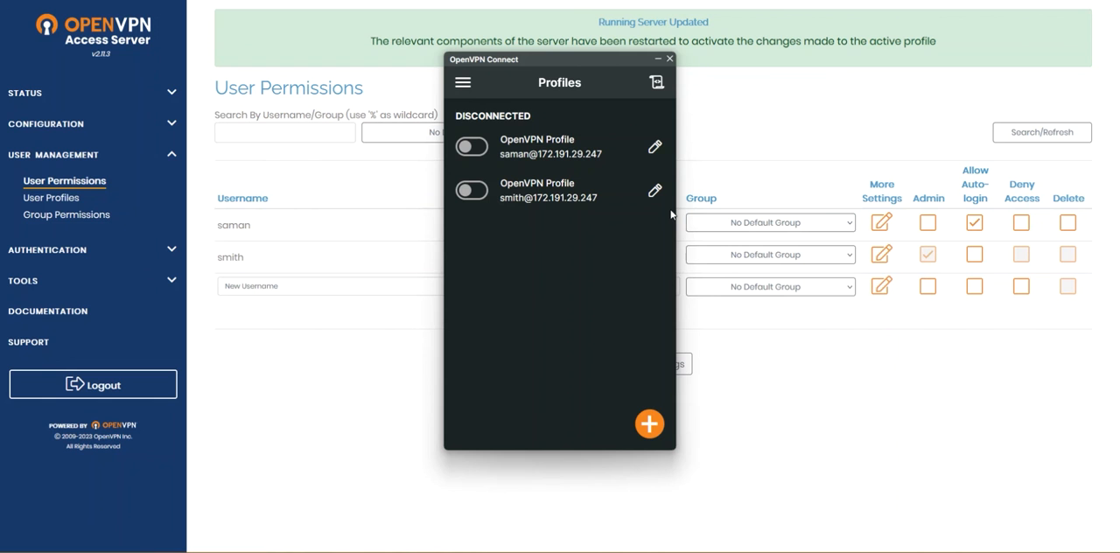